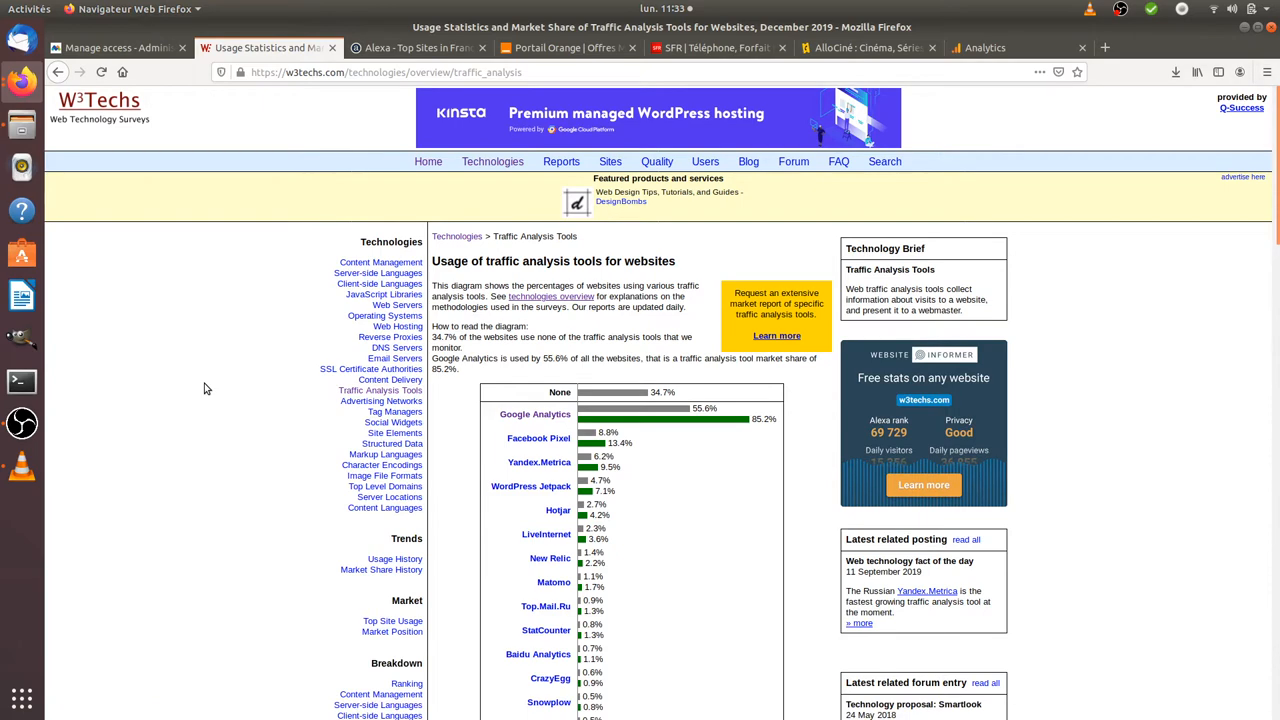
Scroll W3Techs' traffic analysis tools chart, where Google Analytics leads at 55.6% usage.
scroll(down, 3)
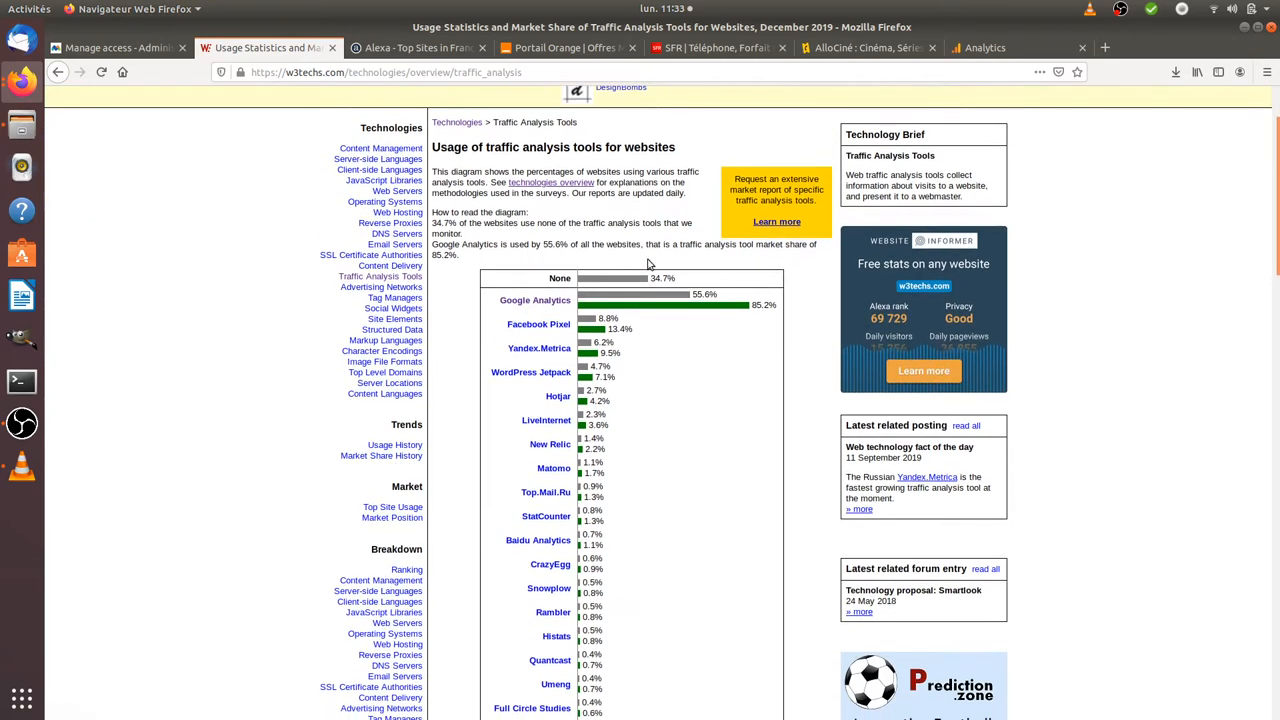
mouse_move(500, 306)
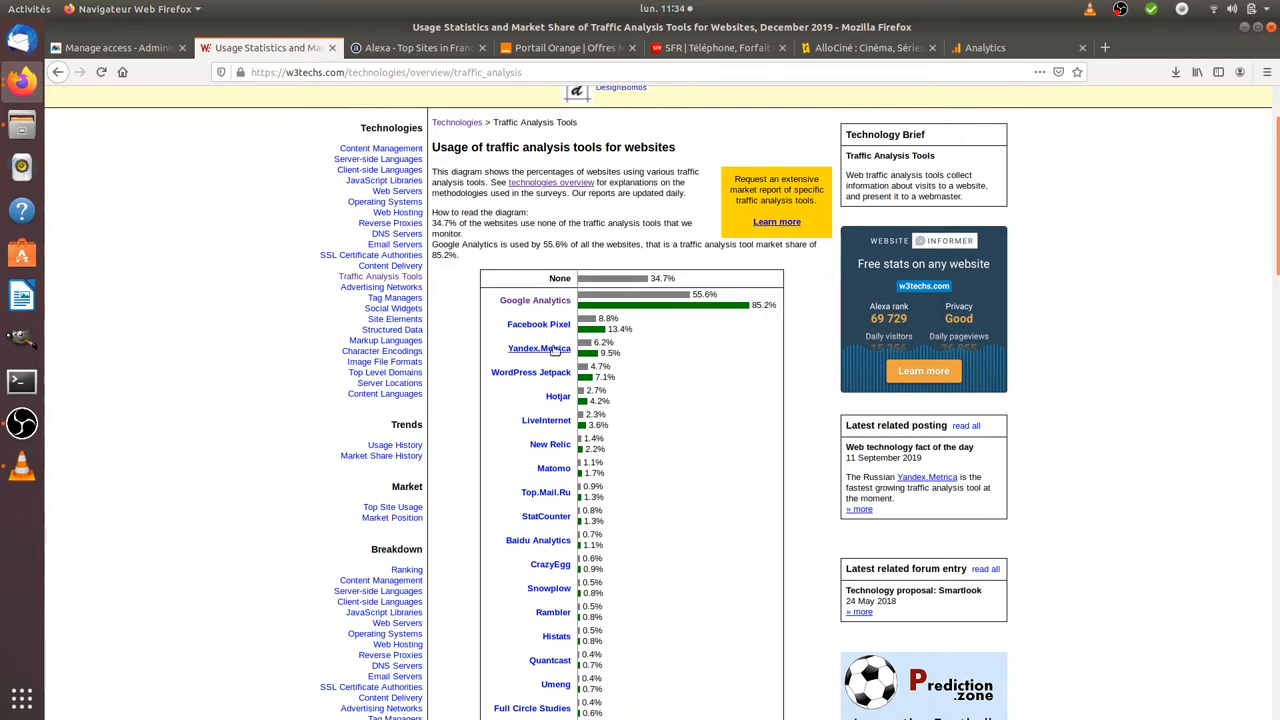
mouse_move(583, 105)
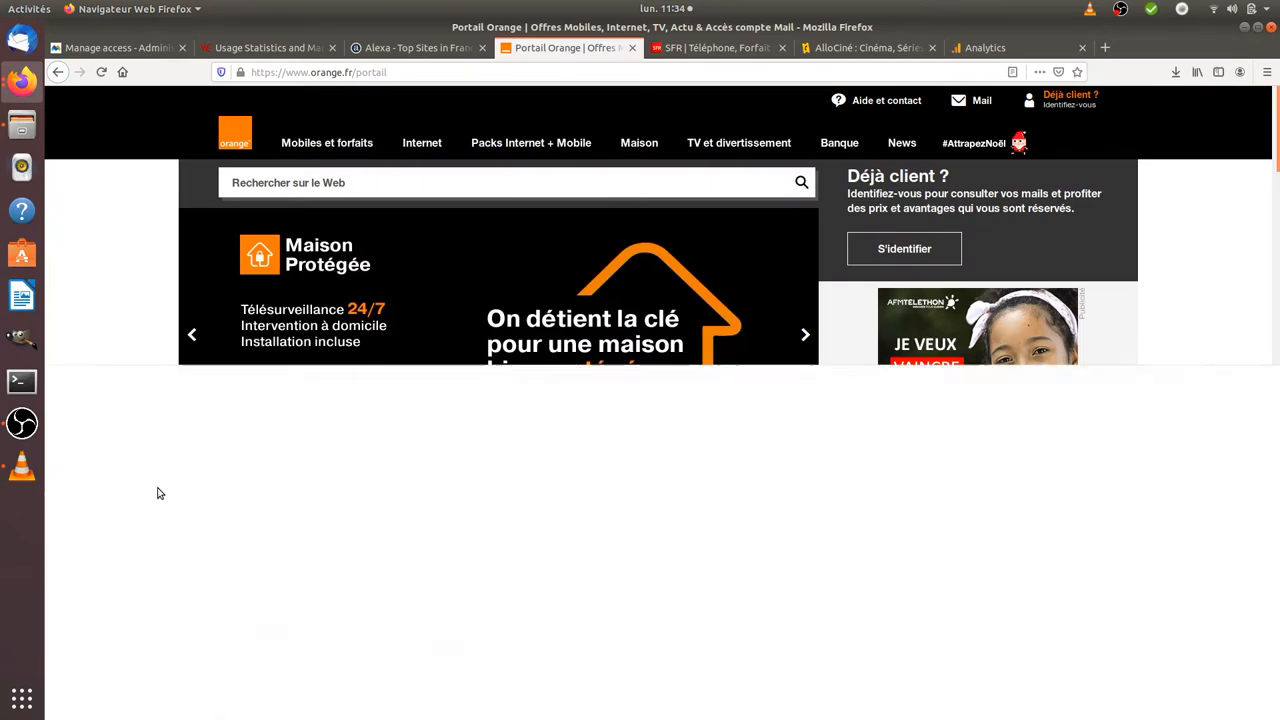
key(F12)
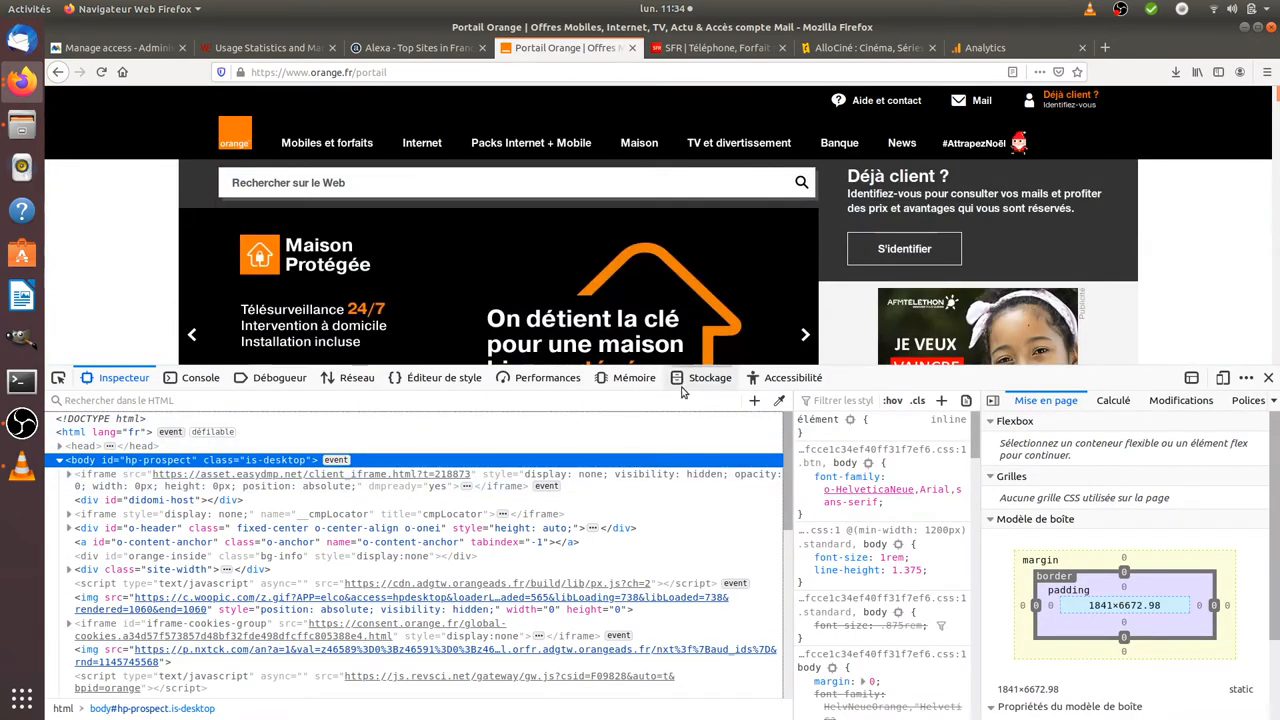
click(709, 377)
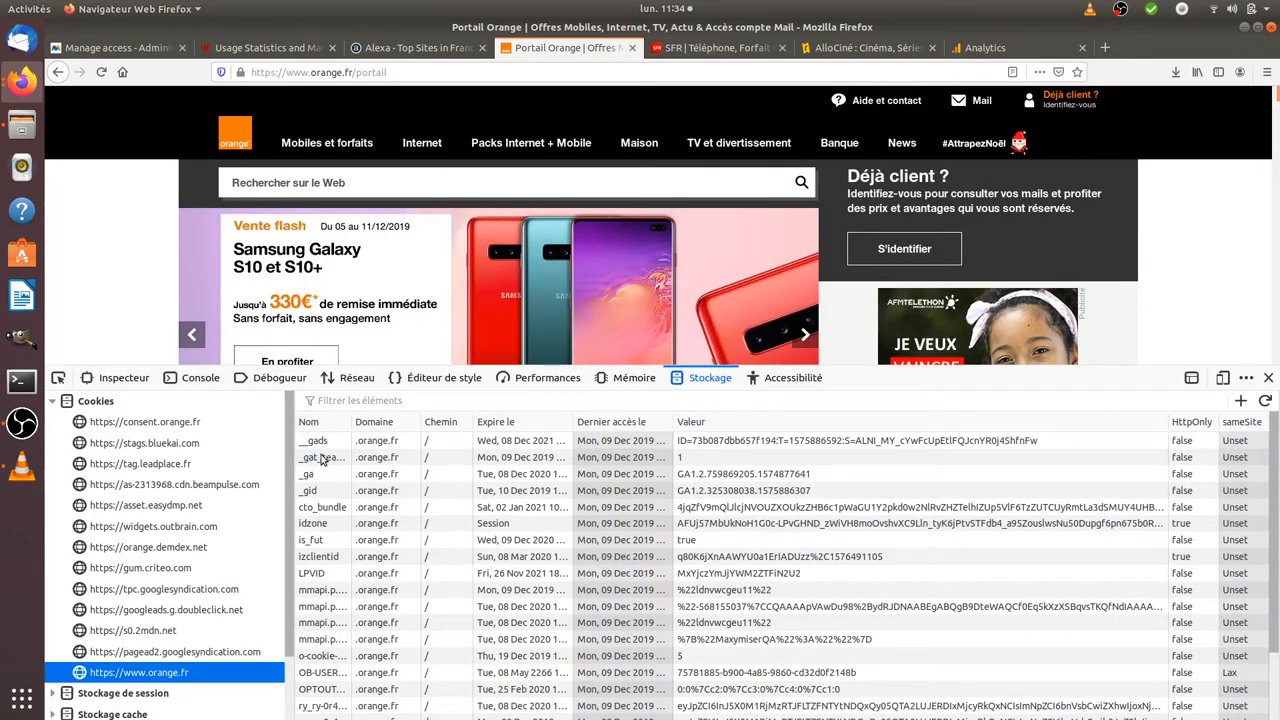
click(1268, 377)
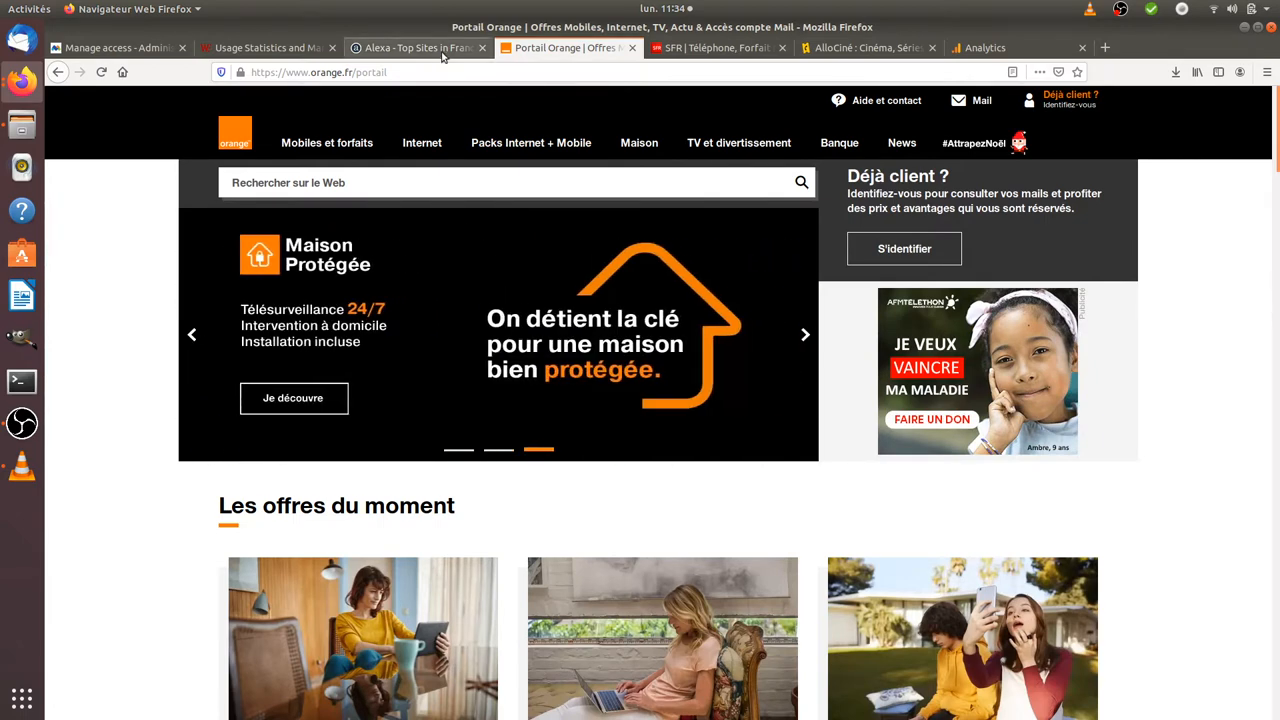
Scroll through Alexa's Top Sites in France list to site 50 and back near the top.
click(415, 47)
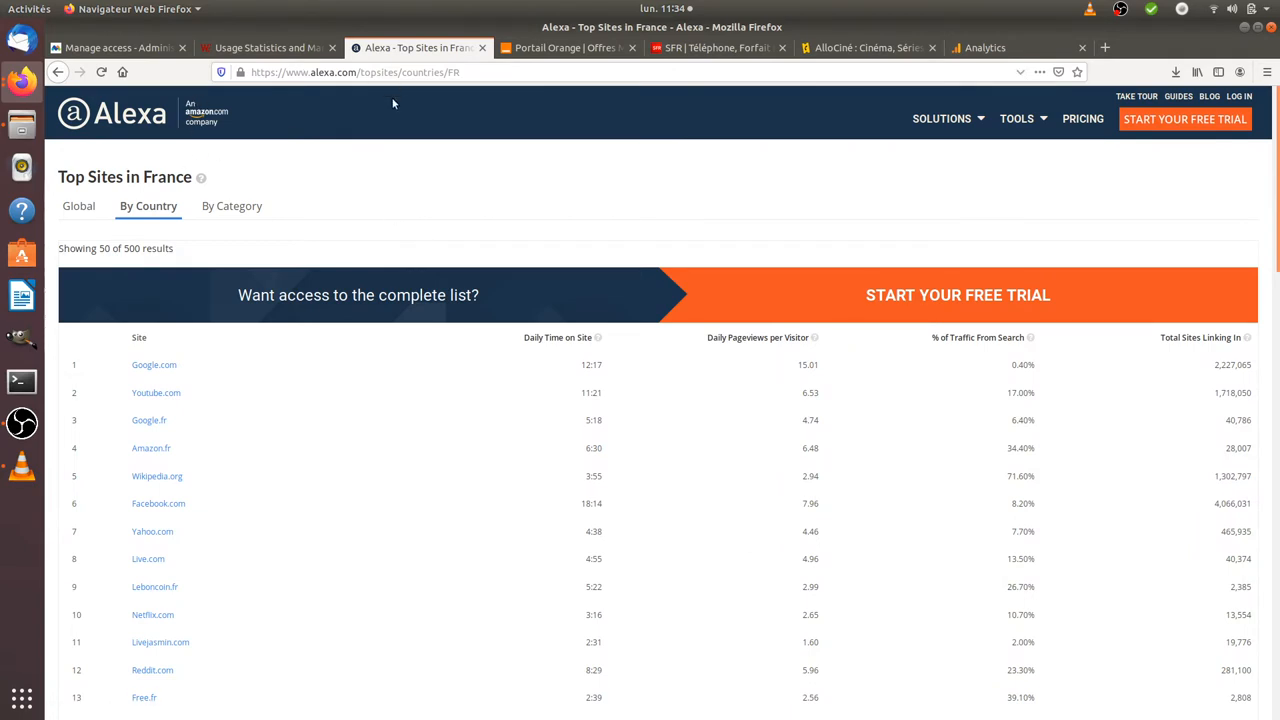
mouse_move(192, 366)
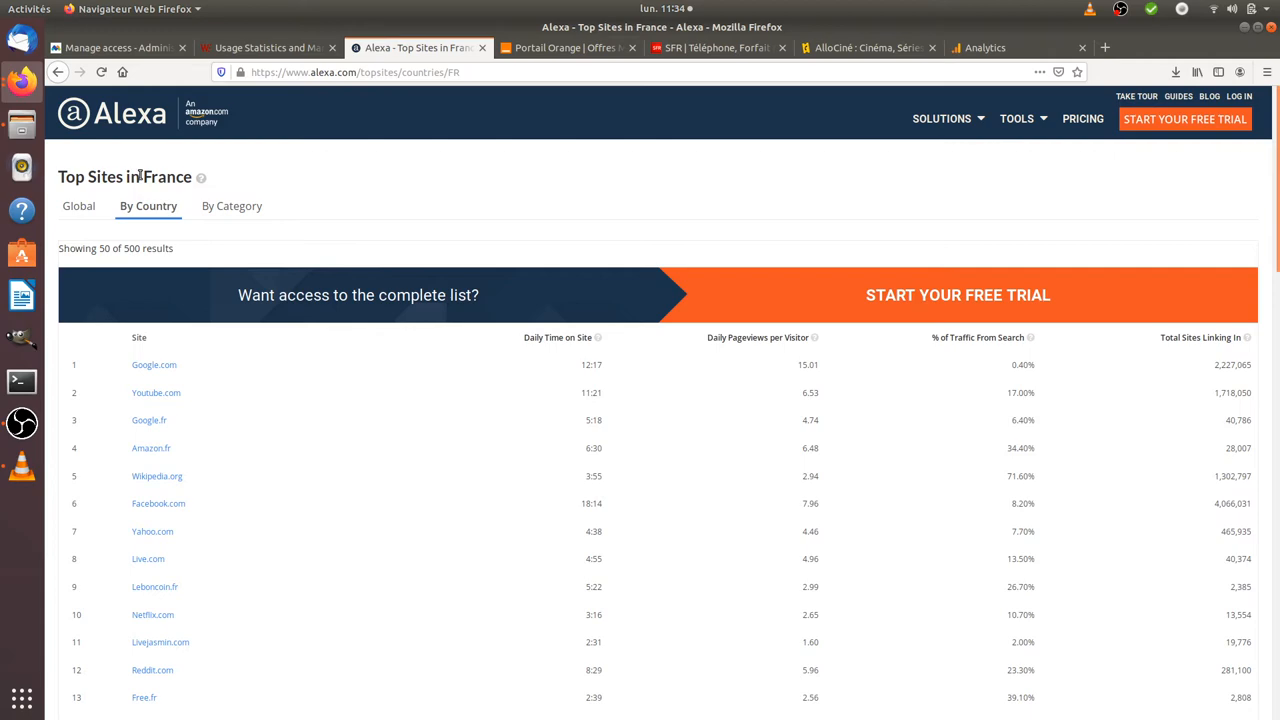
scroll(down, 3)
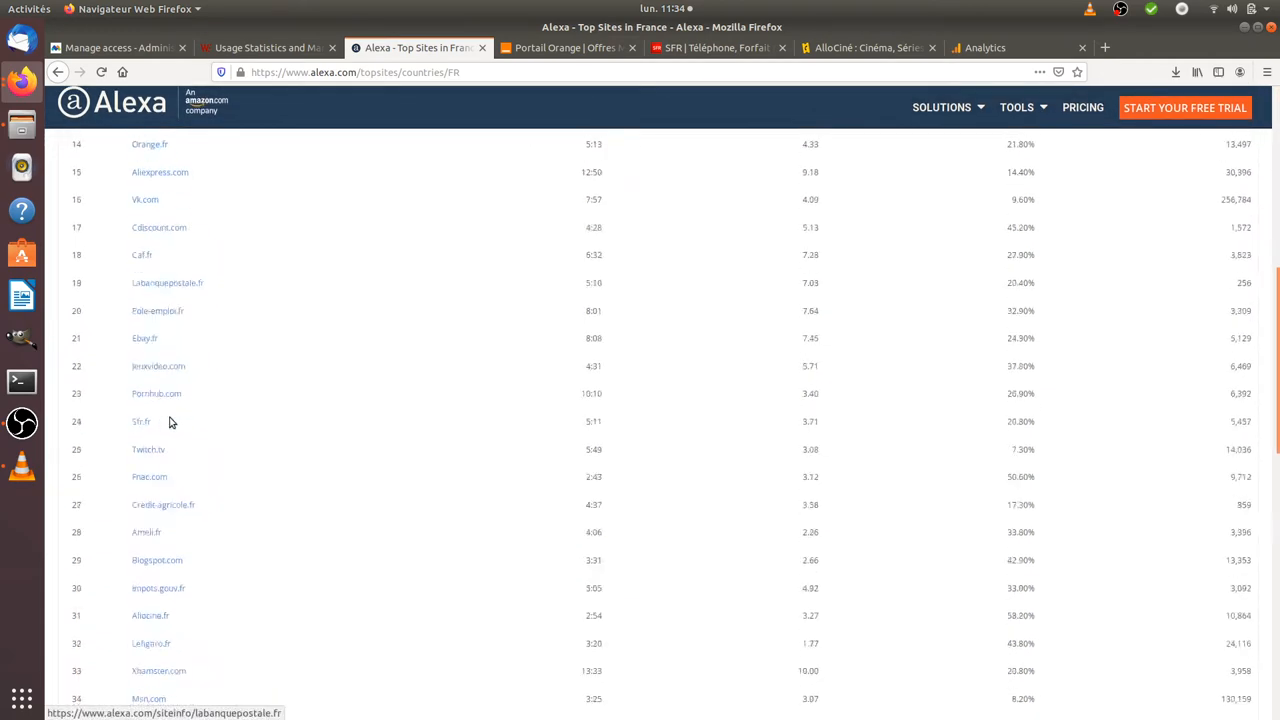
scroll(down, 3)
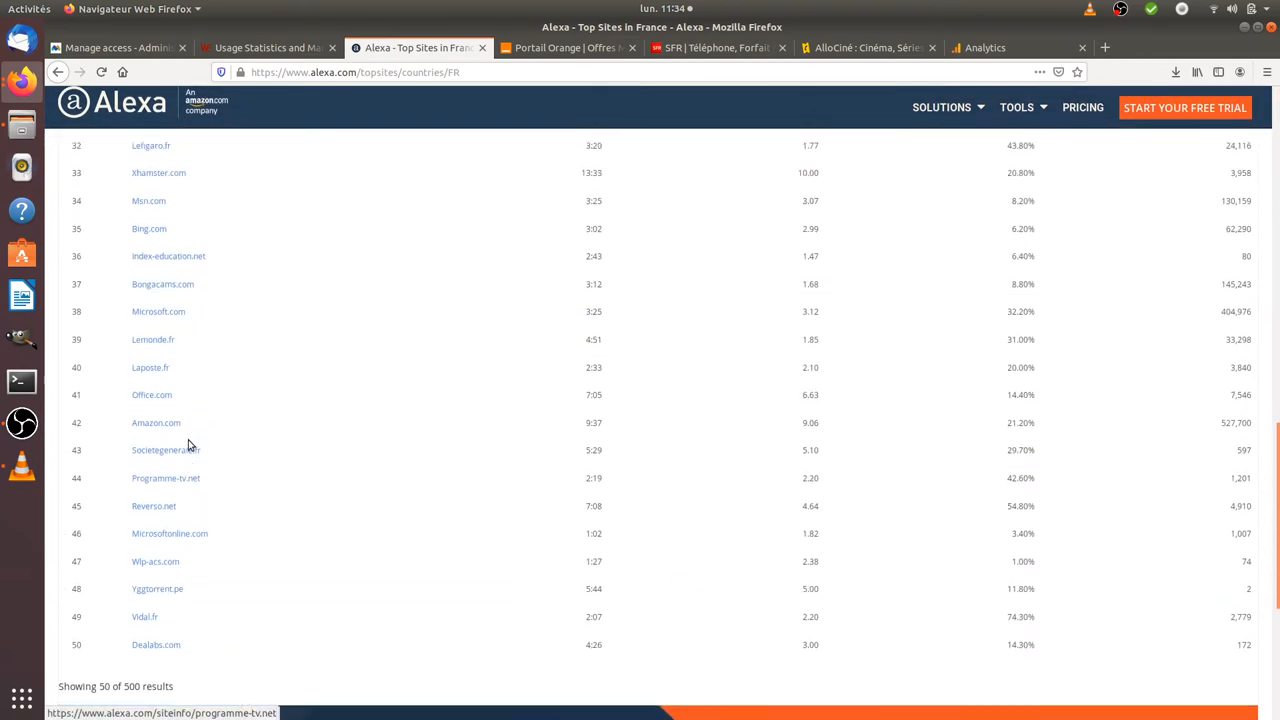
scroll(up, 3)
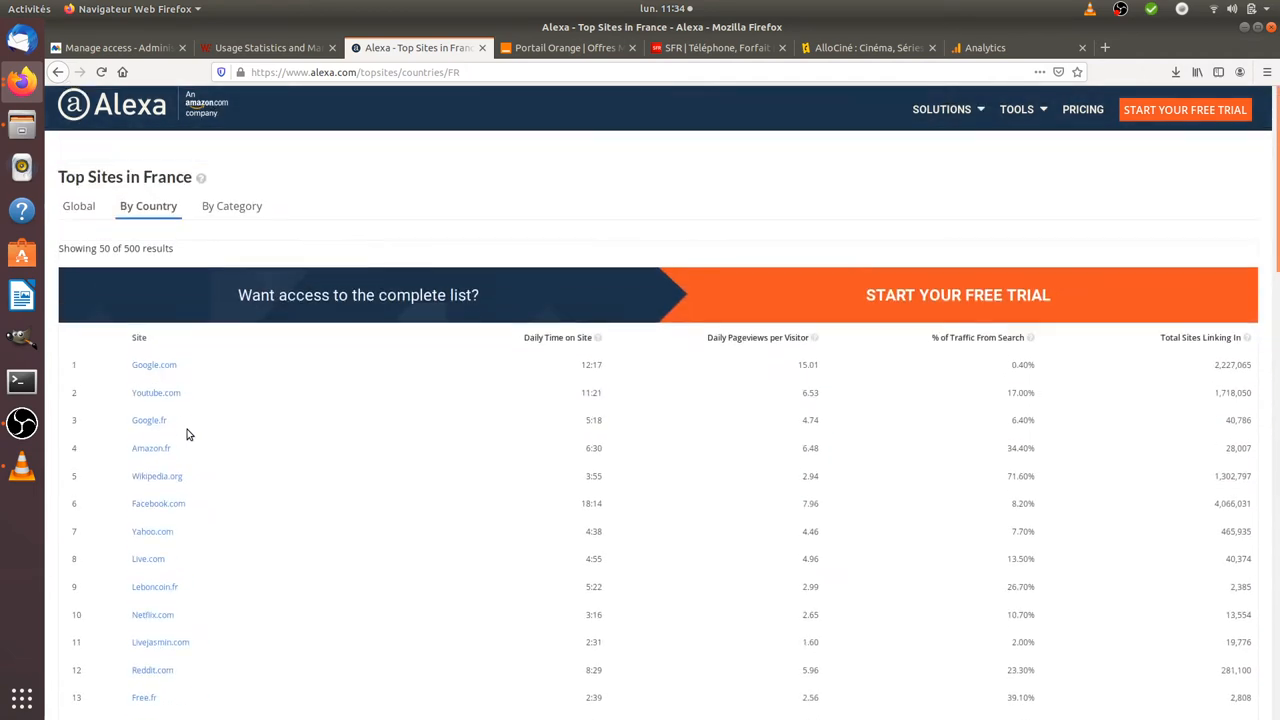
scroll(down, 3)
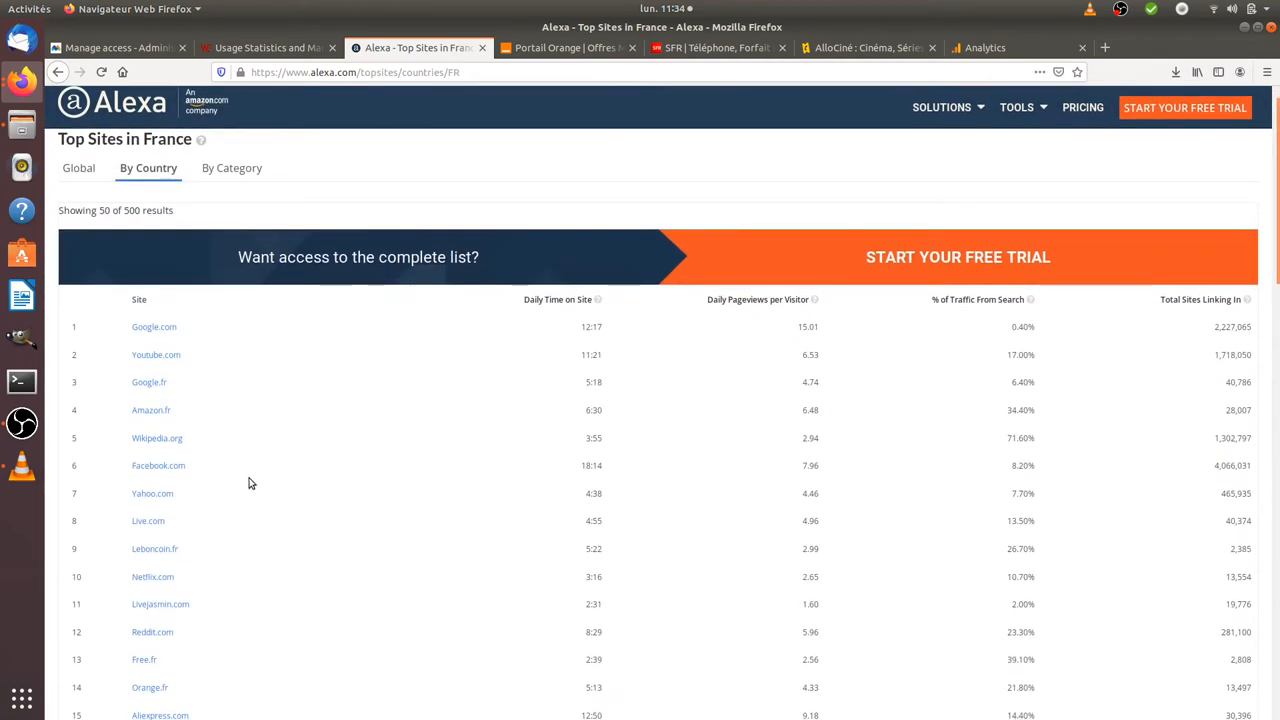
mouse_move(155, 548)
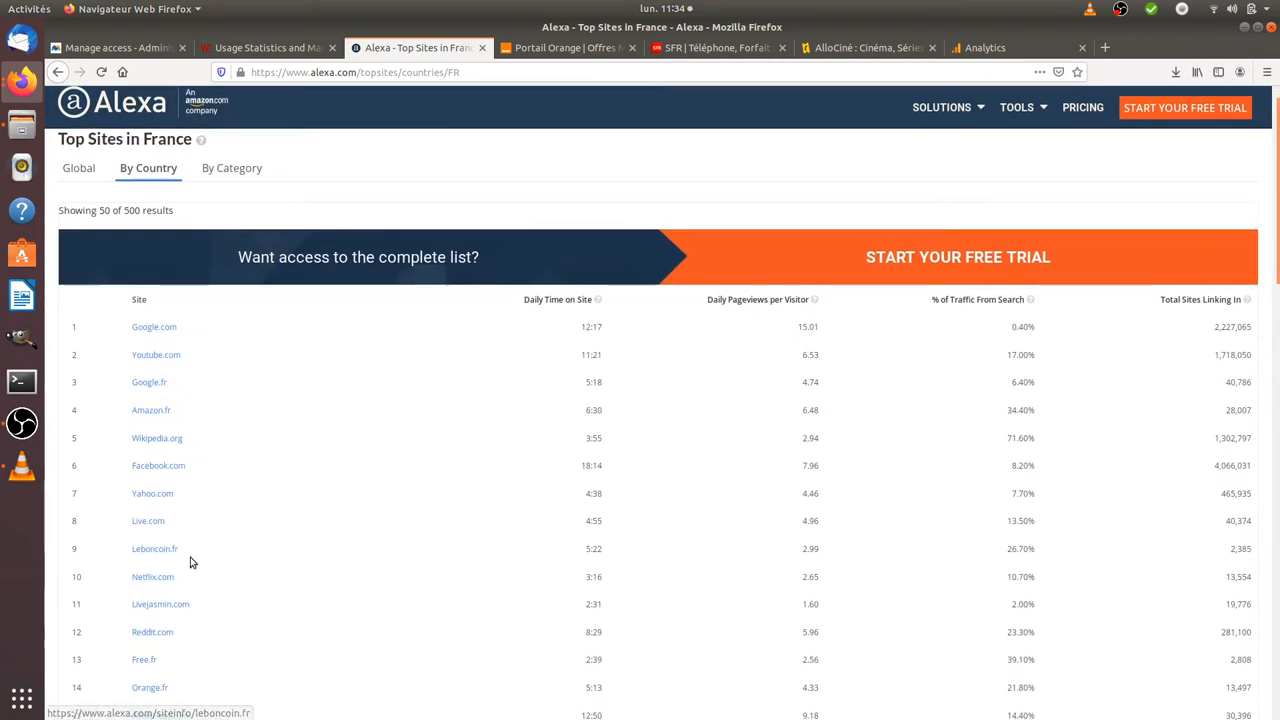
mouse_move(549, 159)
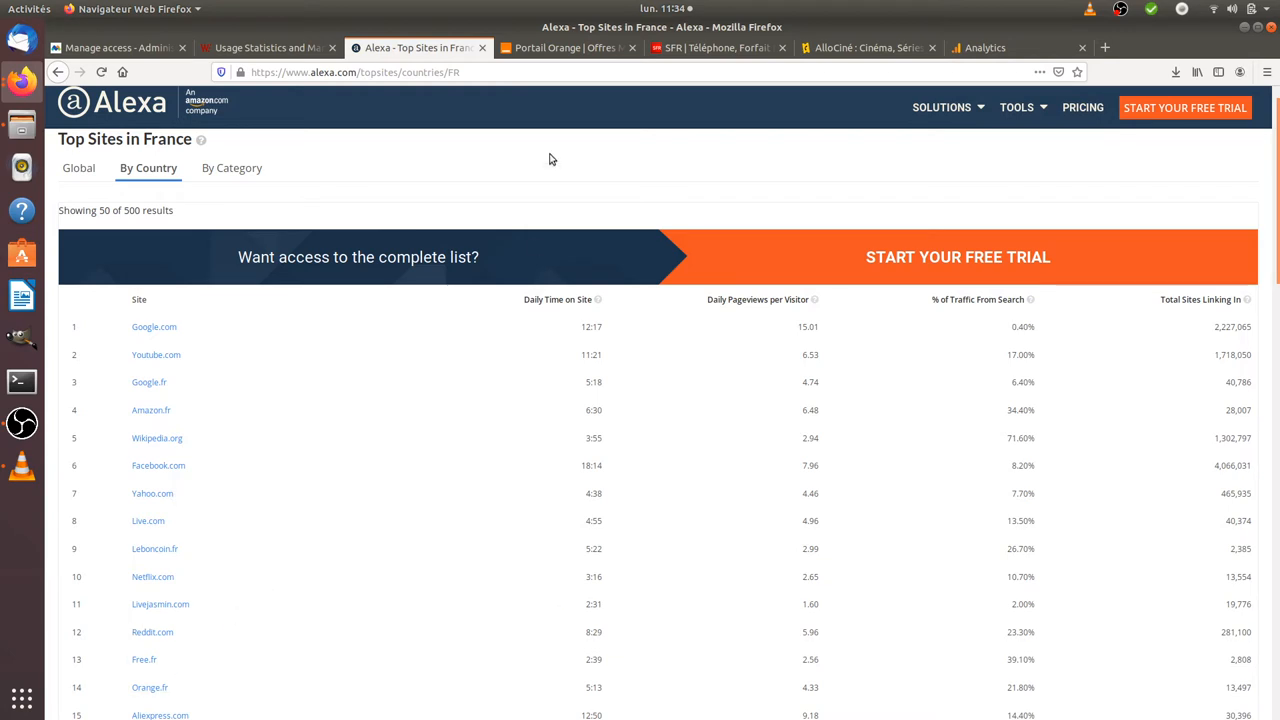
mouse_move(531, 263)
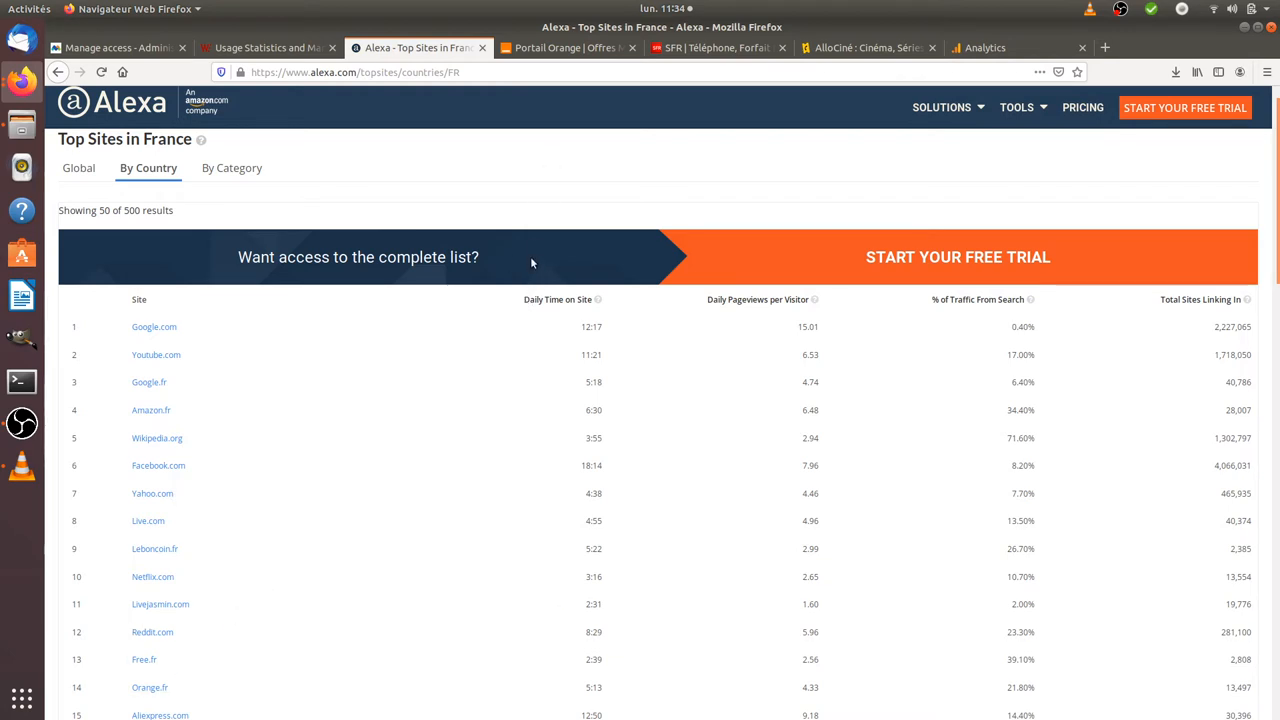
mouse_move(537, 209)
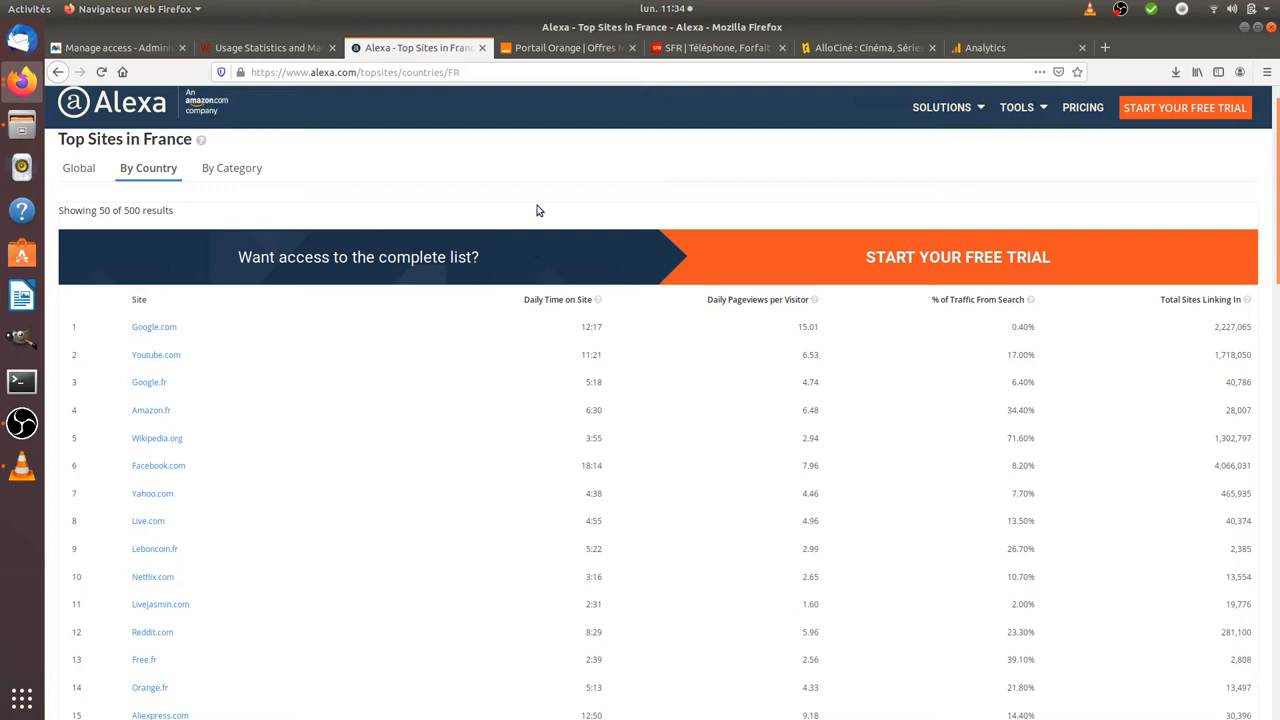
mouse_move(582, 213)
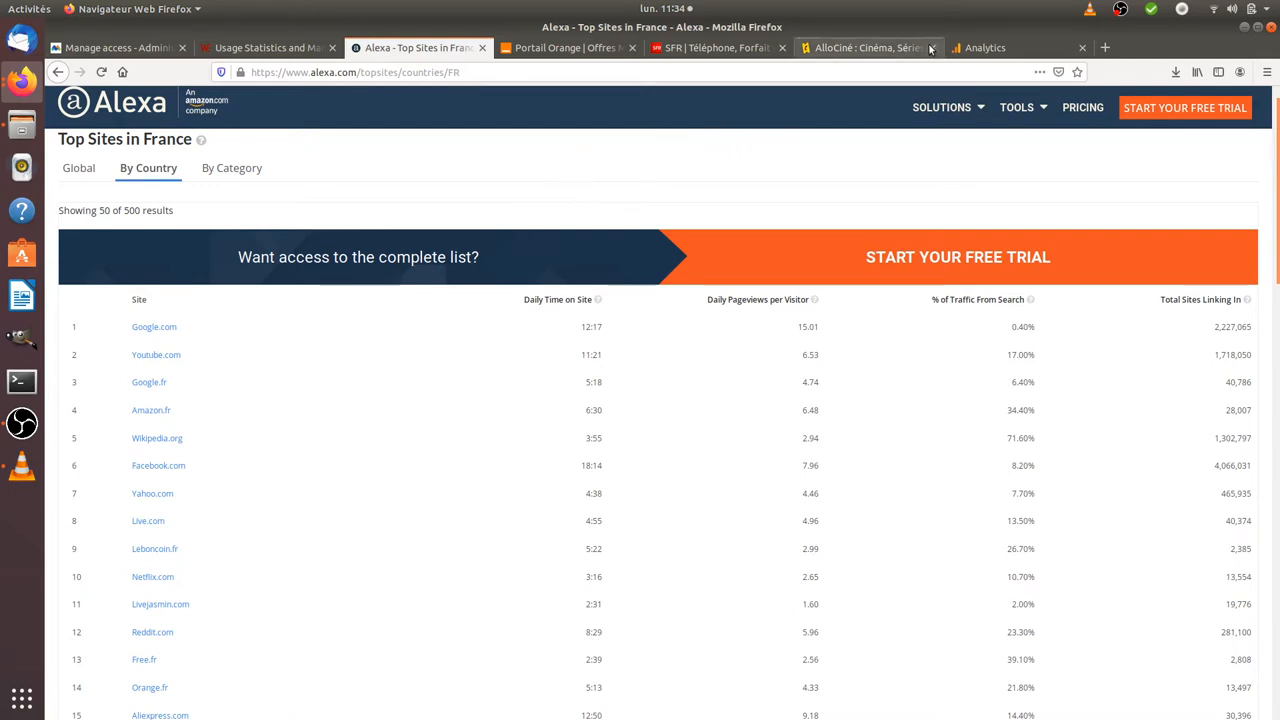
Show the demo account's Audience Overview with 16,871 users for 2–8 Dec 2019.
click(985, 47)
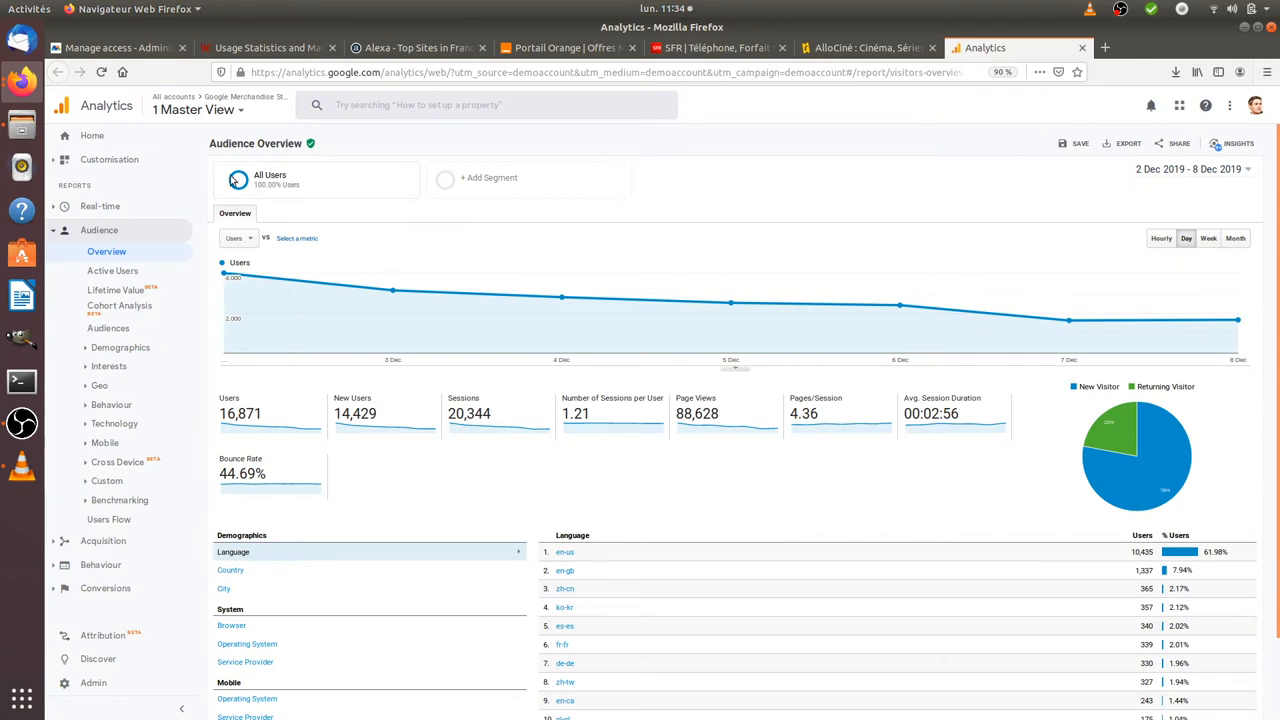
mouse_move(476, 262)
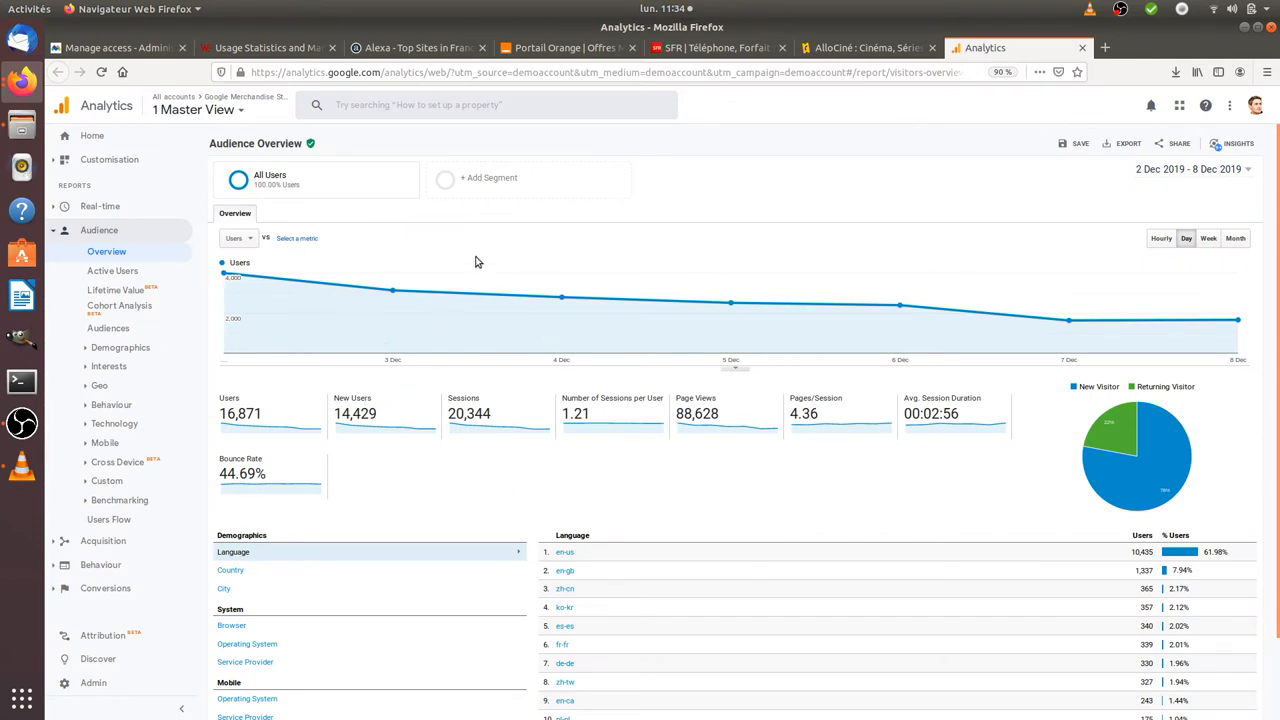
mouse_move(551, 340)
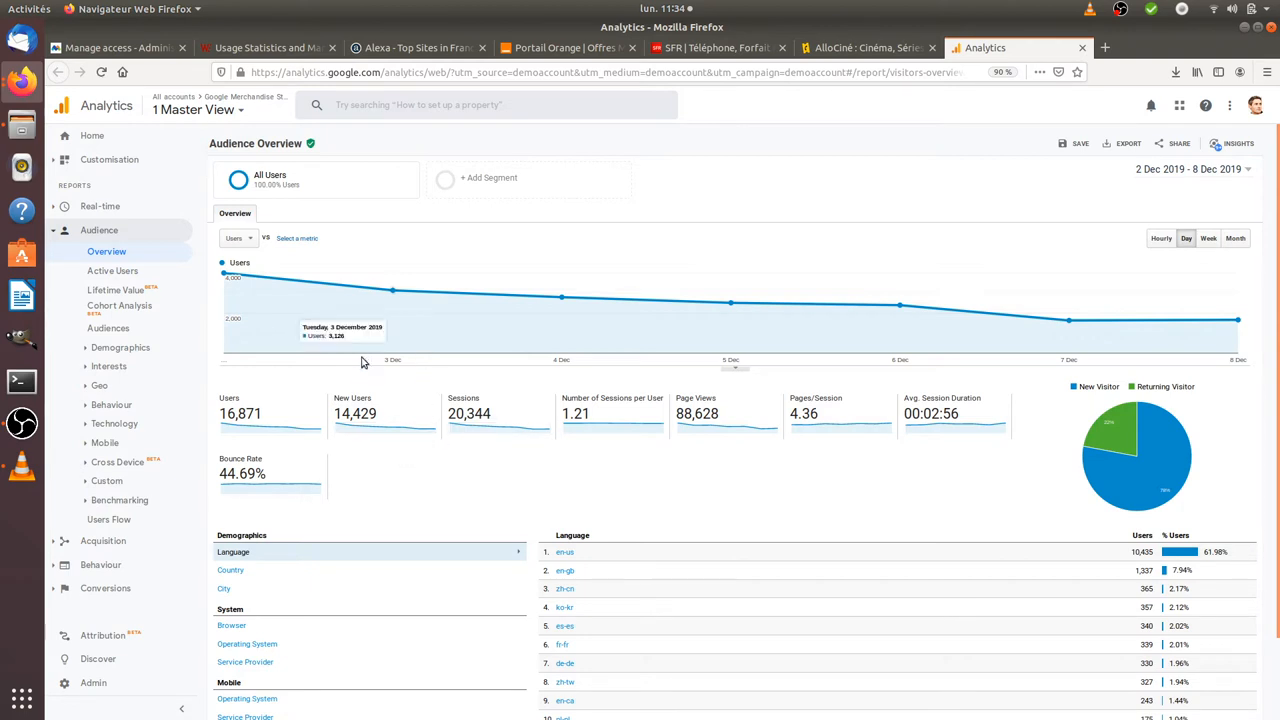
mouse_move(450, 262)
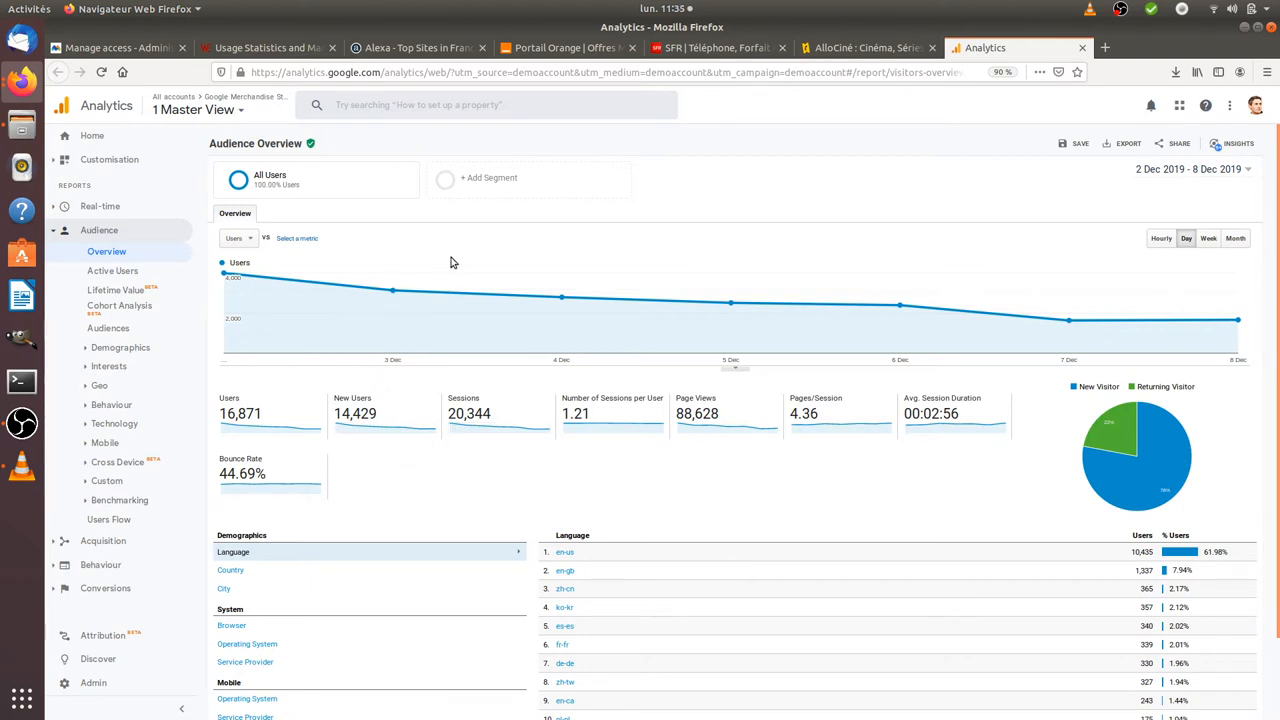
mouse_move(567, 47)
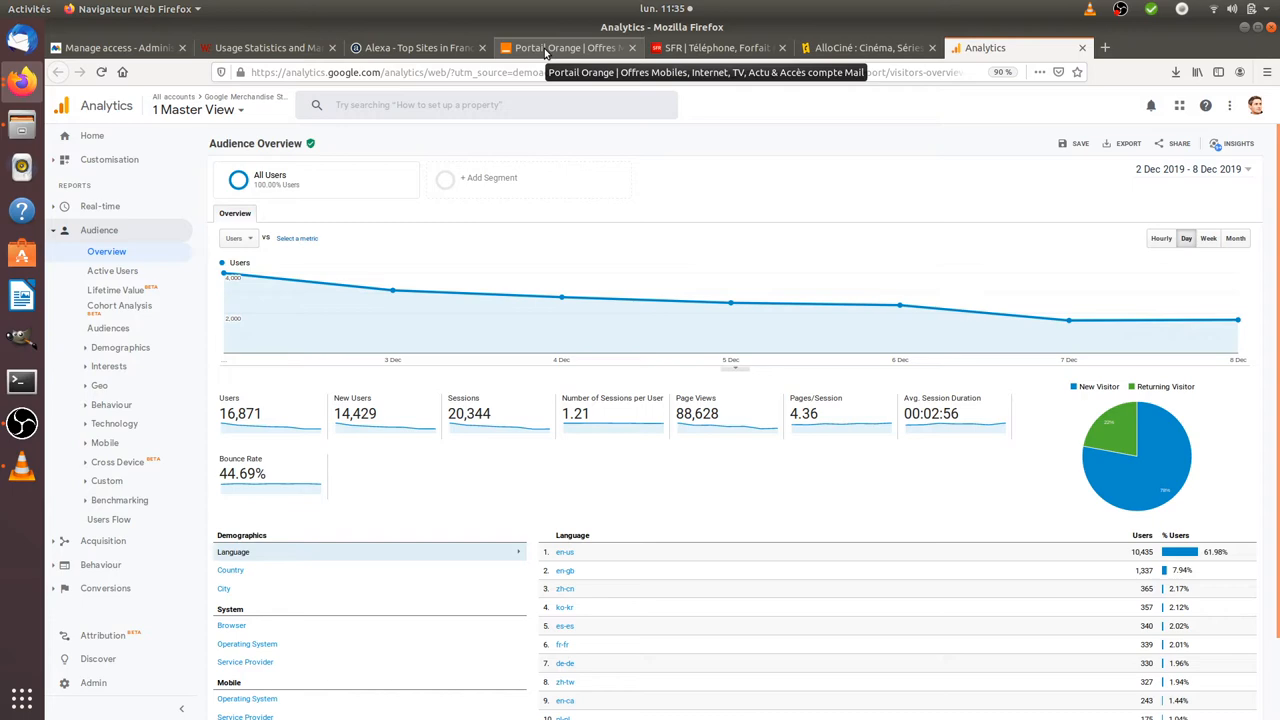
Return to the Orange portal home page with its Galaxy S10 flash-sale banner.
click(568, 47)
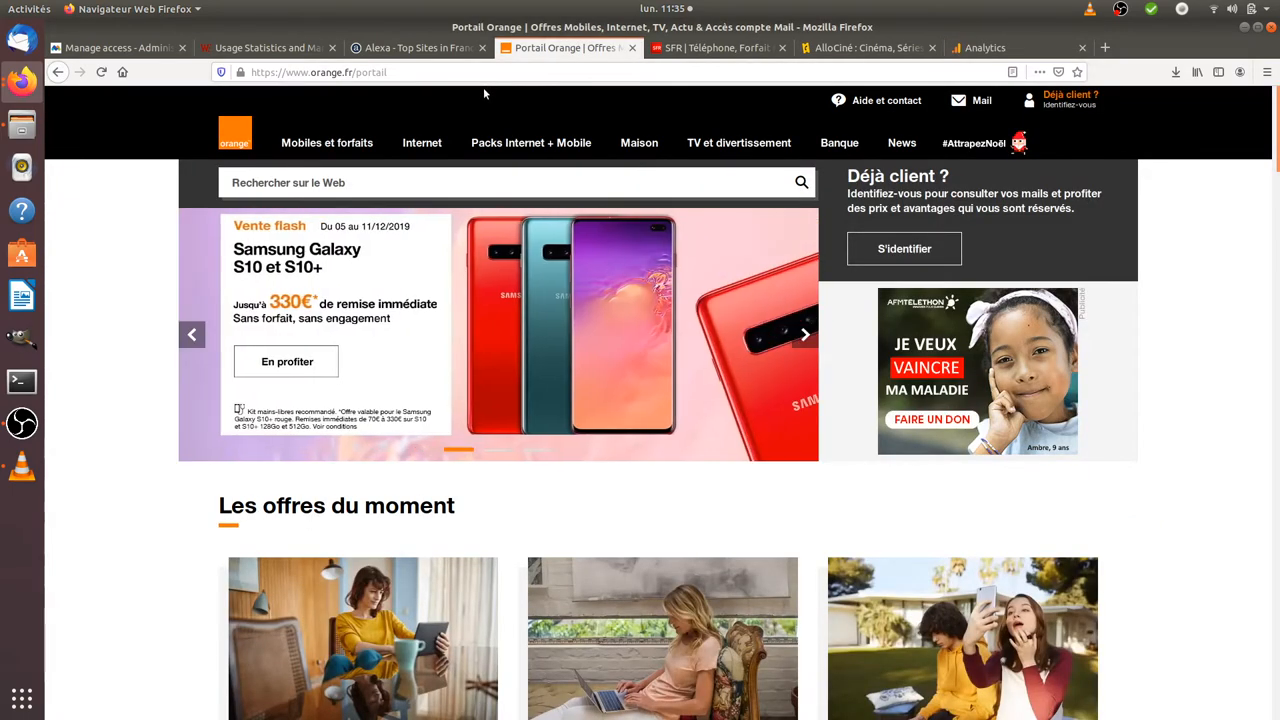
mouse_move(465, 96)
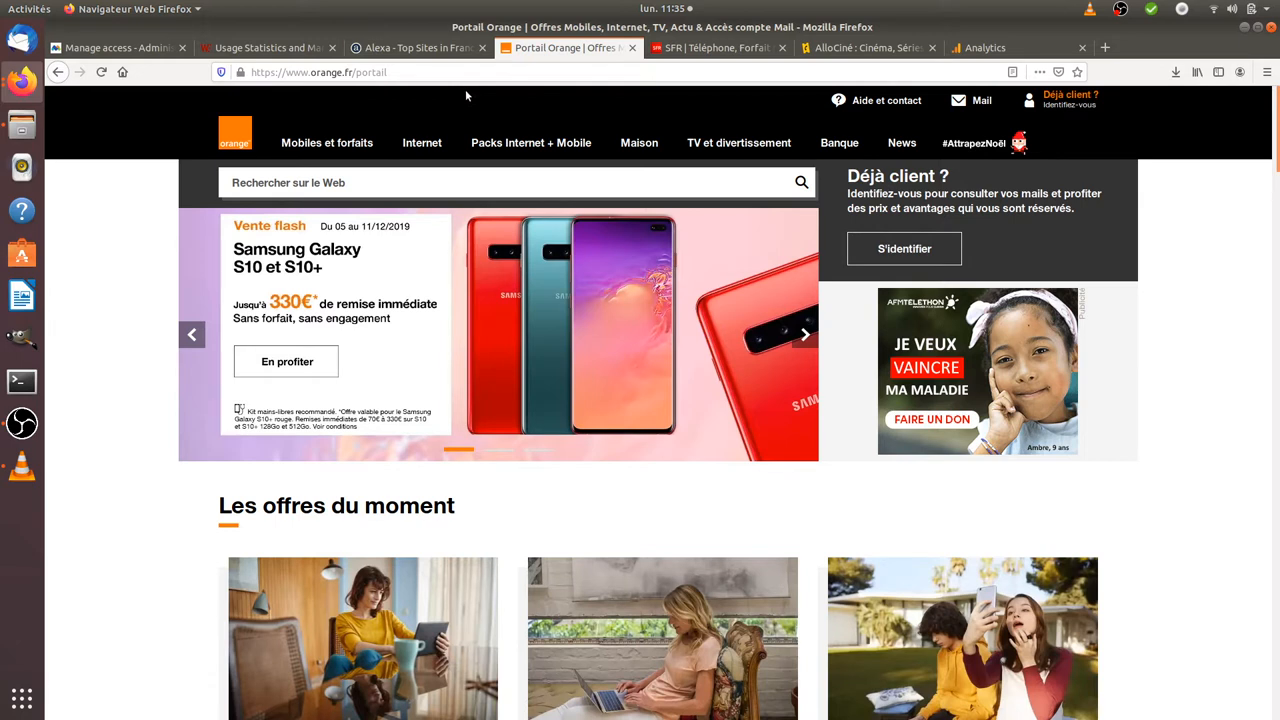
mouse_move(115, 387)
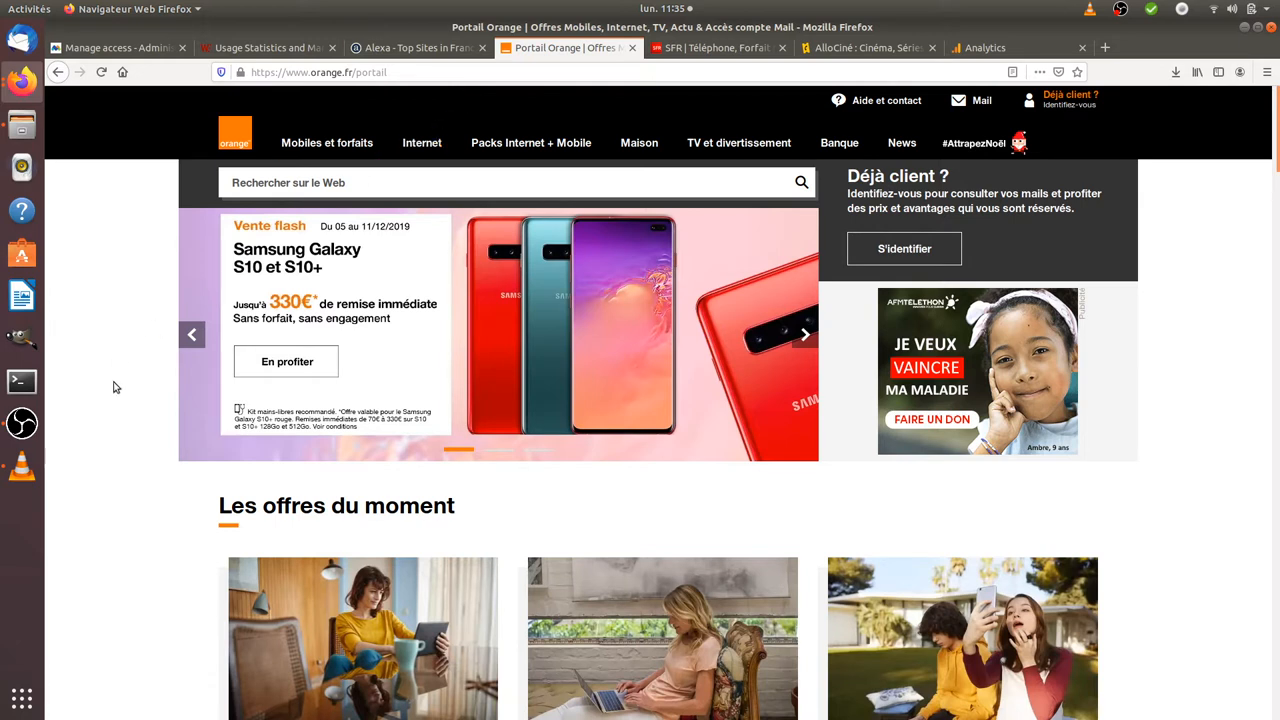
mouse_move(22, 80)
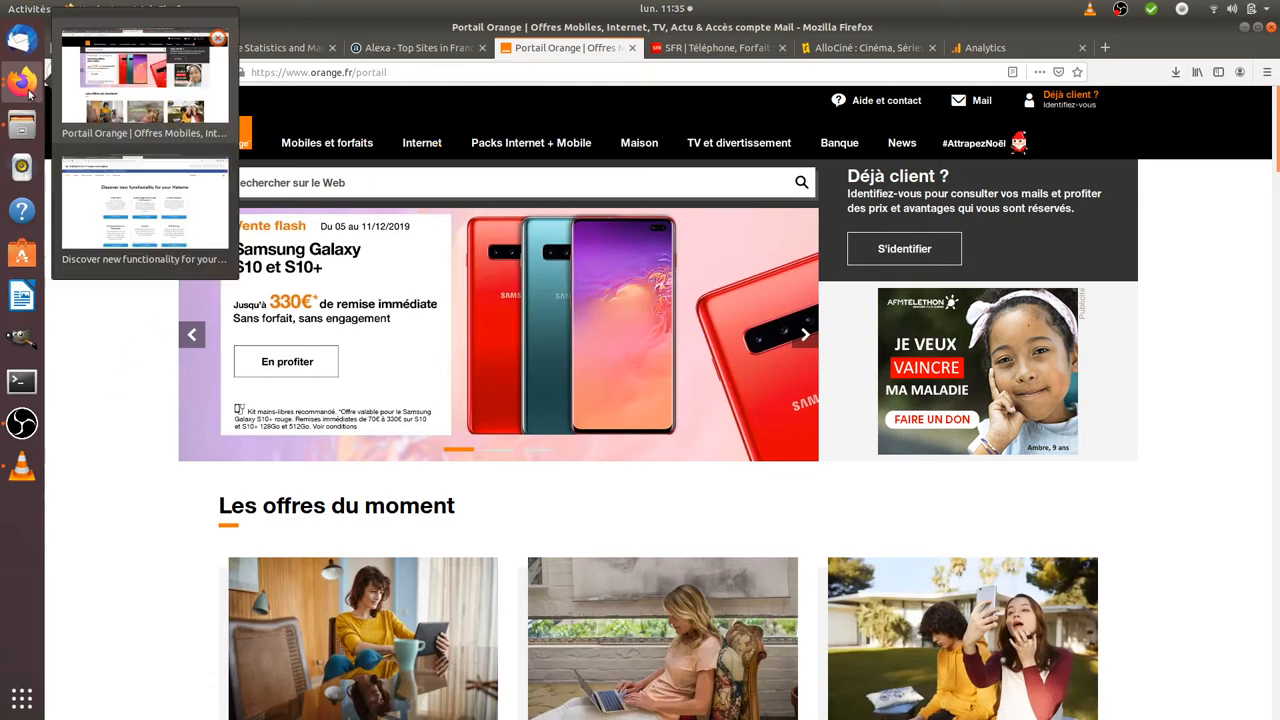
Browse the Matomo marketplace plugin list and search the page for 'sign' to reach Signup.
click(144, 200)
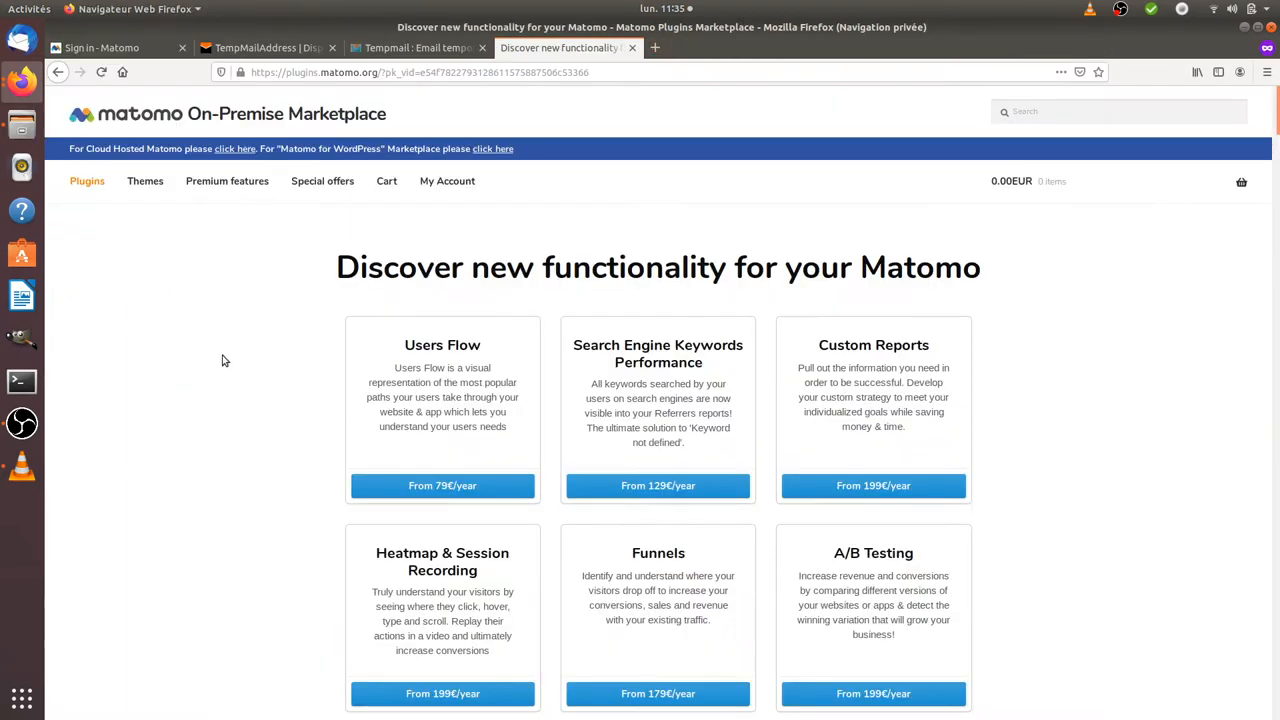
mouse_move(240, 318)
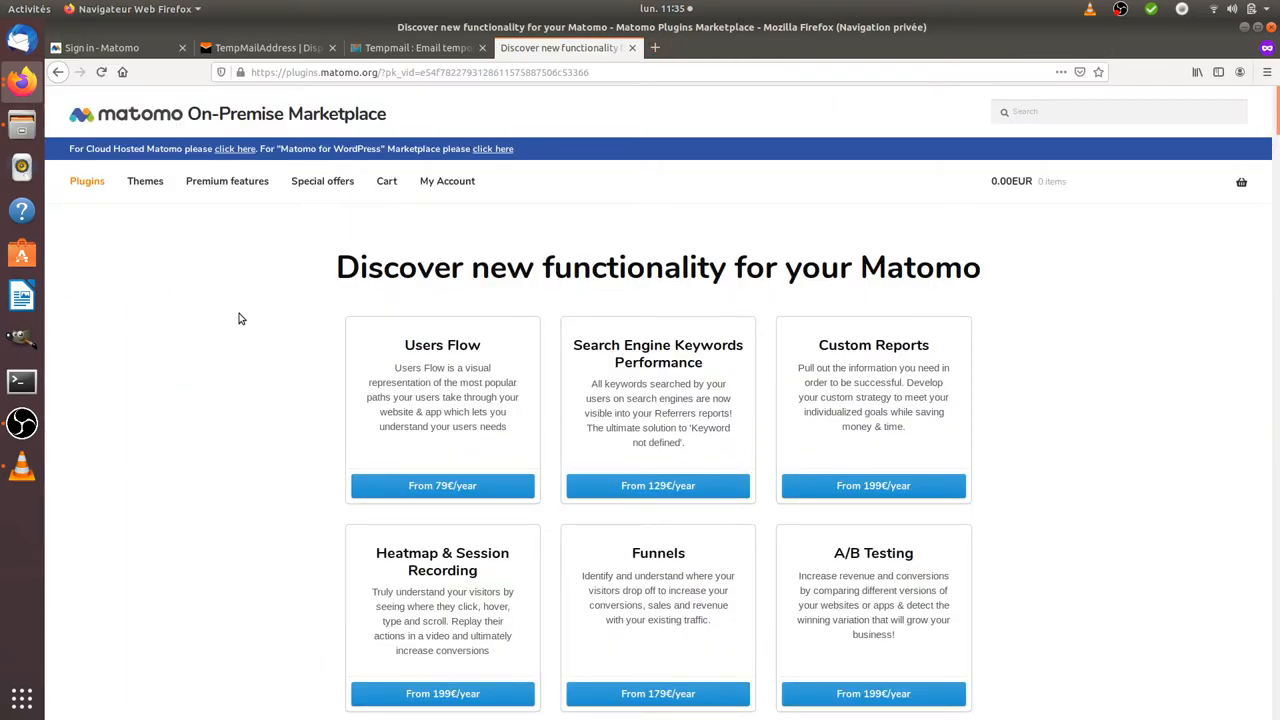
scroll(down, 3)
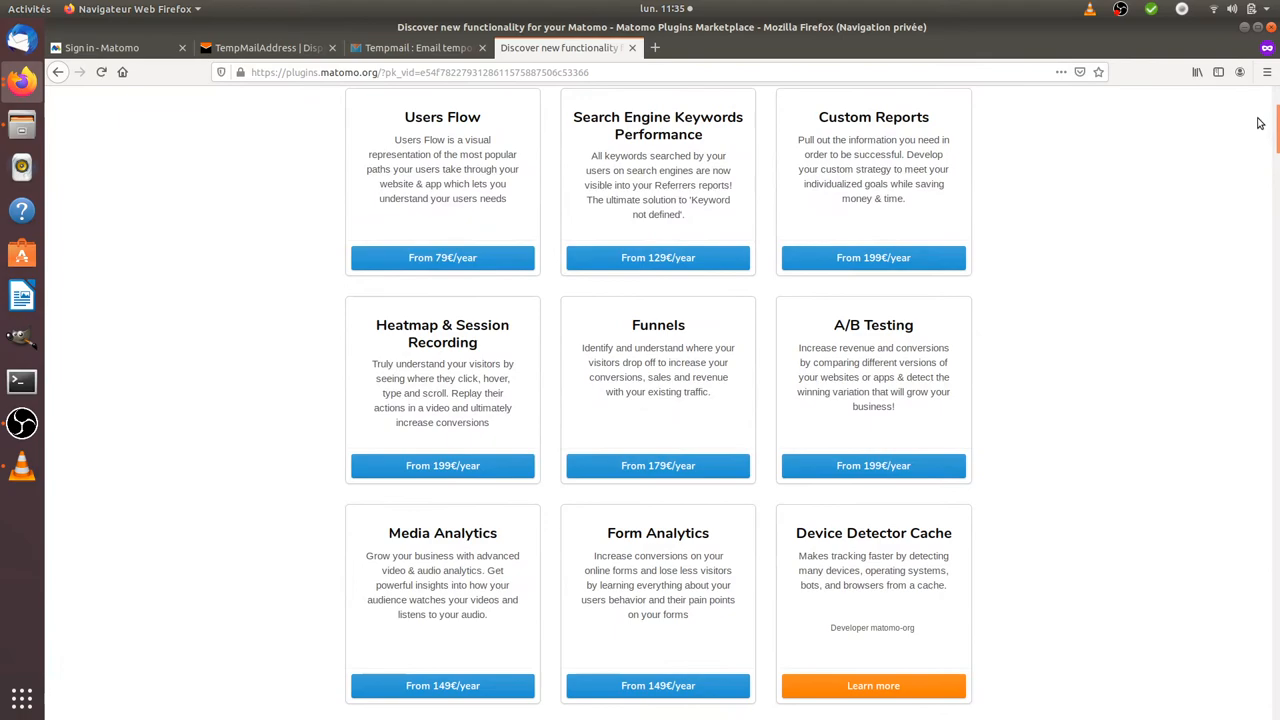
scroll(down, 3)
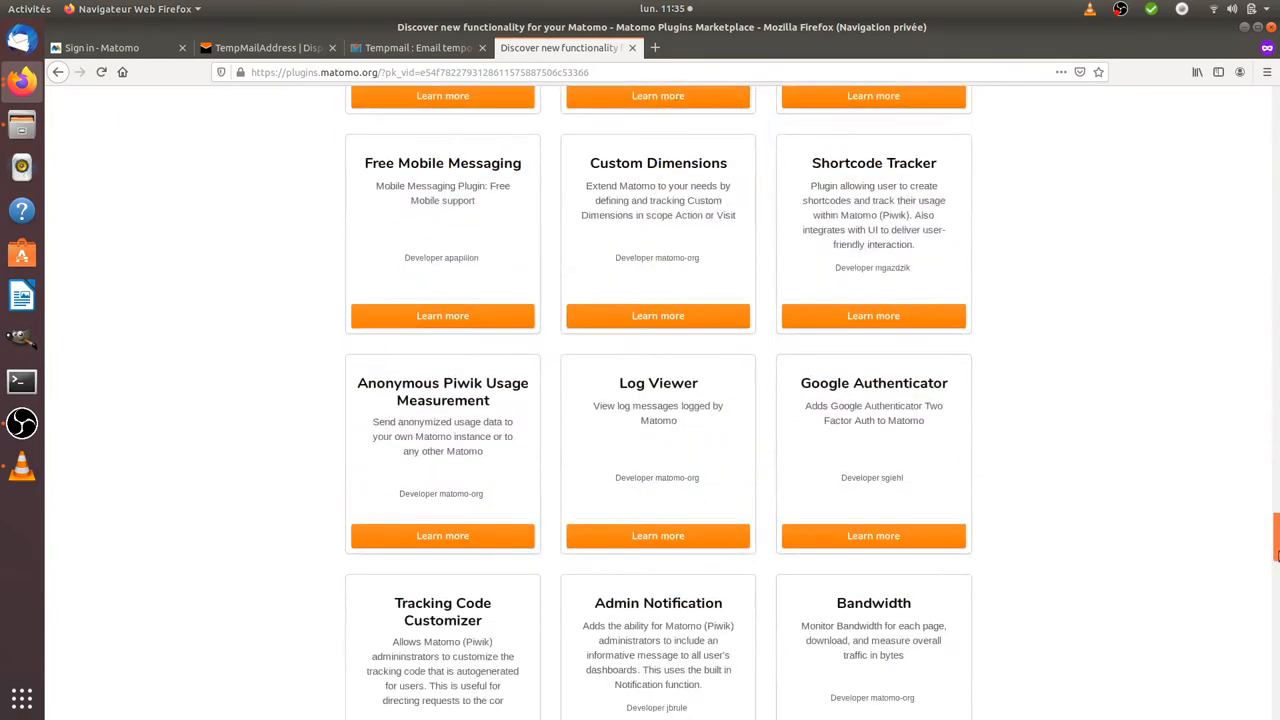
scroll(down, 3)
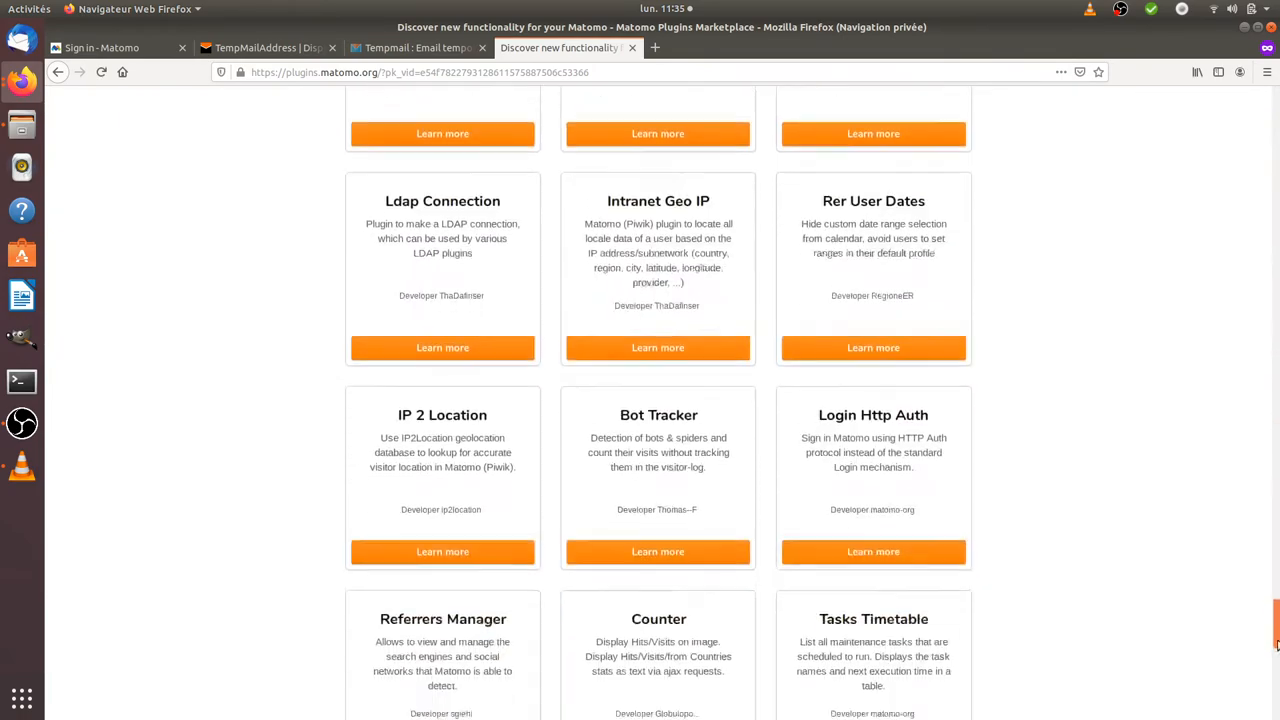
scroll(down, 3)
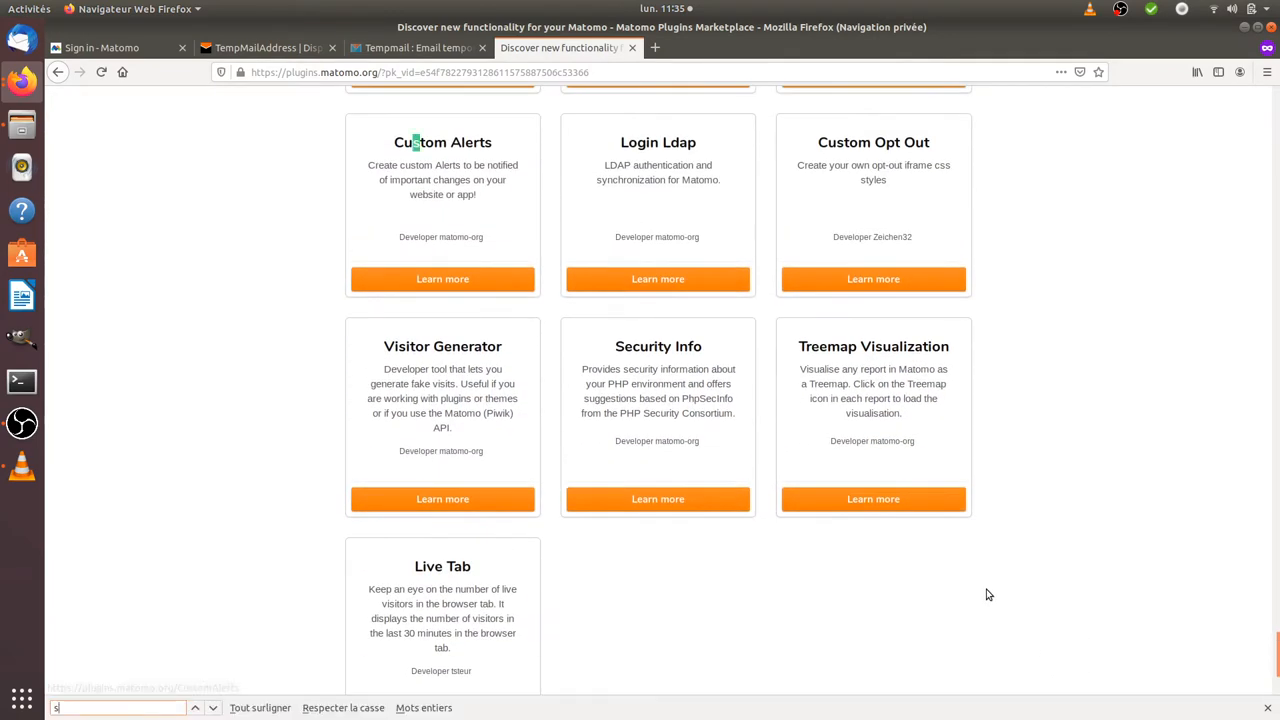
text(ign)
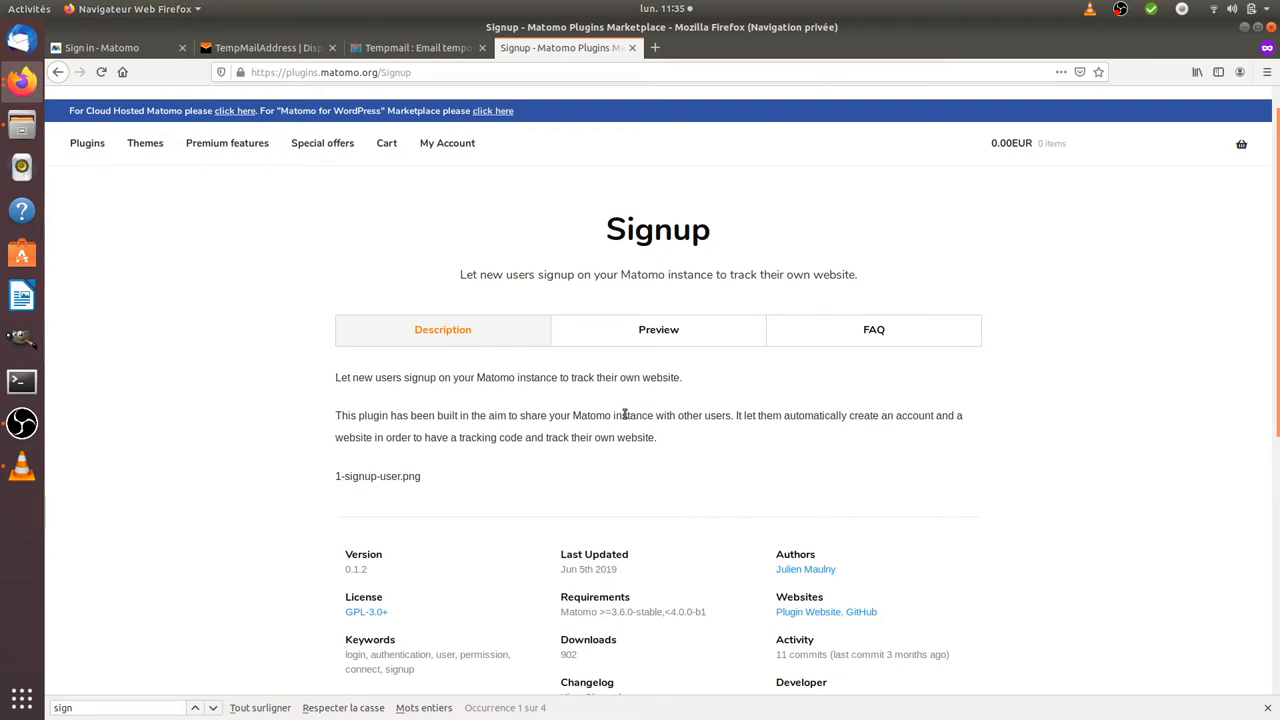
mouse_move(380, 404)
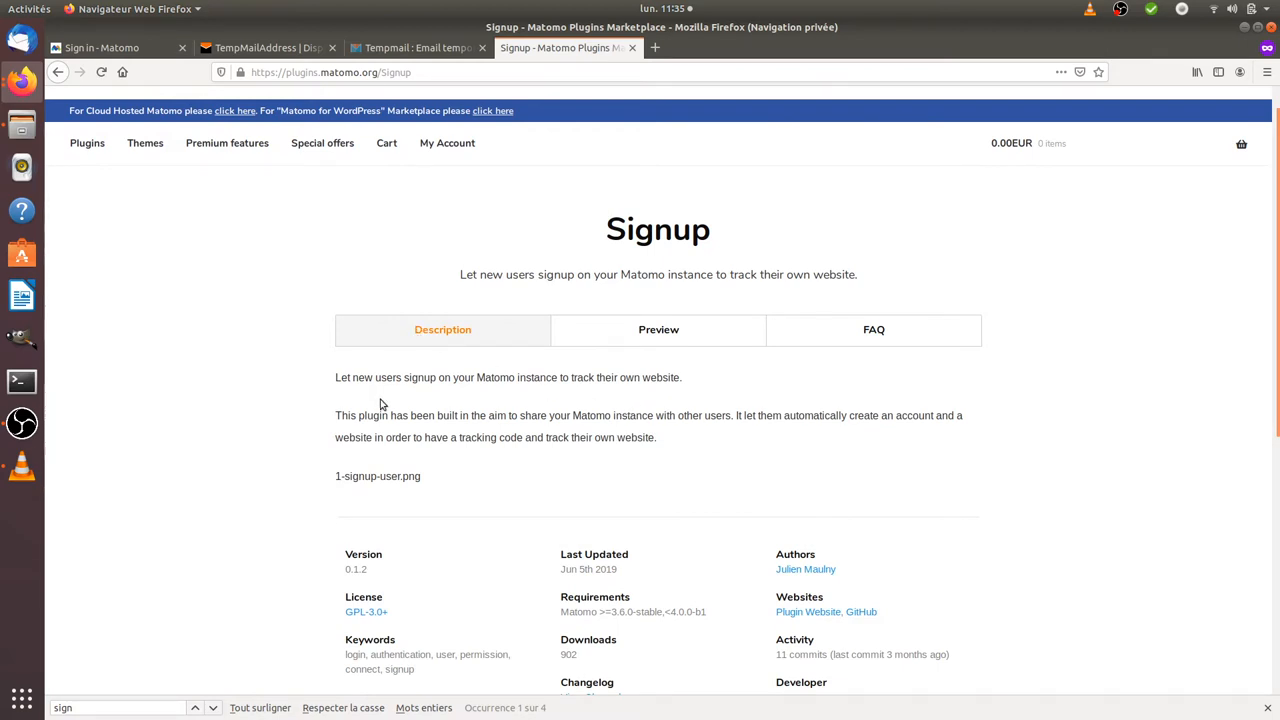
mouse_move(267, 238)
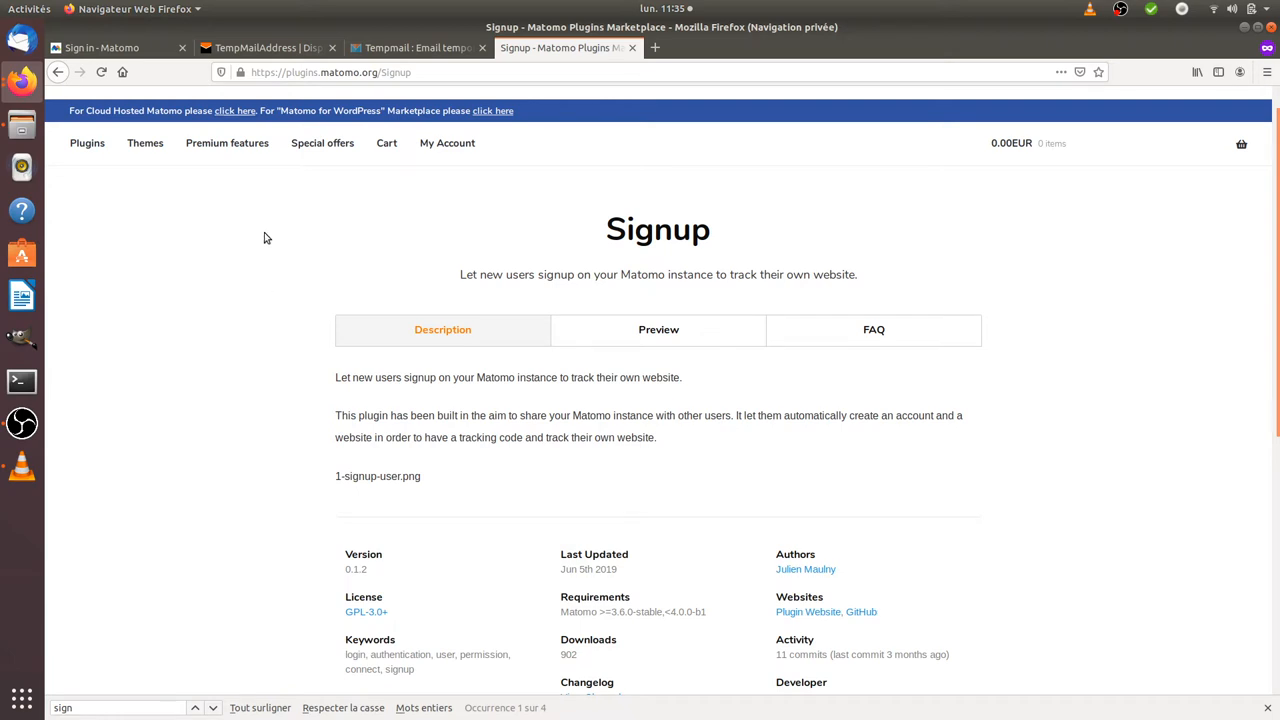
Switch to the 'Sign in - Matomo' tab showing the local login page.
click(100, 47)
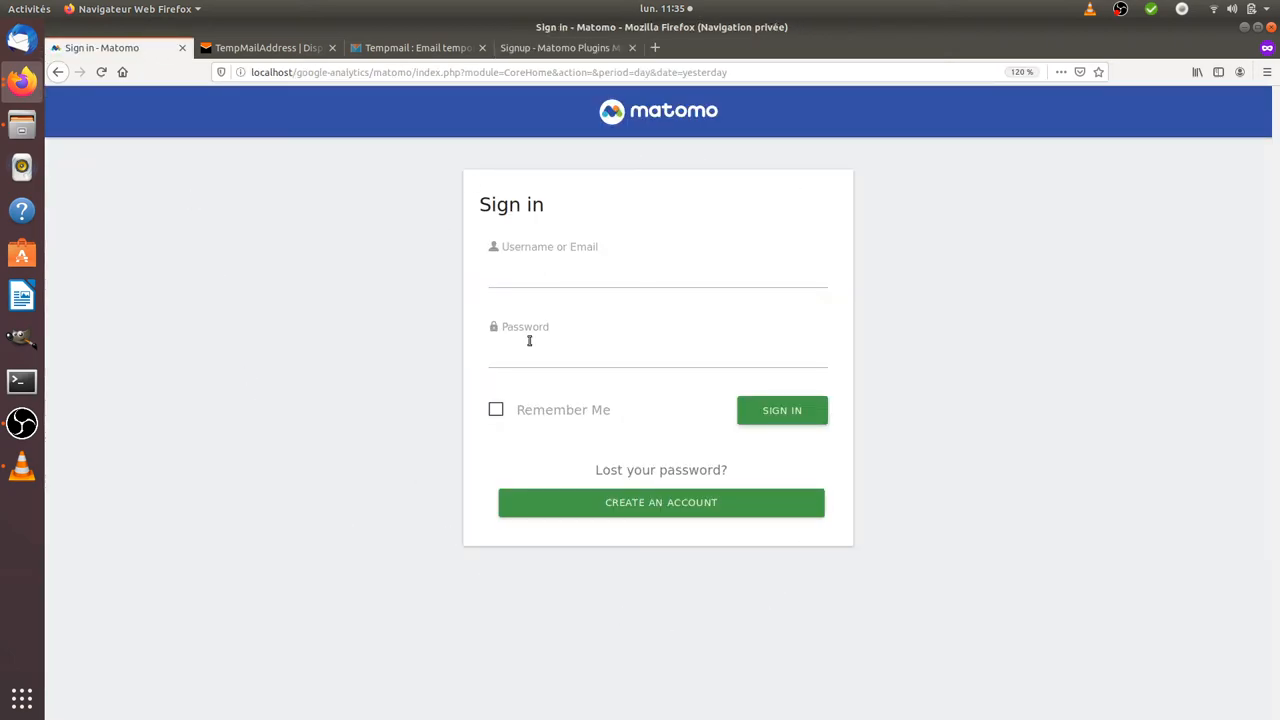
mouse_move(358, 404)
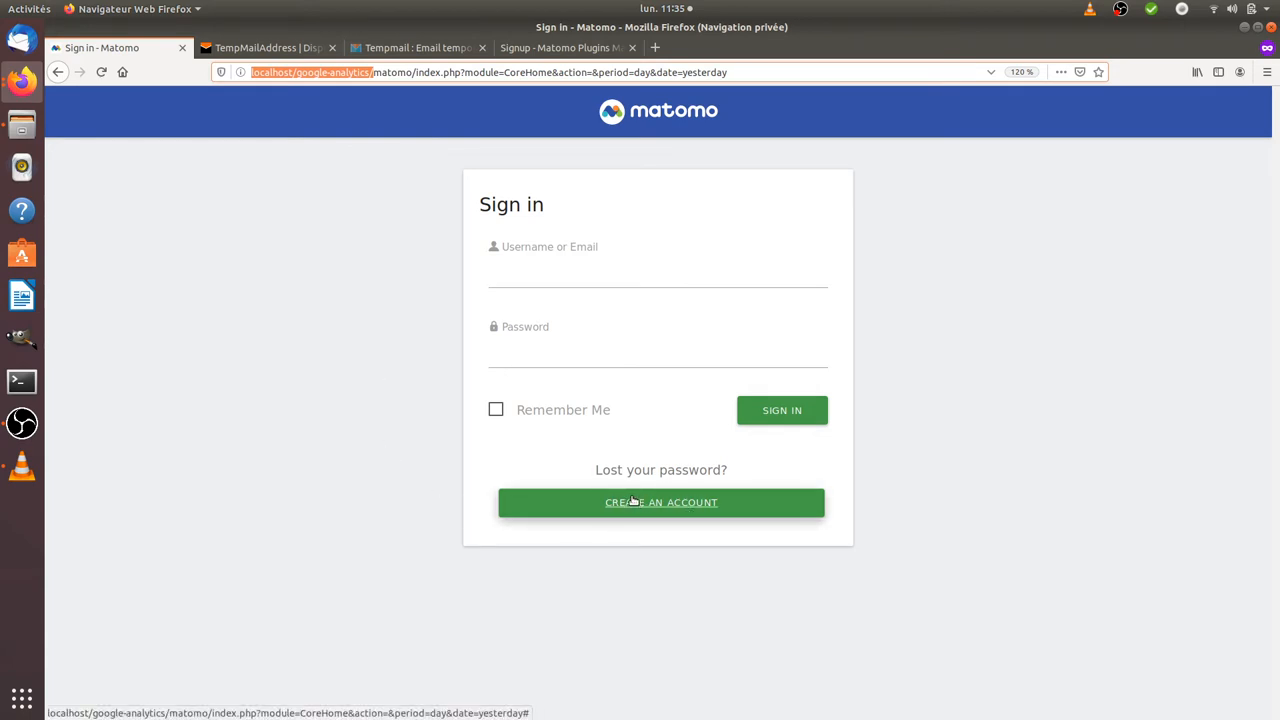
mouse_move(319, 549)
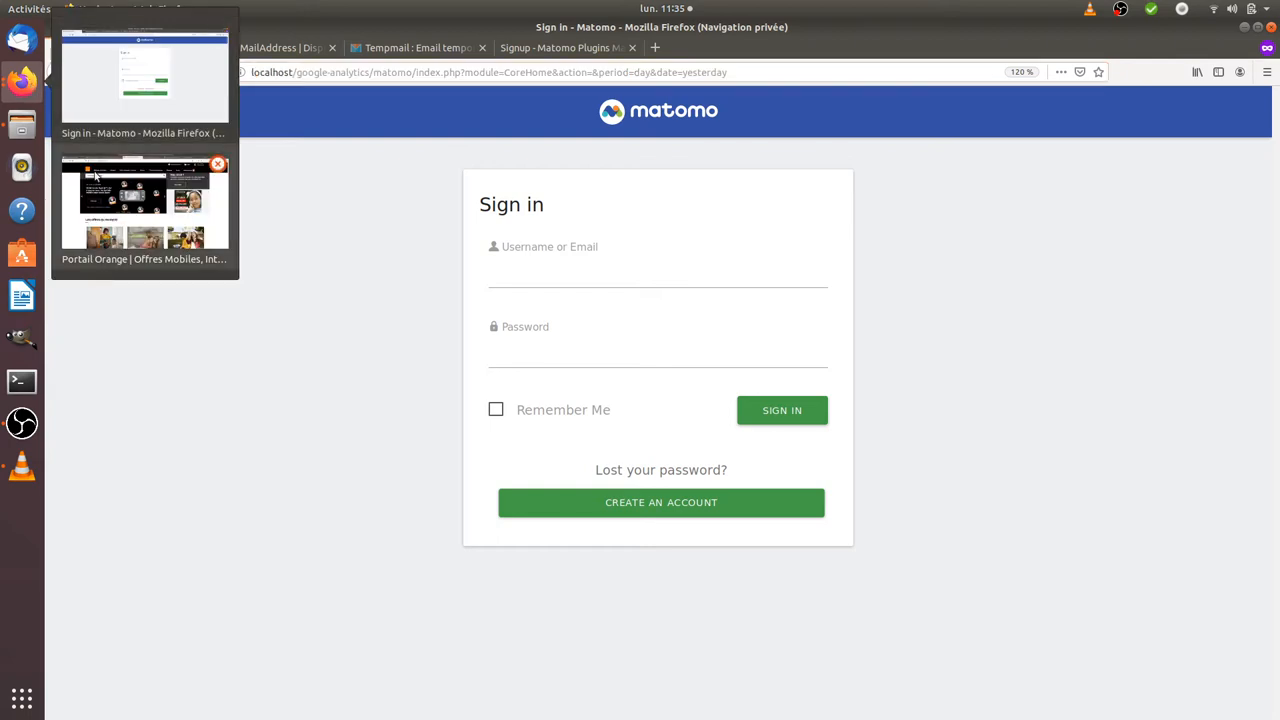
Cycle through the Orange, SFR, AlloCiné and Alexa Top Sites in France tabs.
click(144, 200)
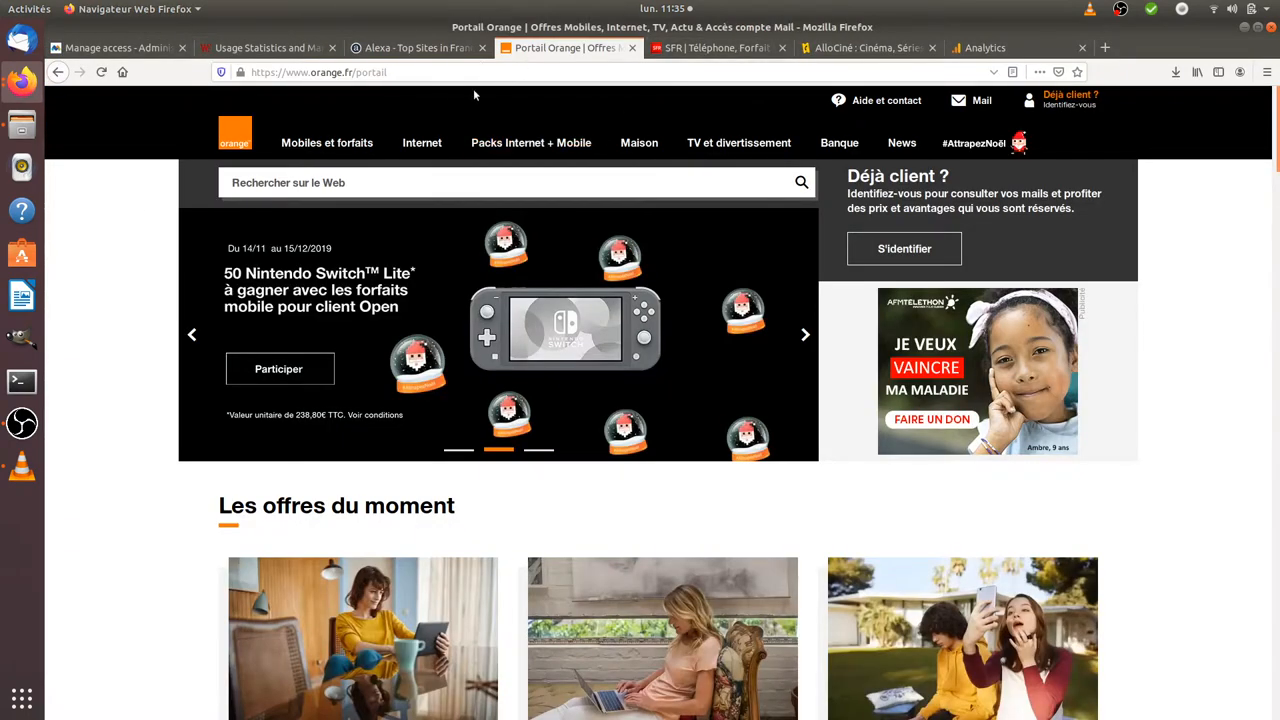
click(711, 47)
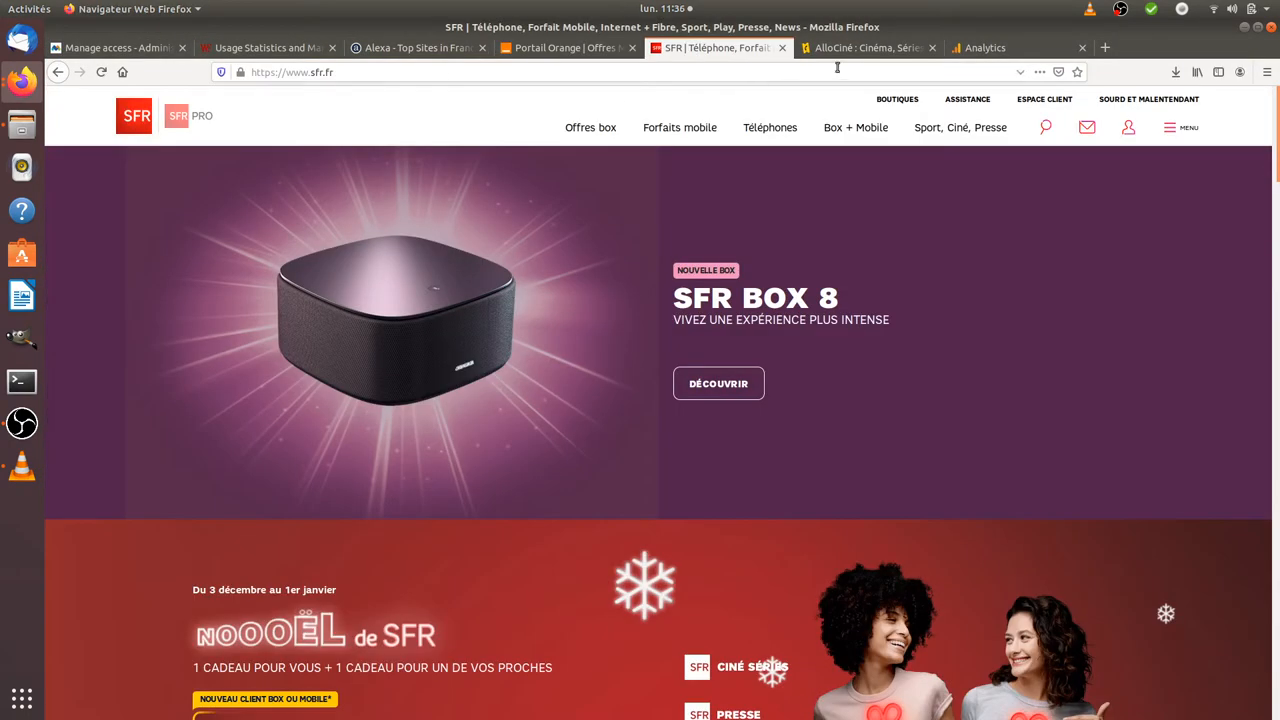
click(868, 47)
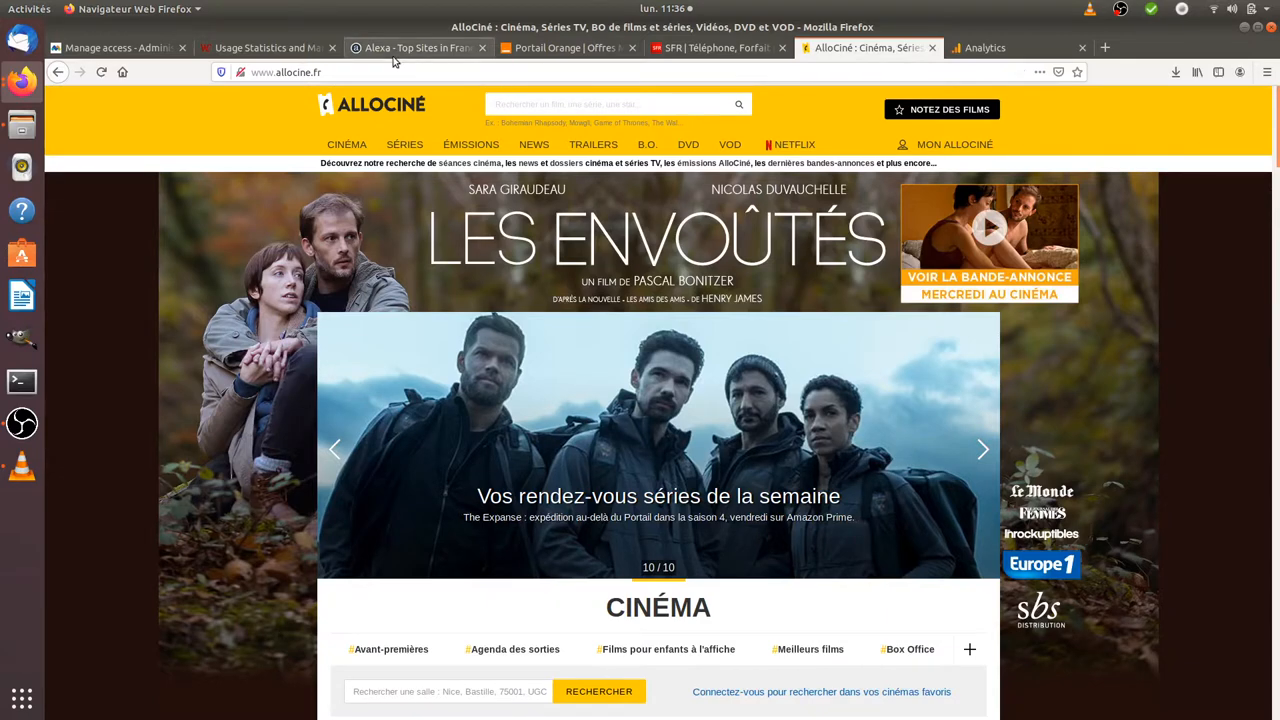
click(982, 449)
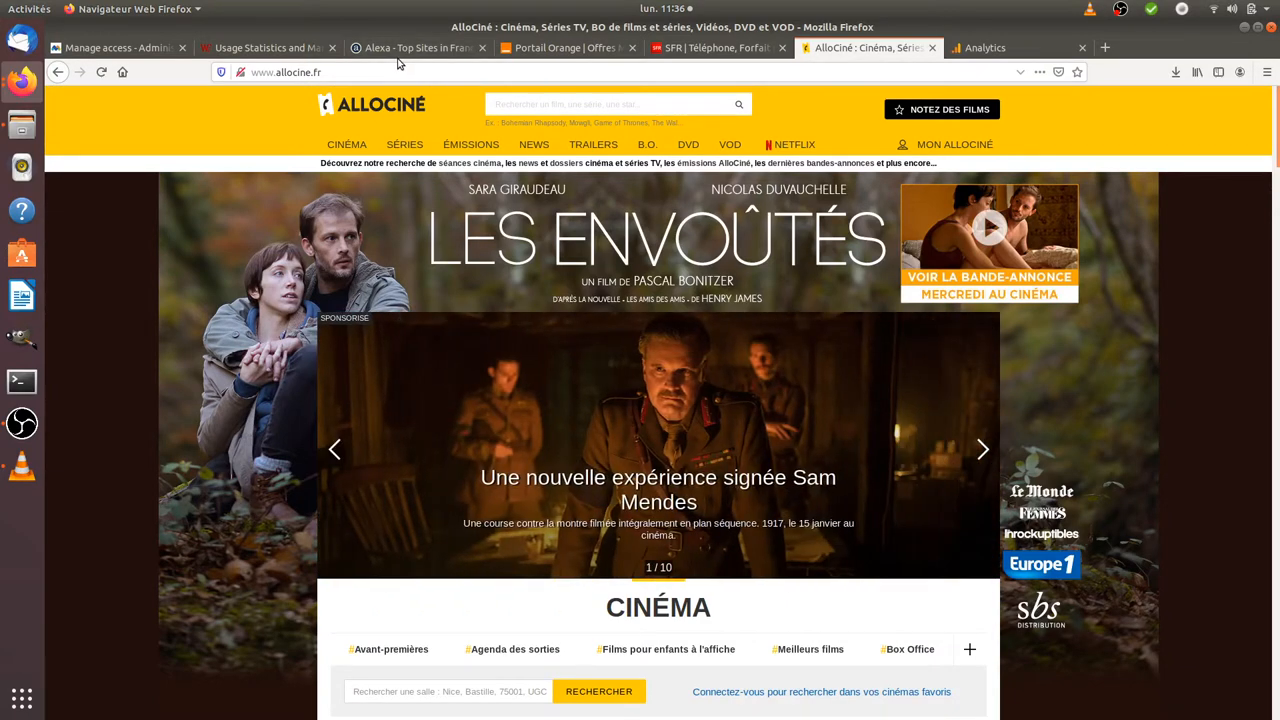
click(415, 47)
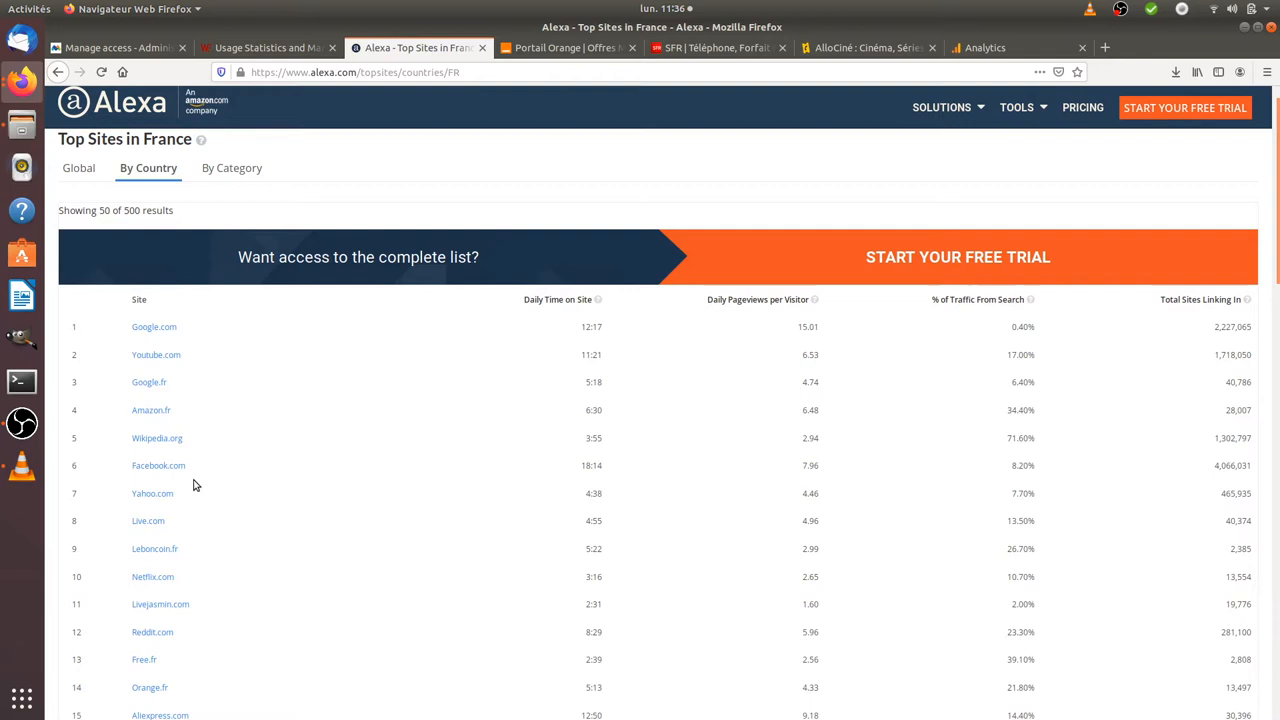
scroll(down, 3)
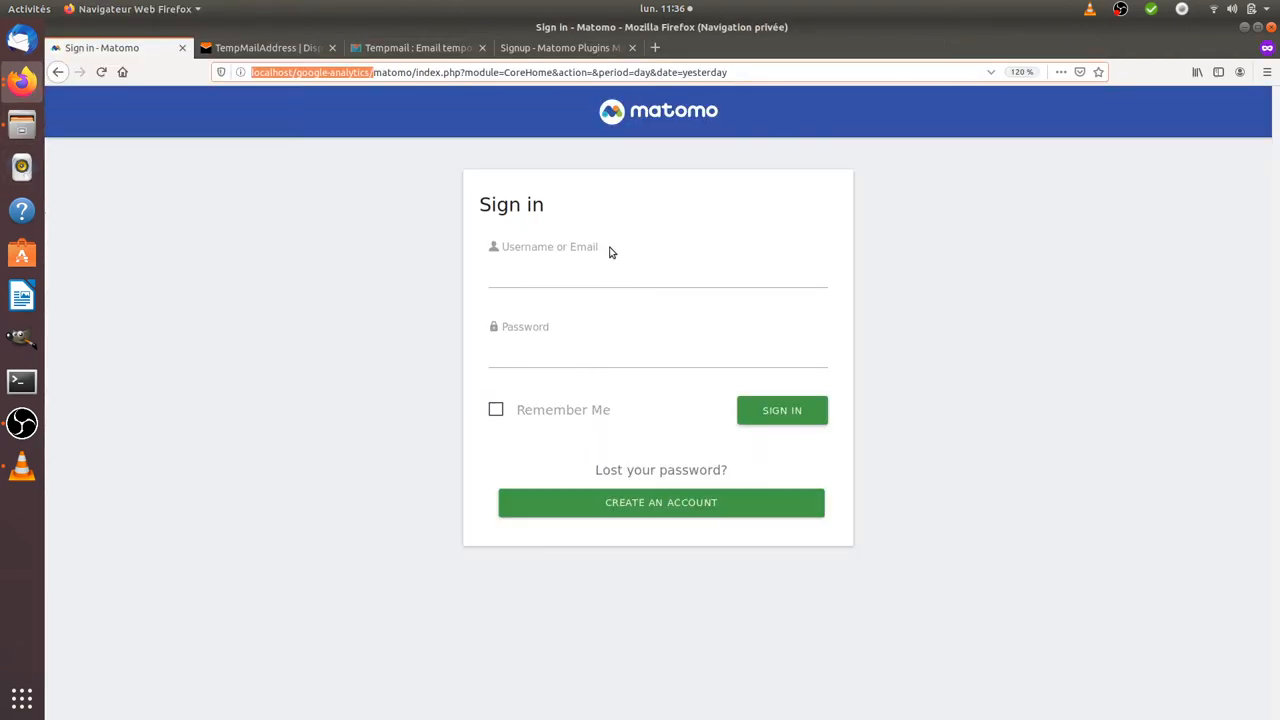
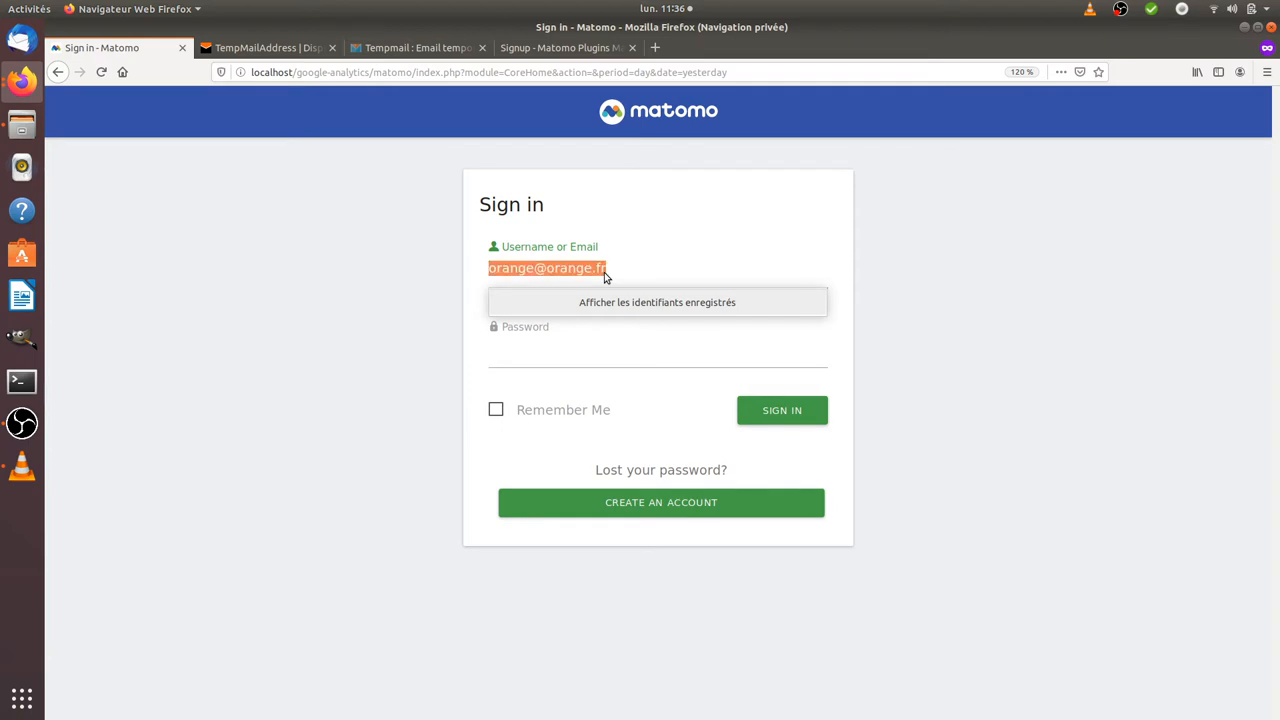
Enter an orange.fr email and password on the Matomo sign-in page.
click(657, 350)
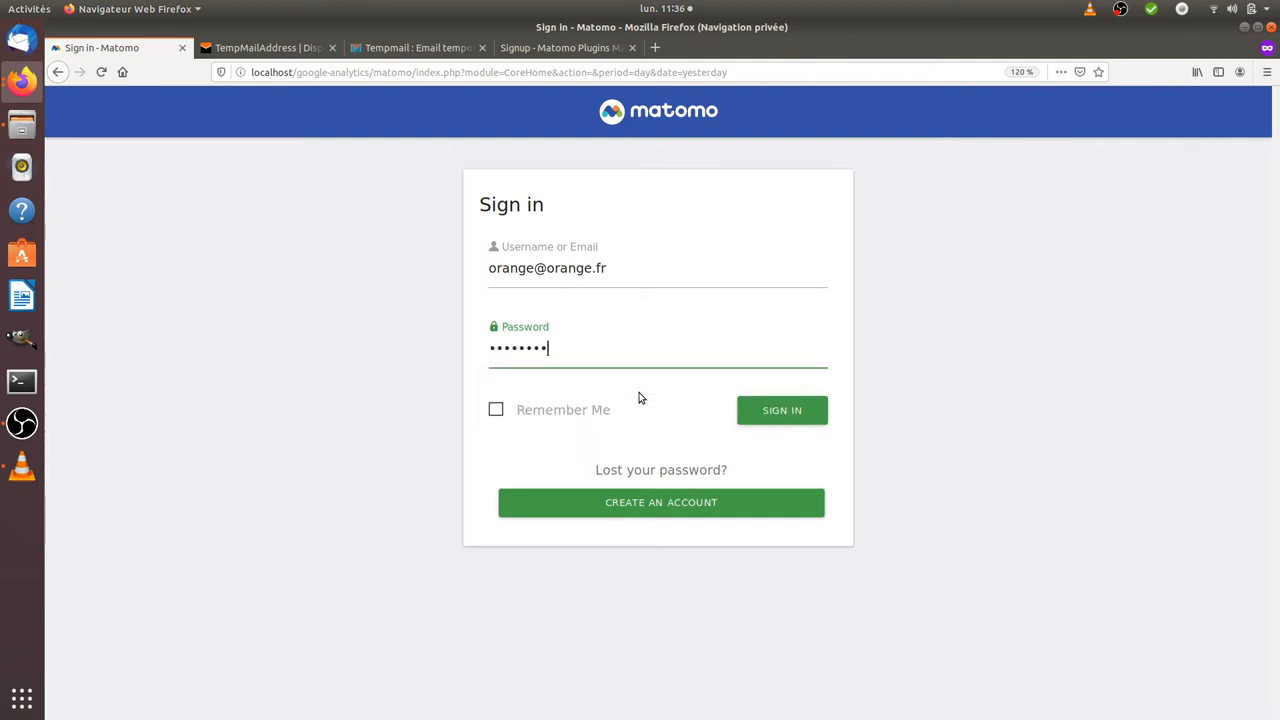
key(BackSpace)
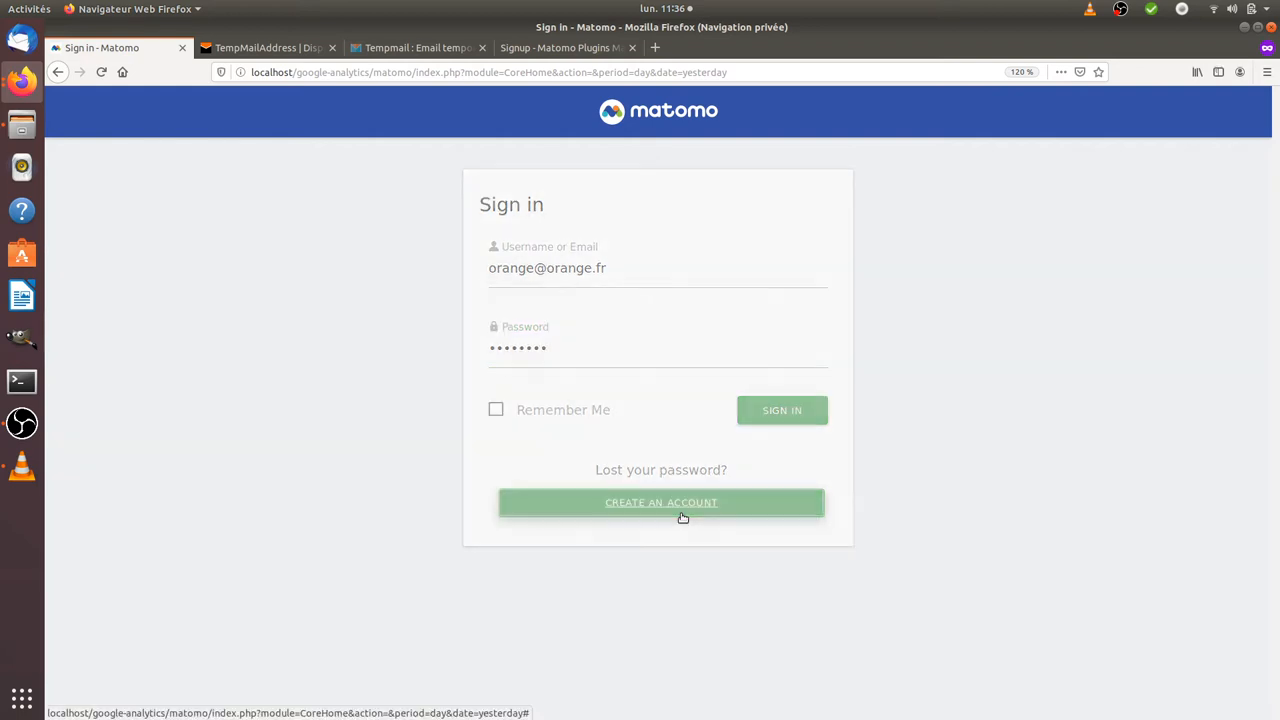
Fill the Create an account form with username, email and repeated password.
click(661, 502)
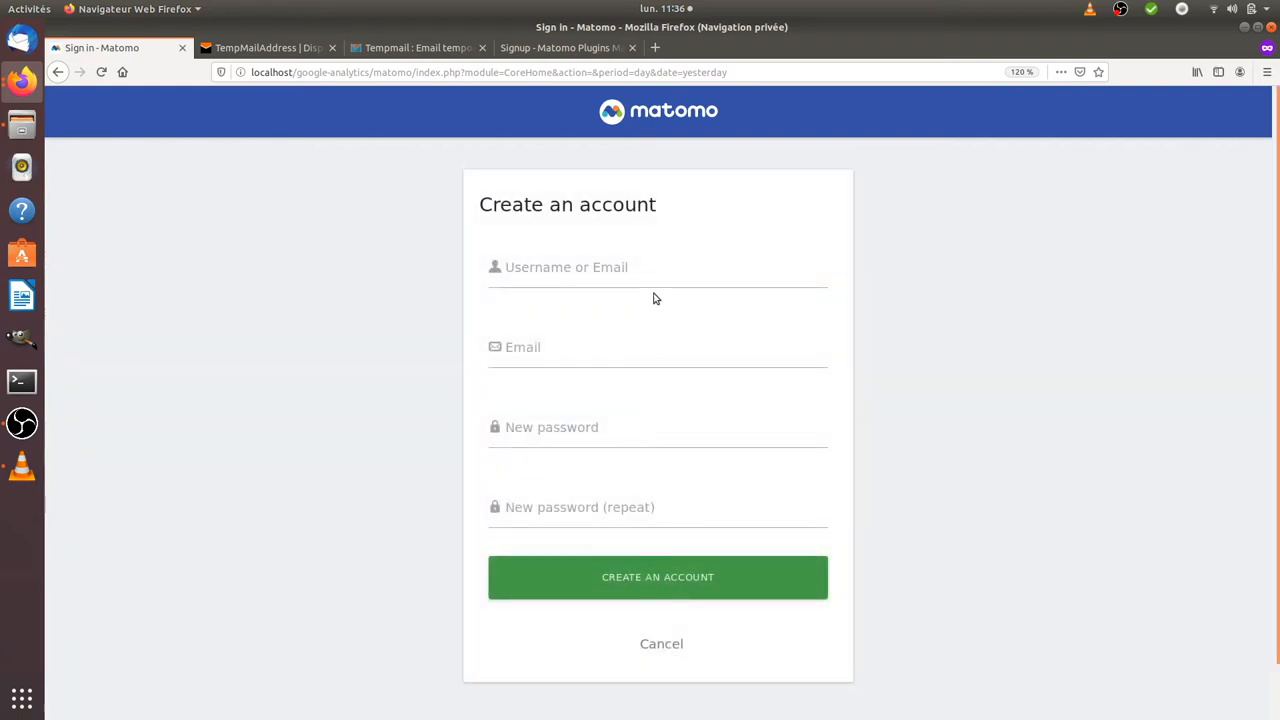
click(657, 267)
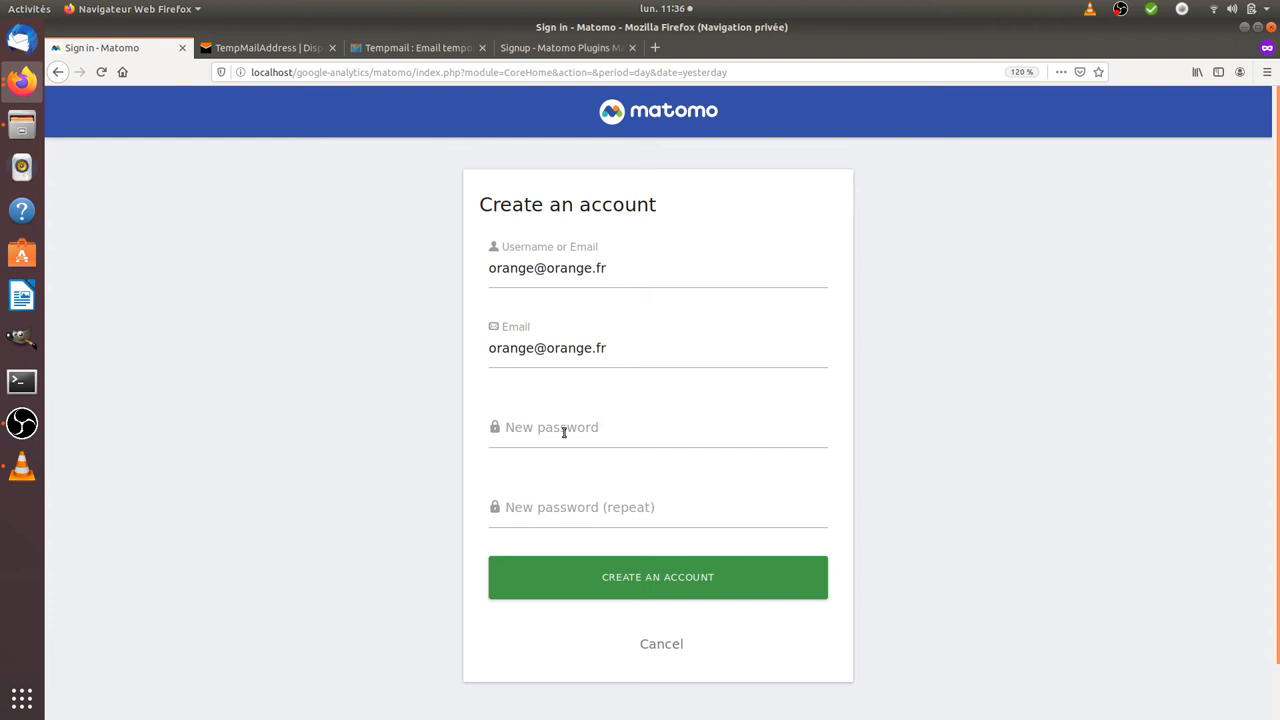
text(•••••)
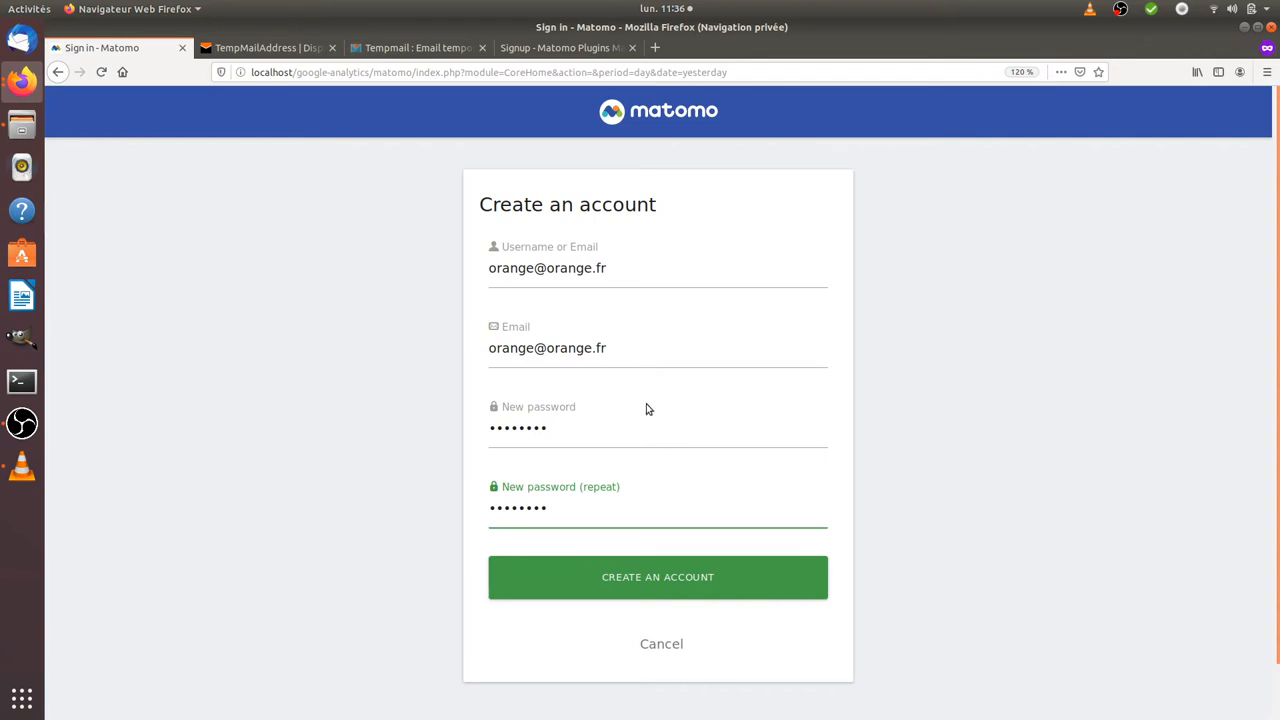
Submit the orange account and add website 'orange' with URL orange.fr.
click(657, 577)
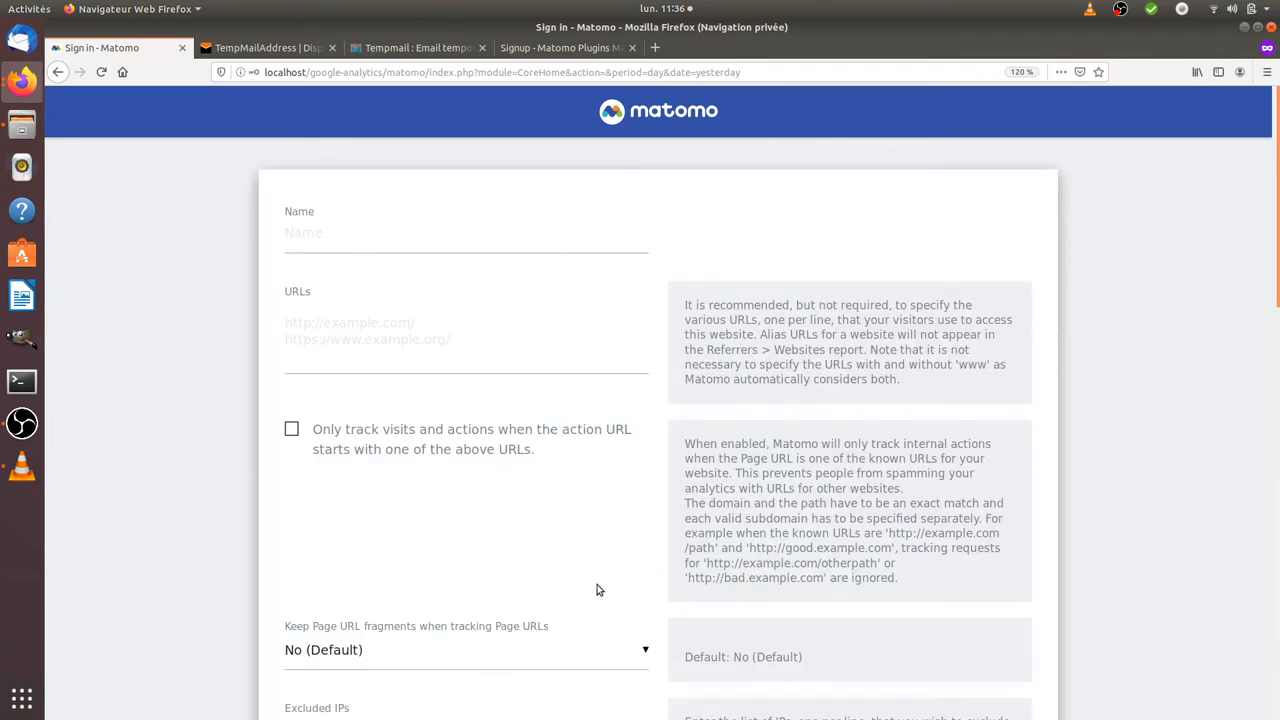
text(oa)
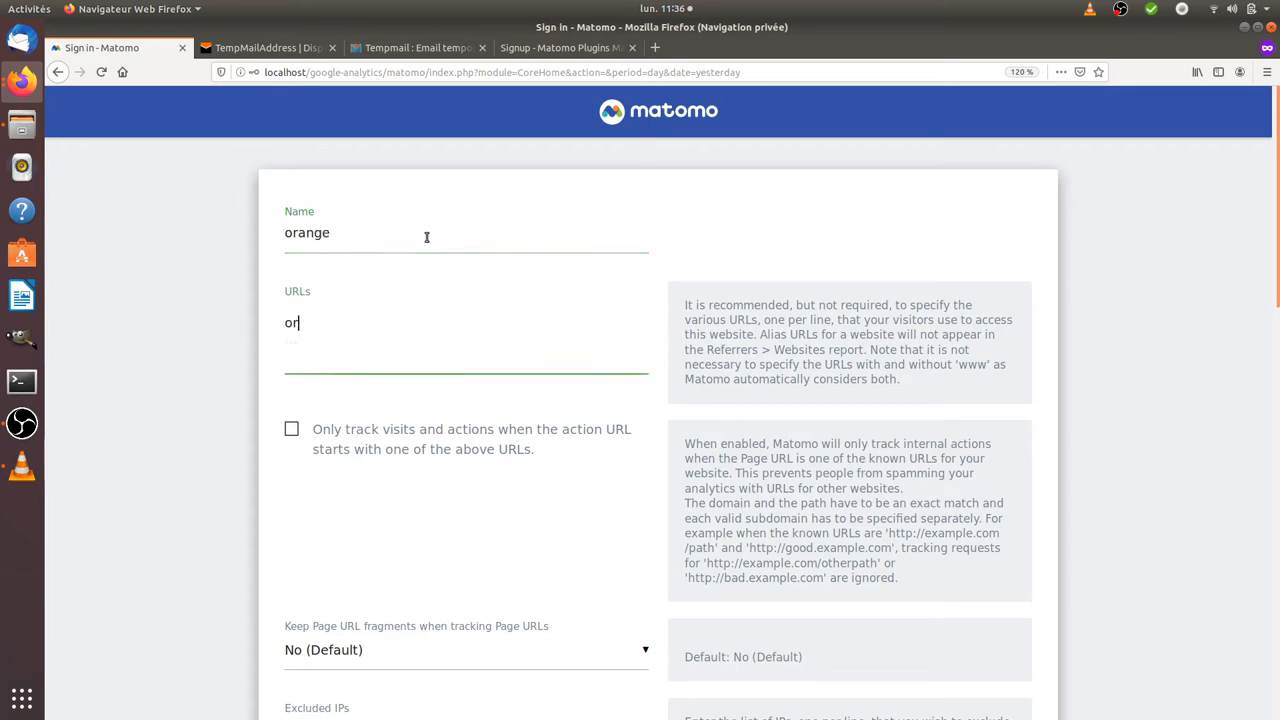
text(ange.fr)
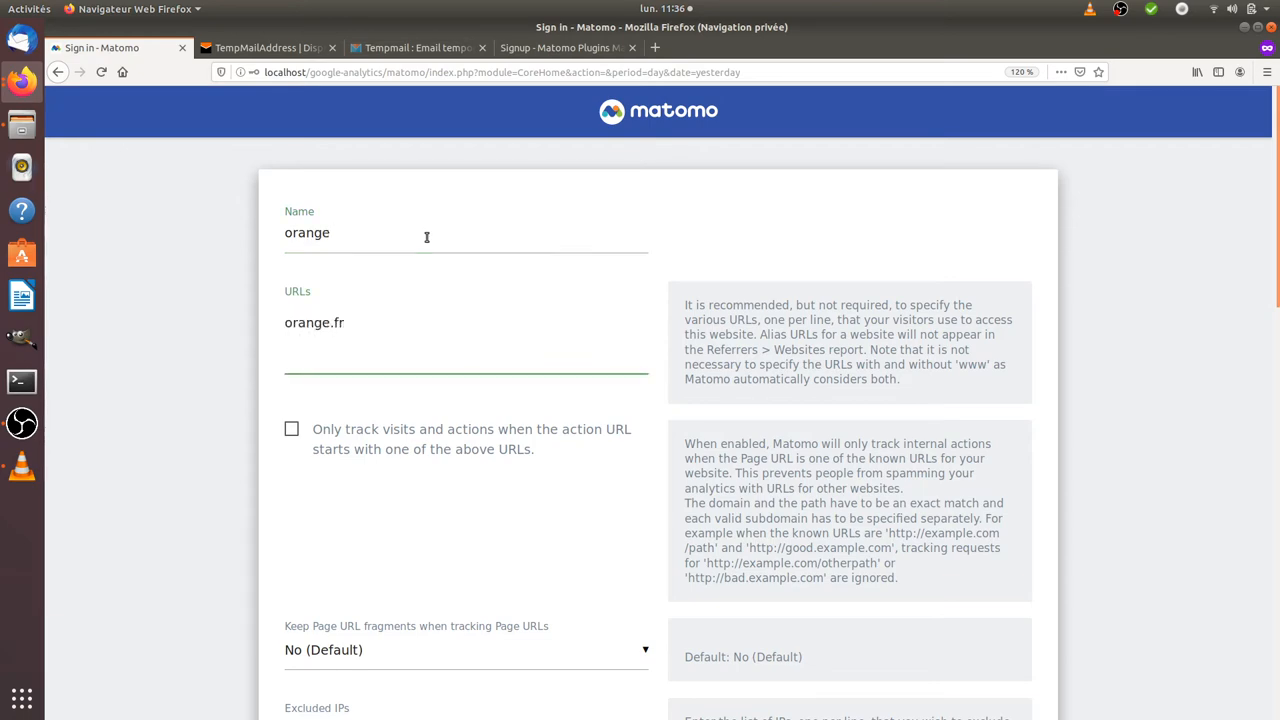
scroll(down, 3)
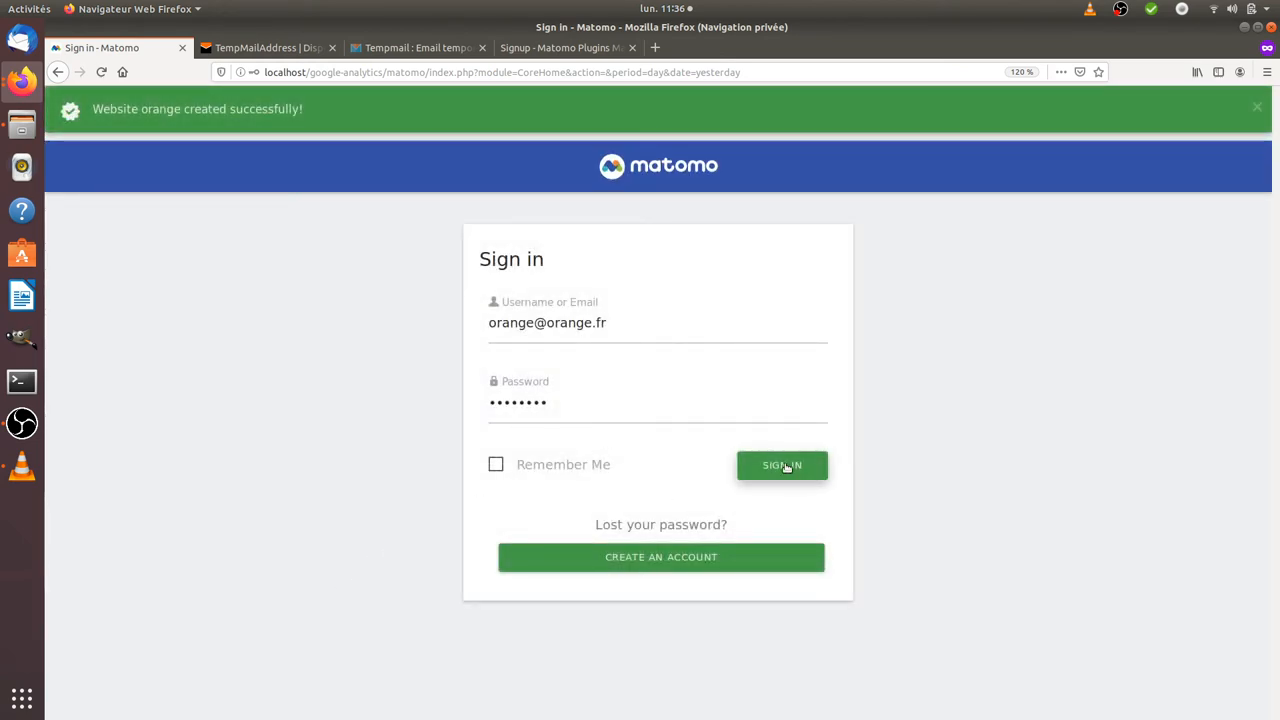
click(782, 464)
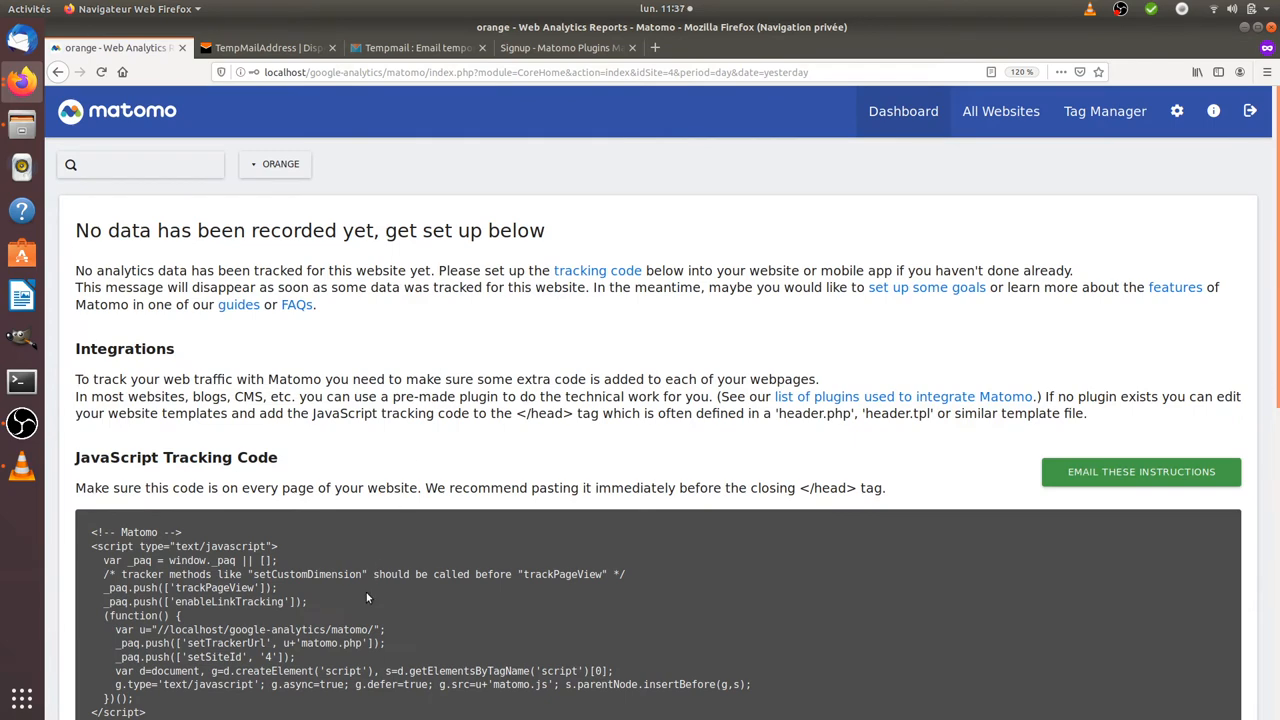
mouse_move(348, 517)
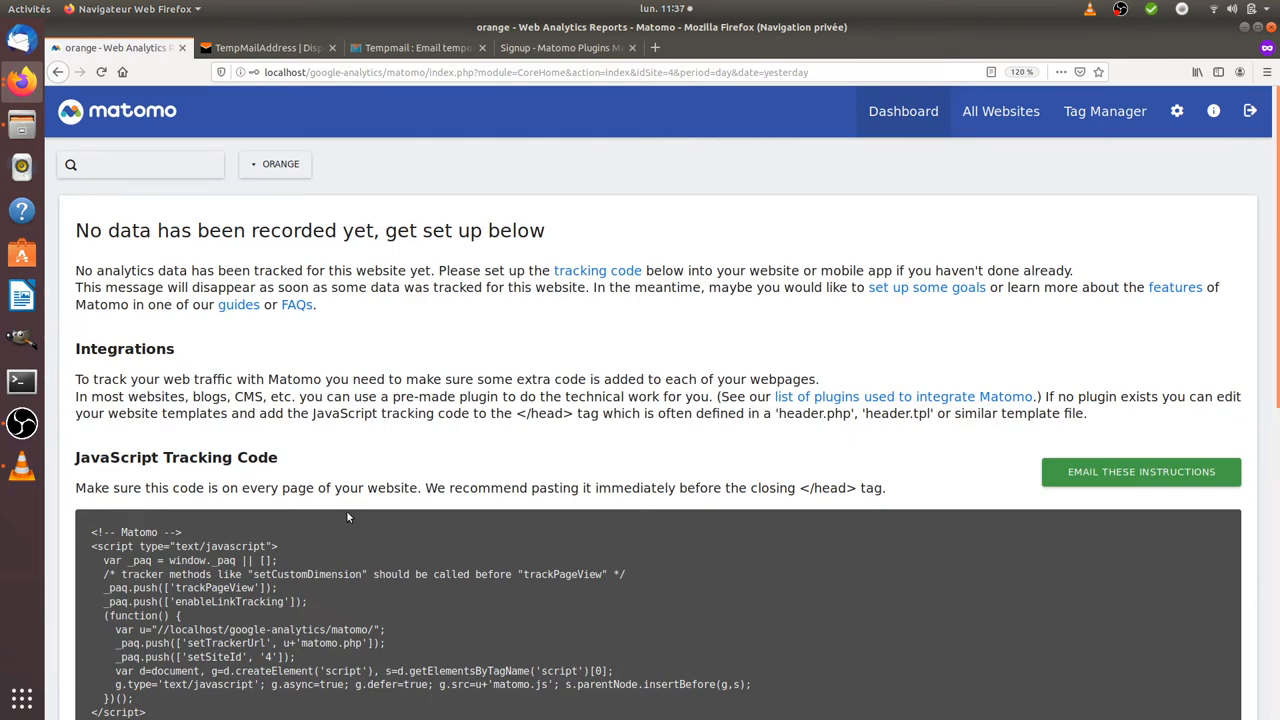
scroll(down, 3)
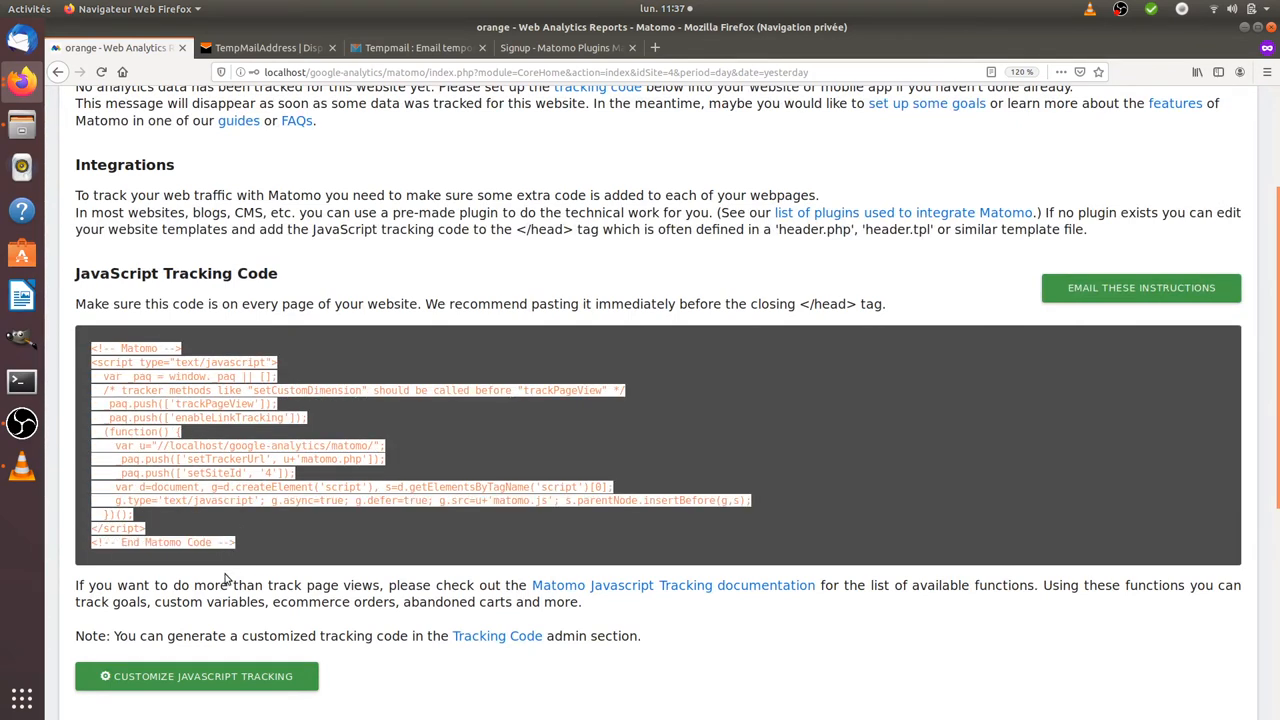
mouse_move(325, 470)
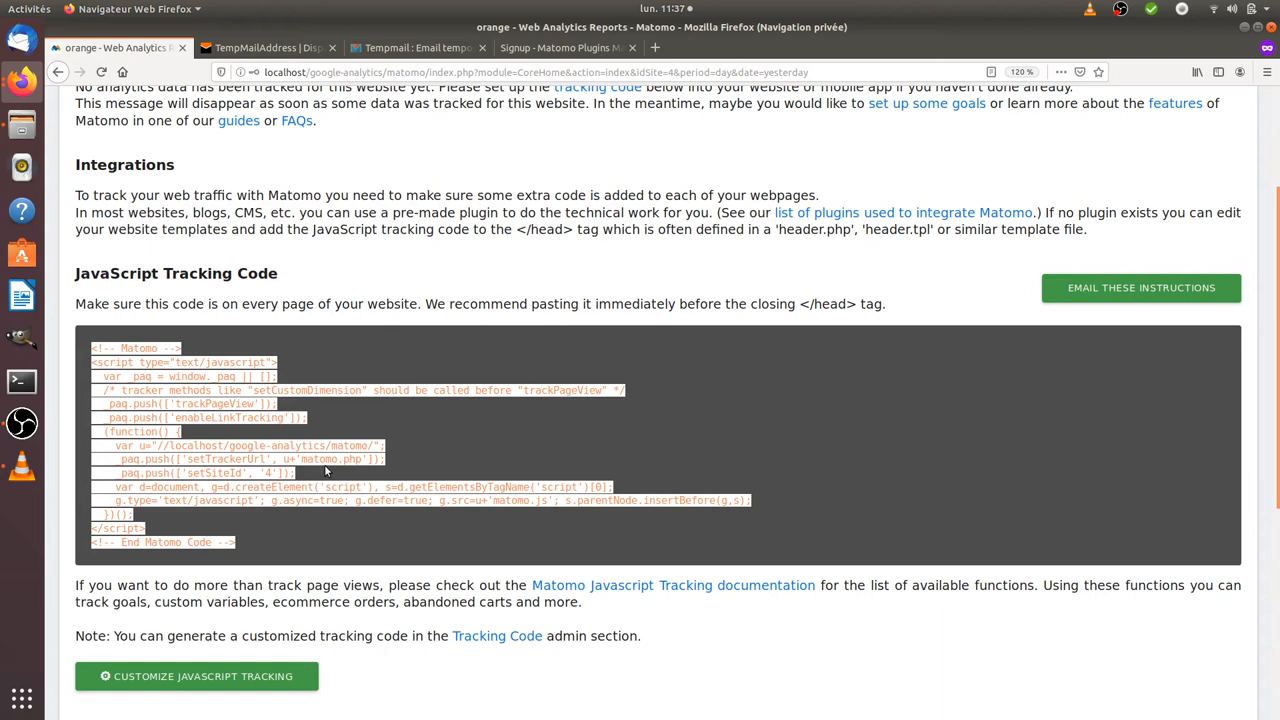
scroll(up, 3)
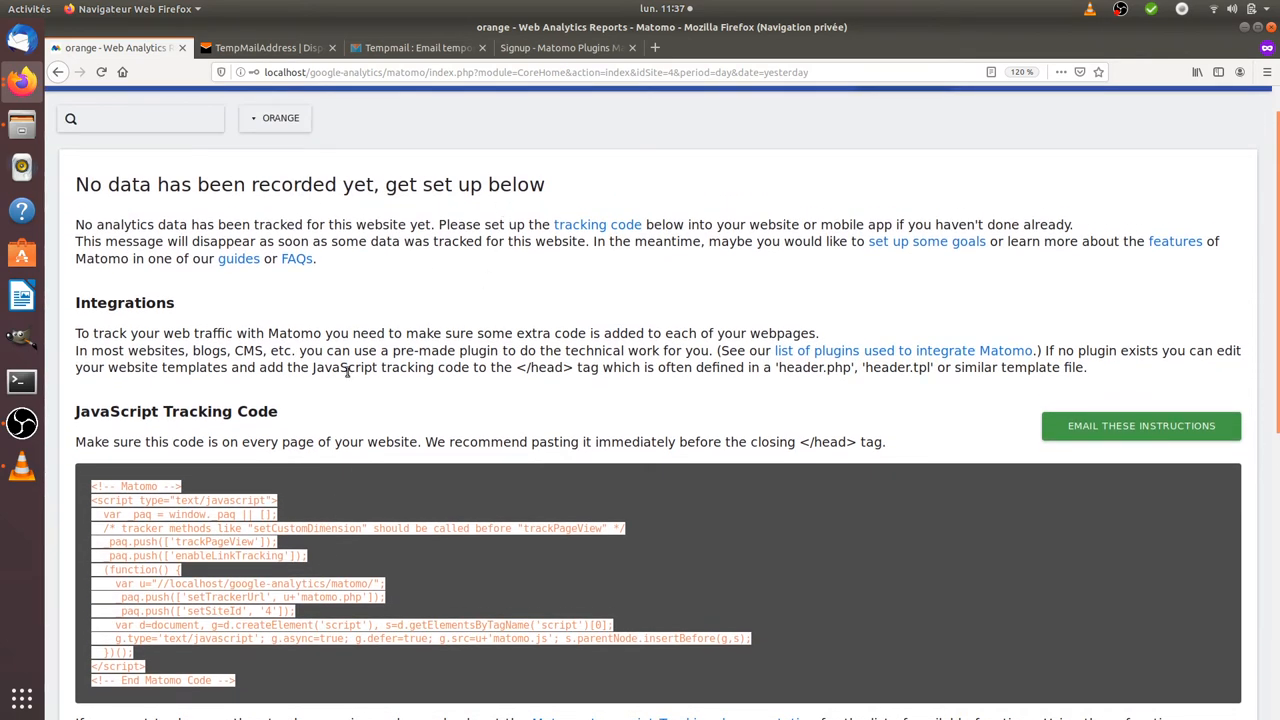
scroll(up, 3)
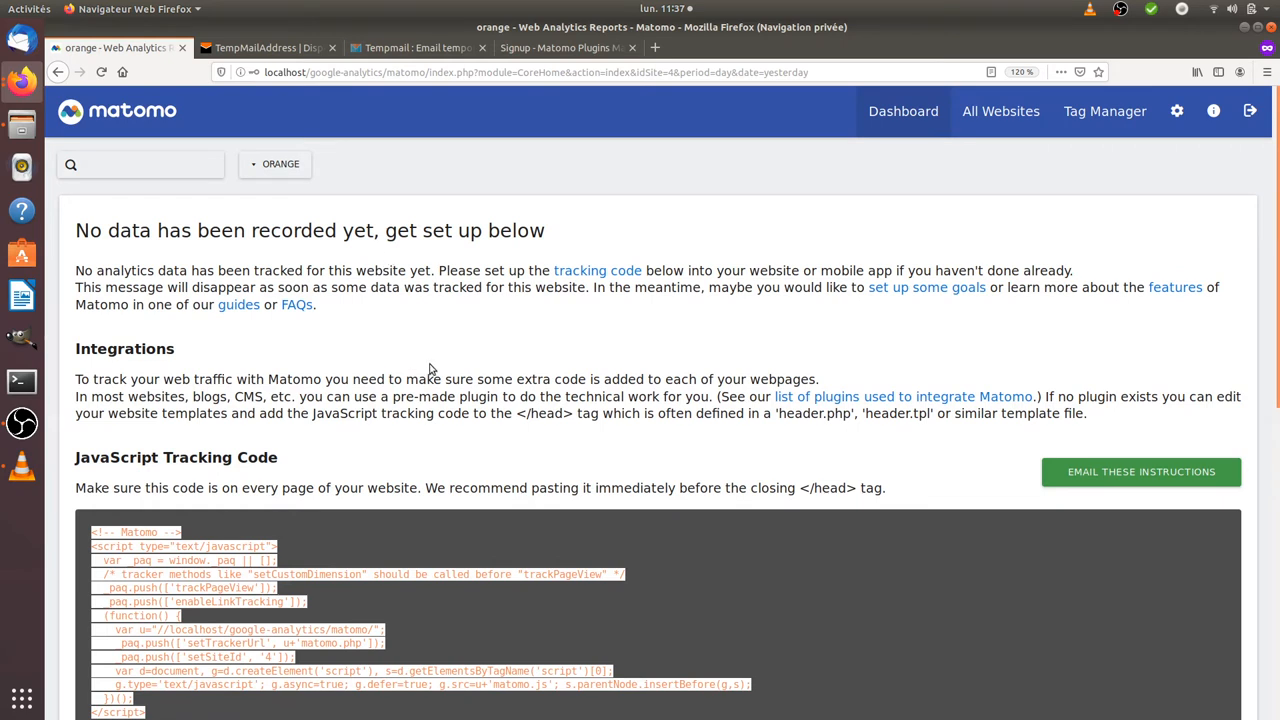
mouse_move(1251, 111)
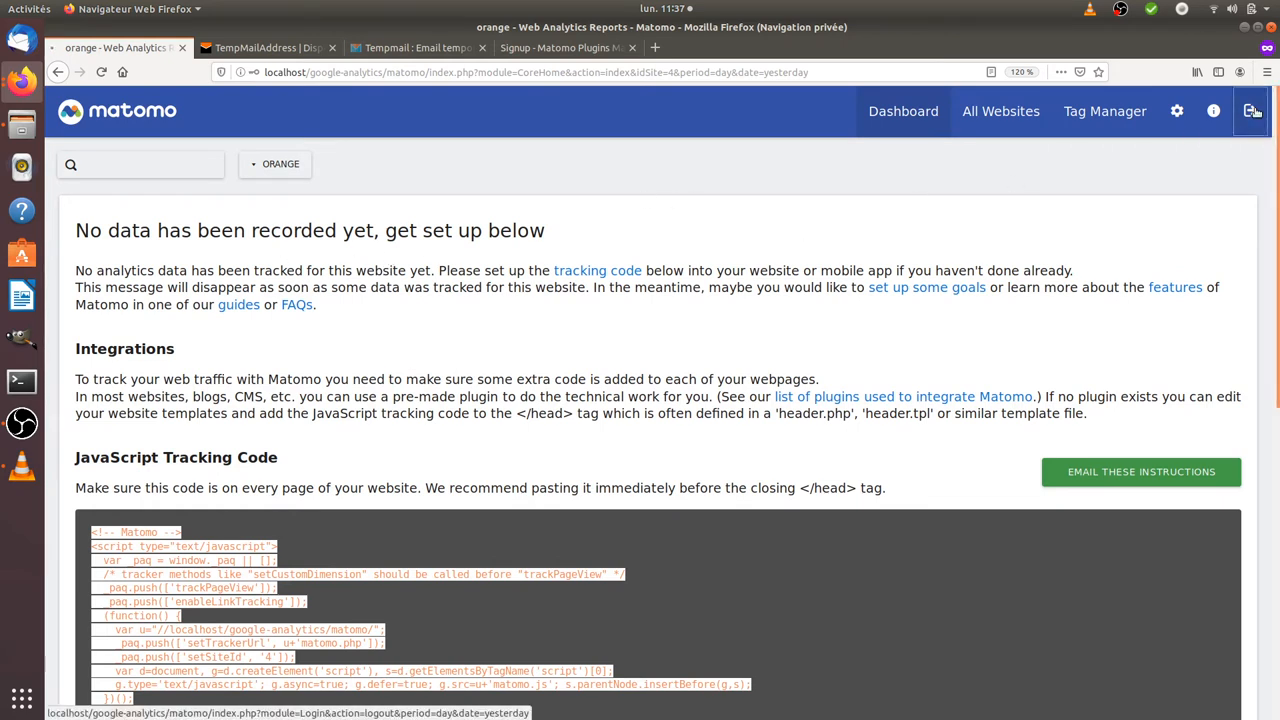
click(1251, 111)
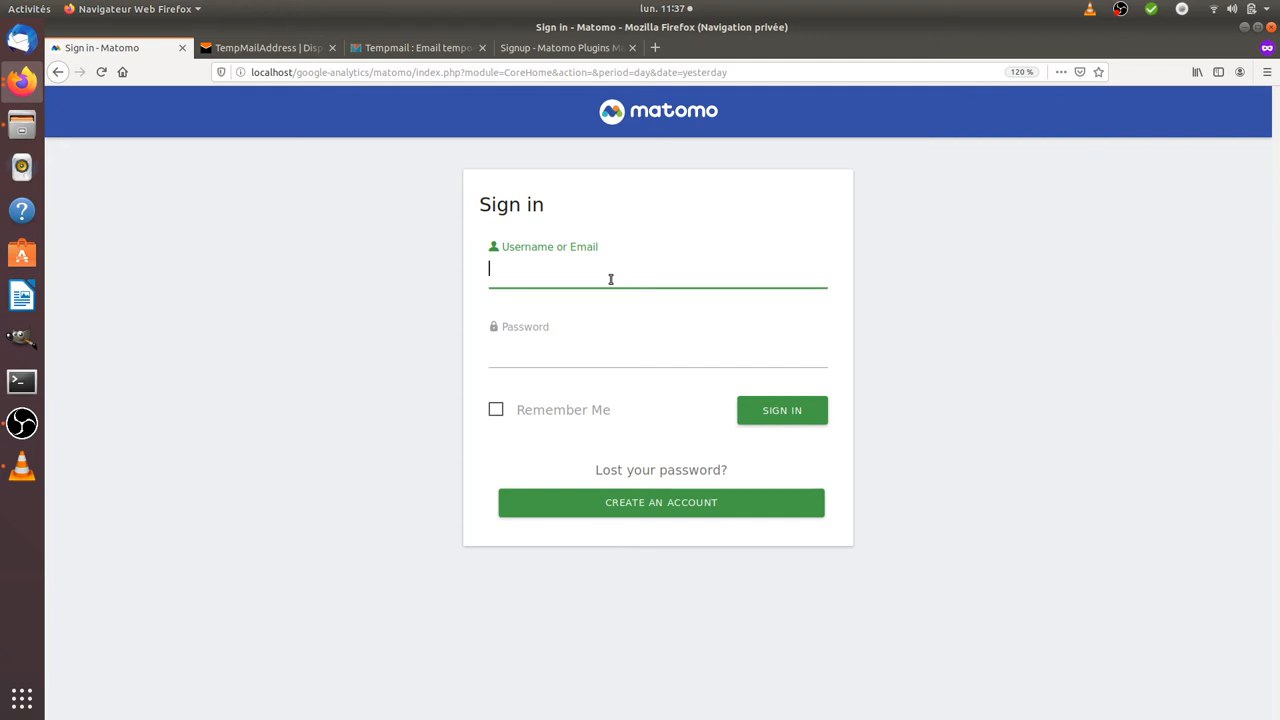
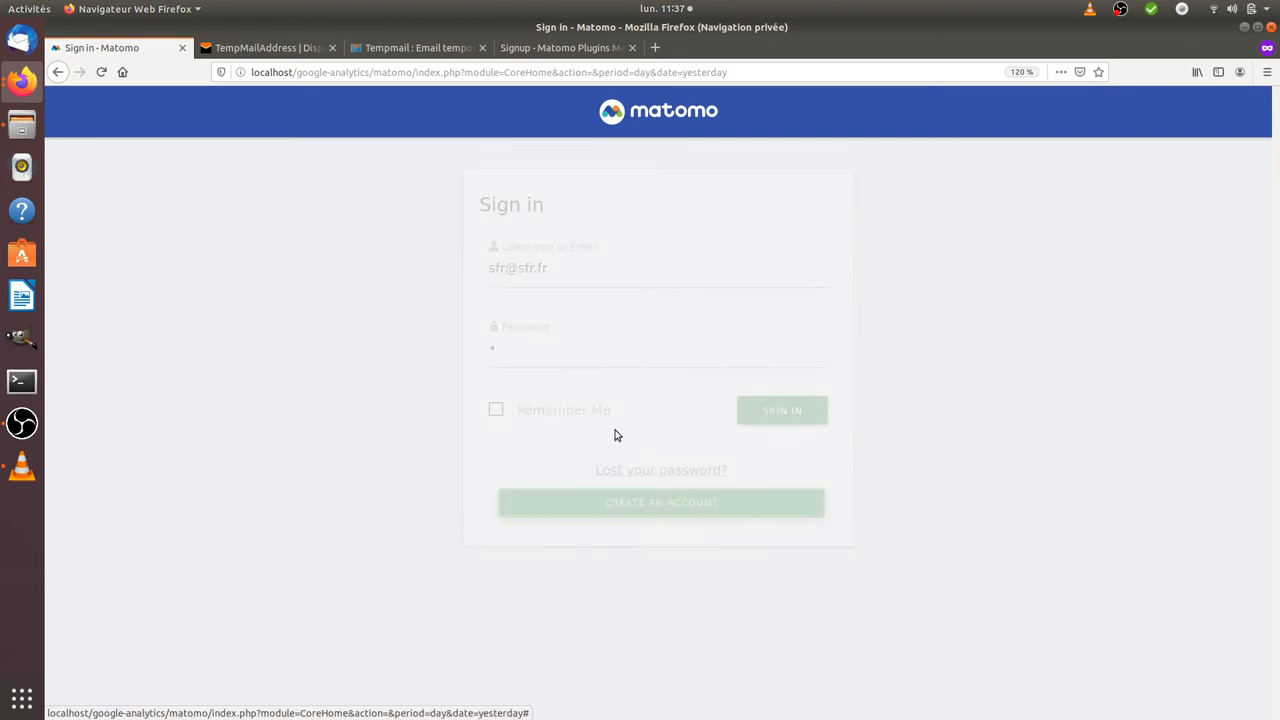
click(661, 502)
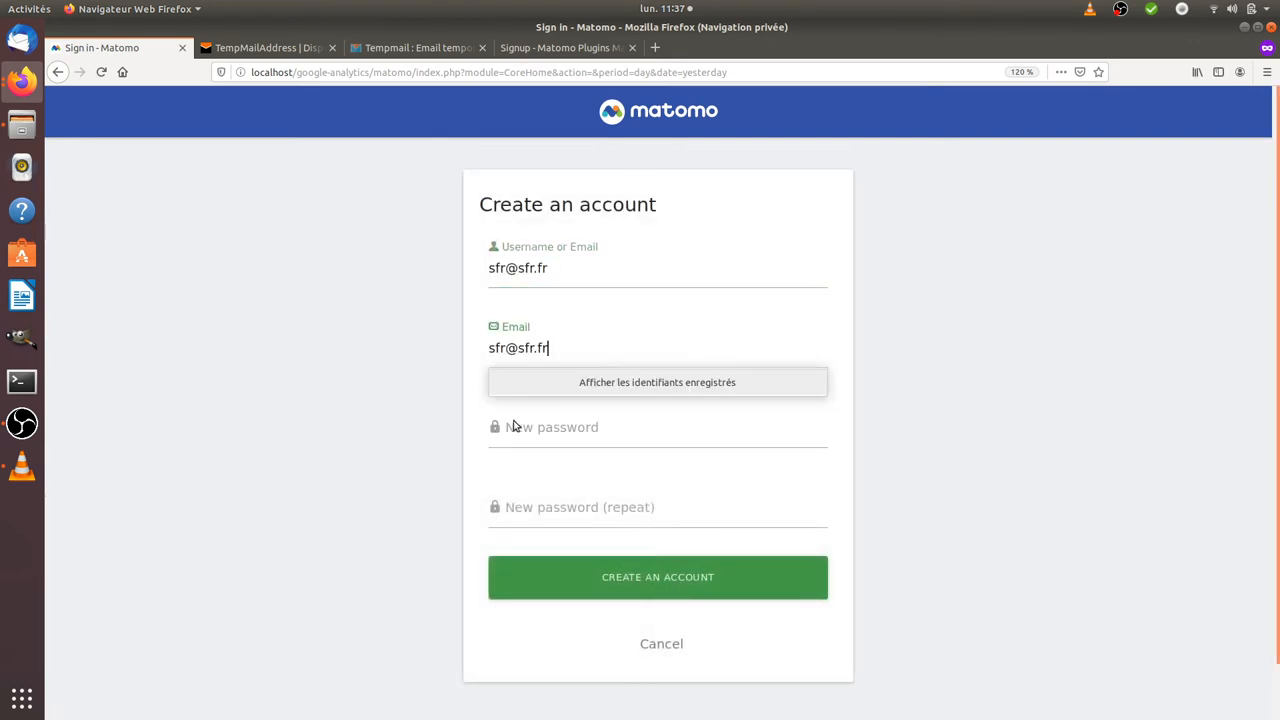
text(••••)
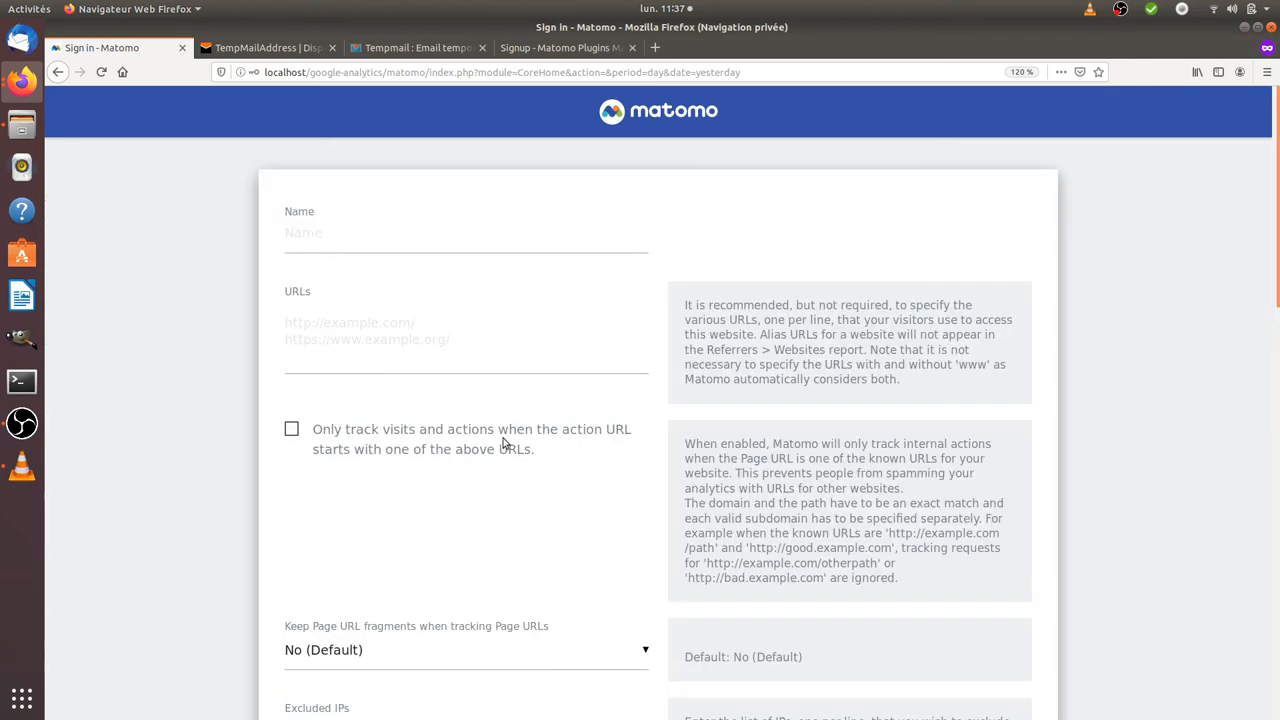
Enter SFR as the website name and save the new website.
text(SFR)
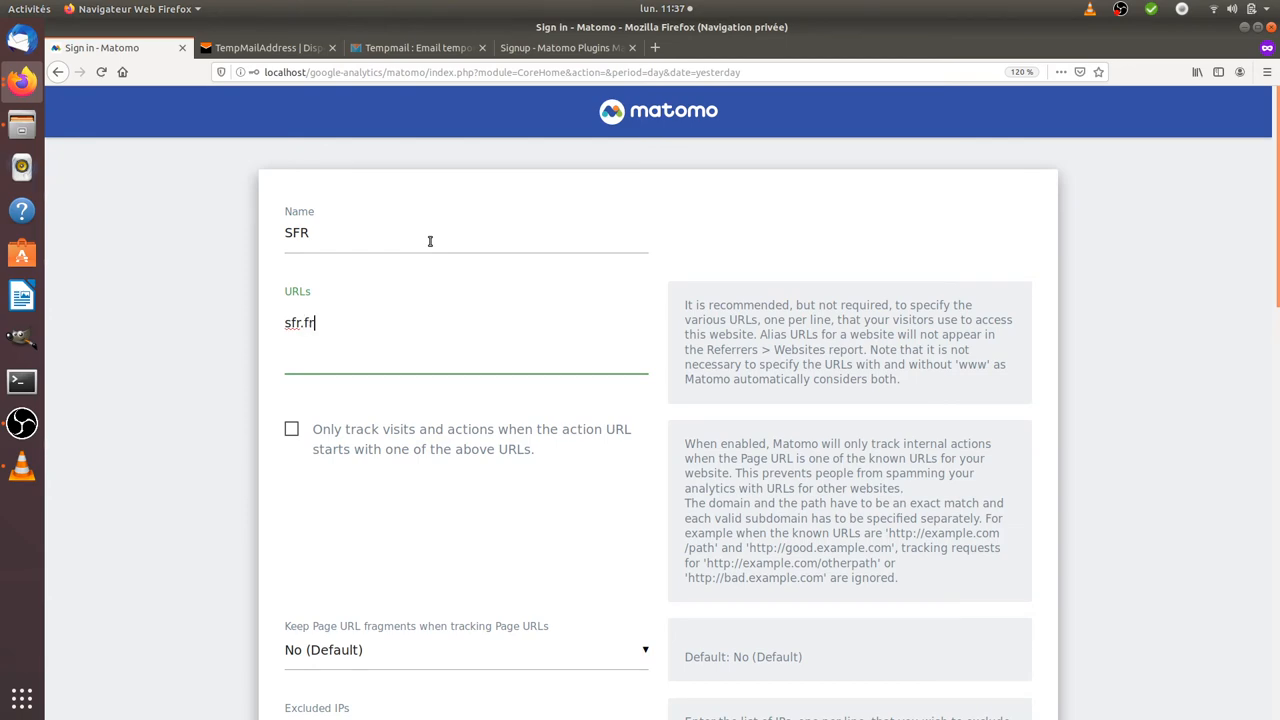
scroll(down, 3)
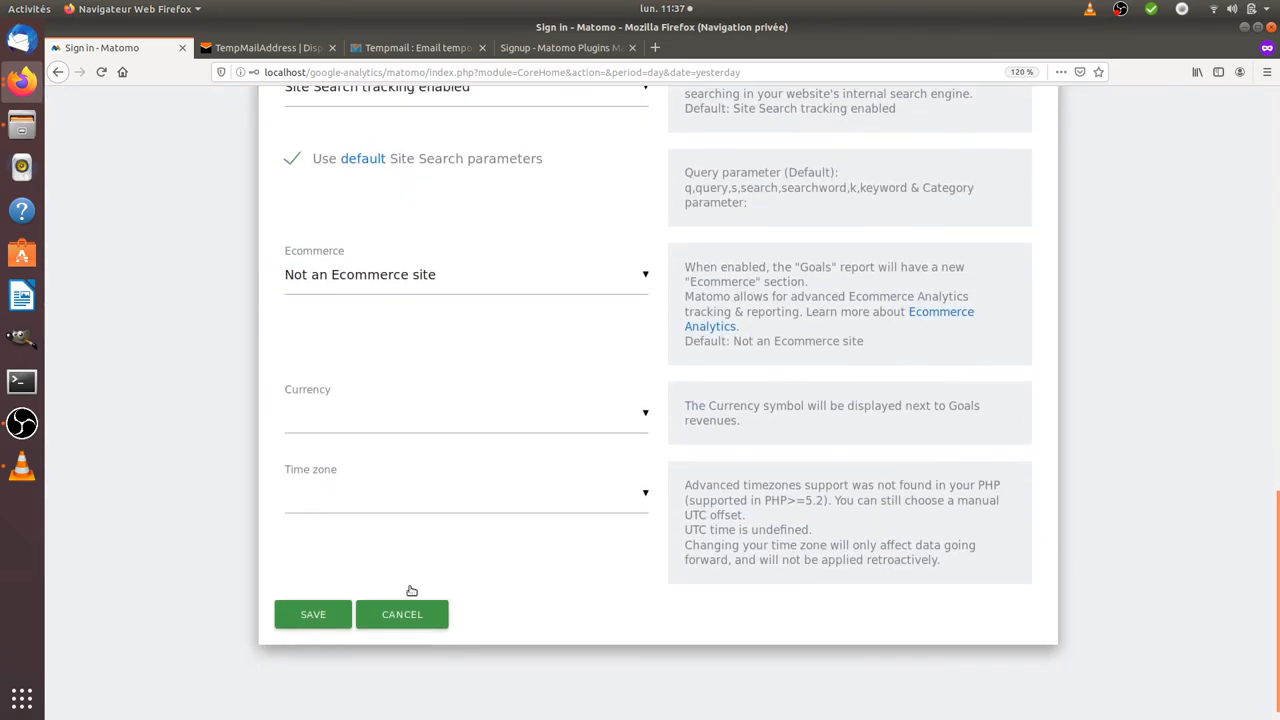
click(312, 614)
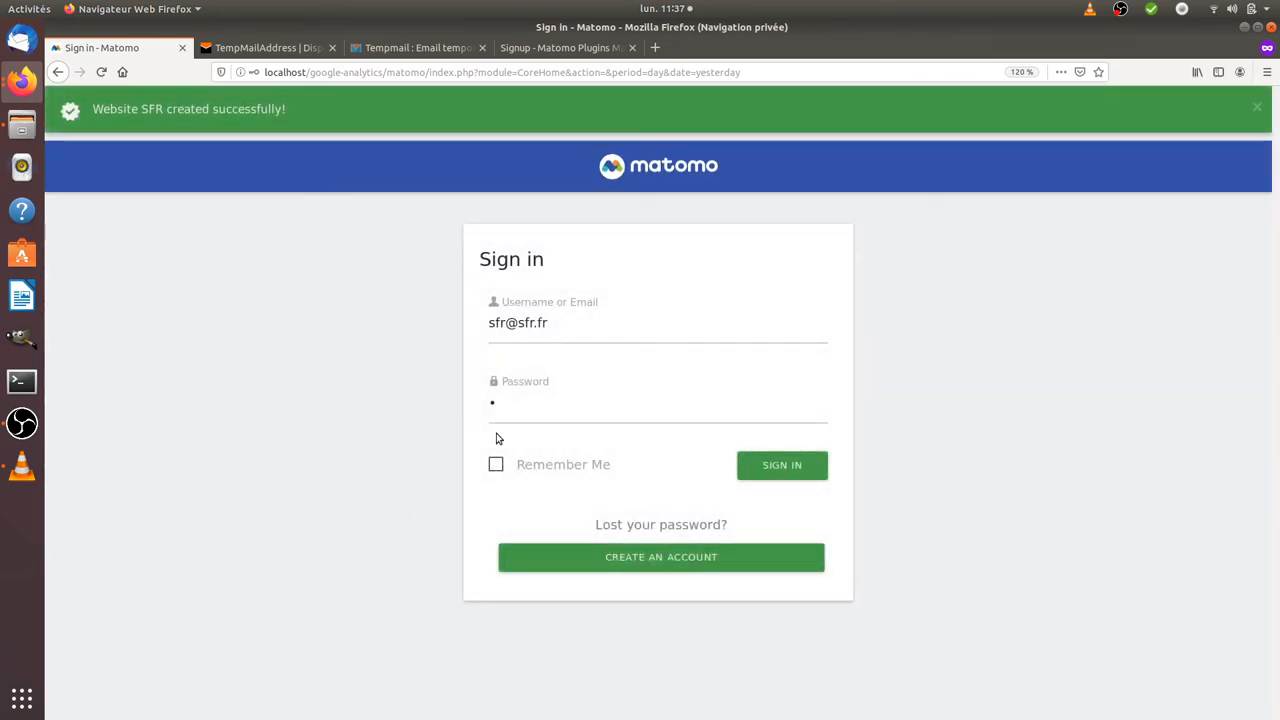
Fill in the allocine email and password on the registration form and submit it.
click(661, 557)
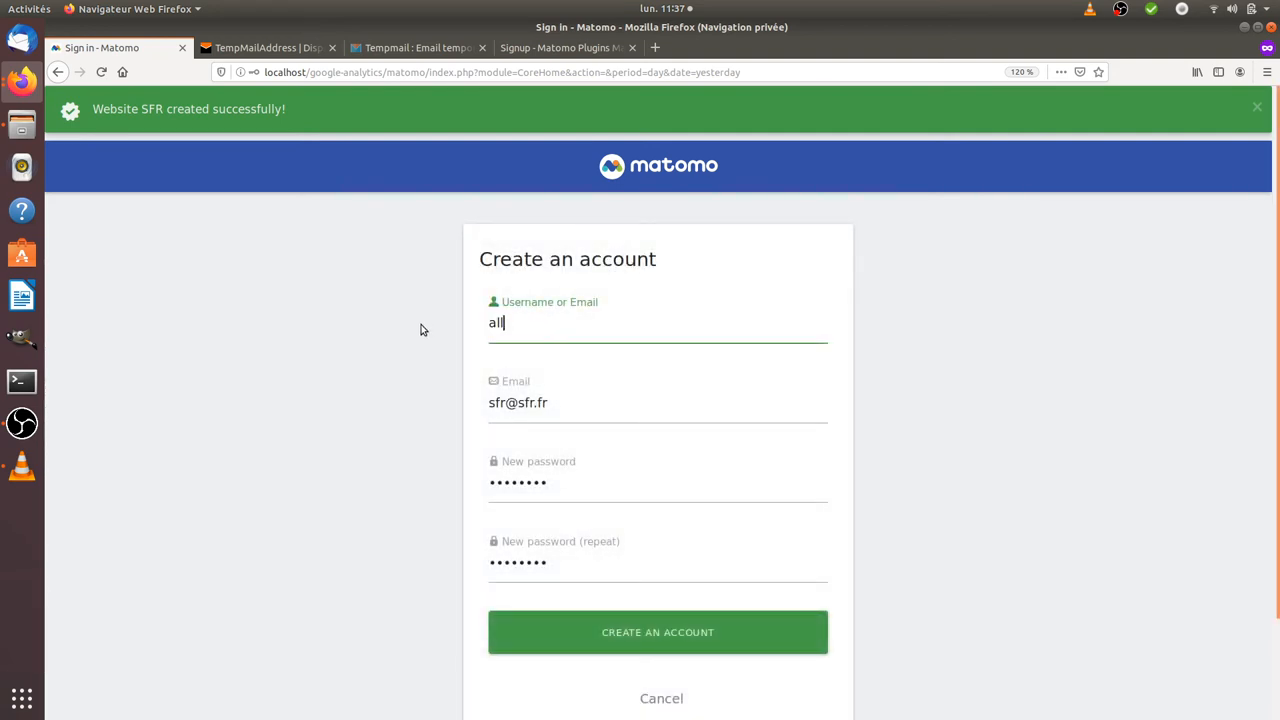
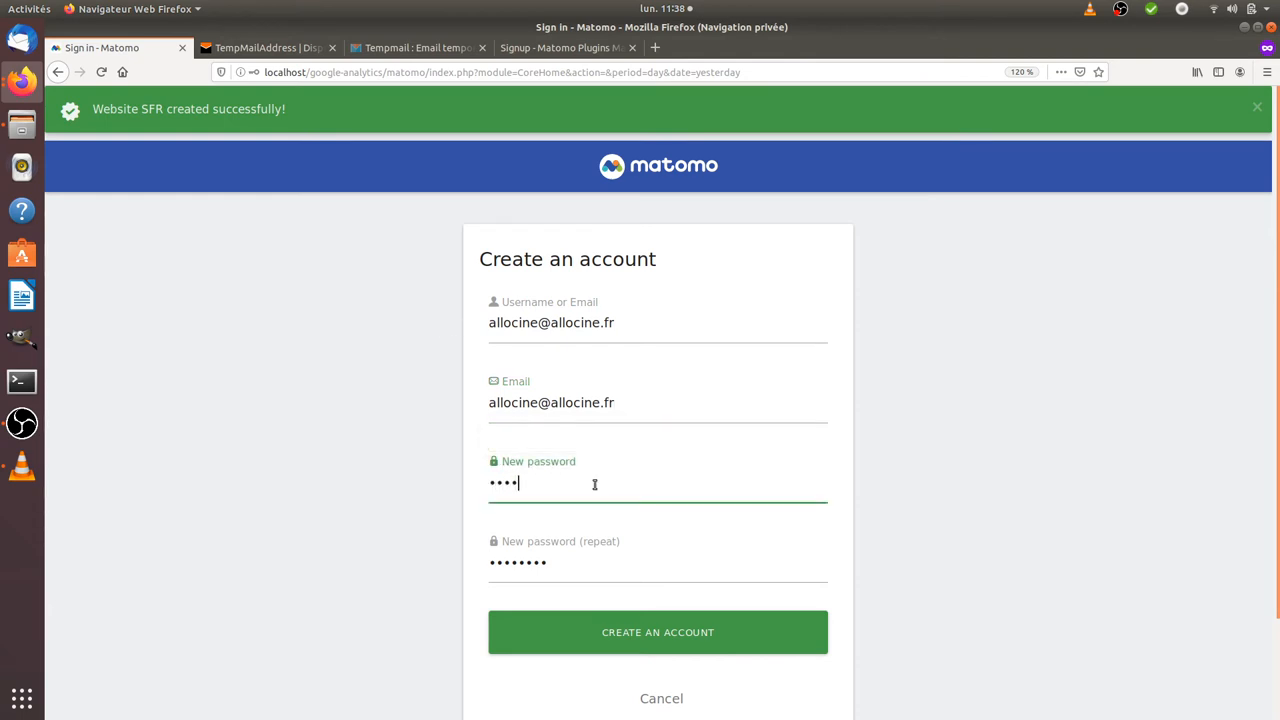
text(••••)
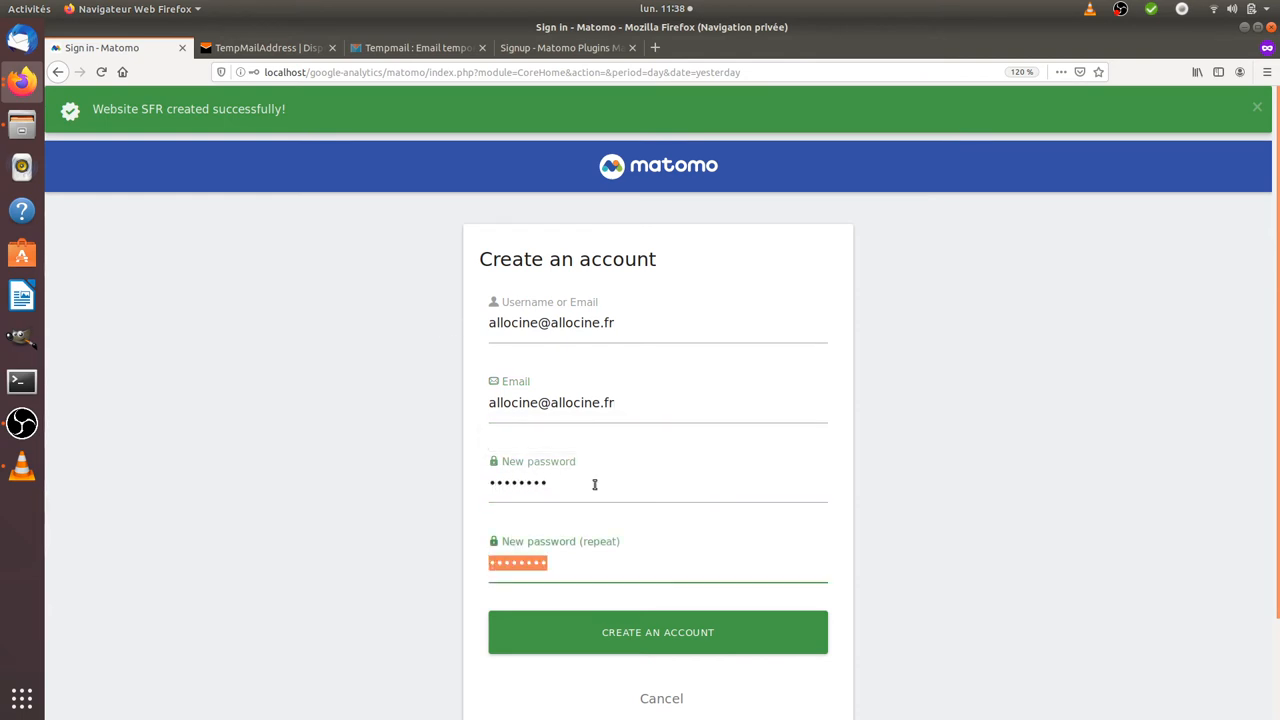
click(657, 632)
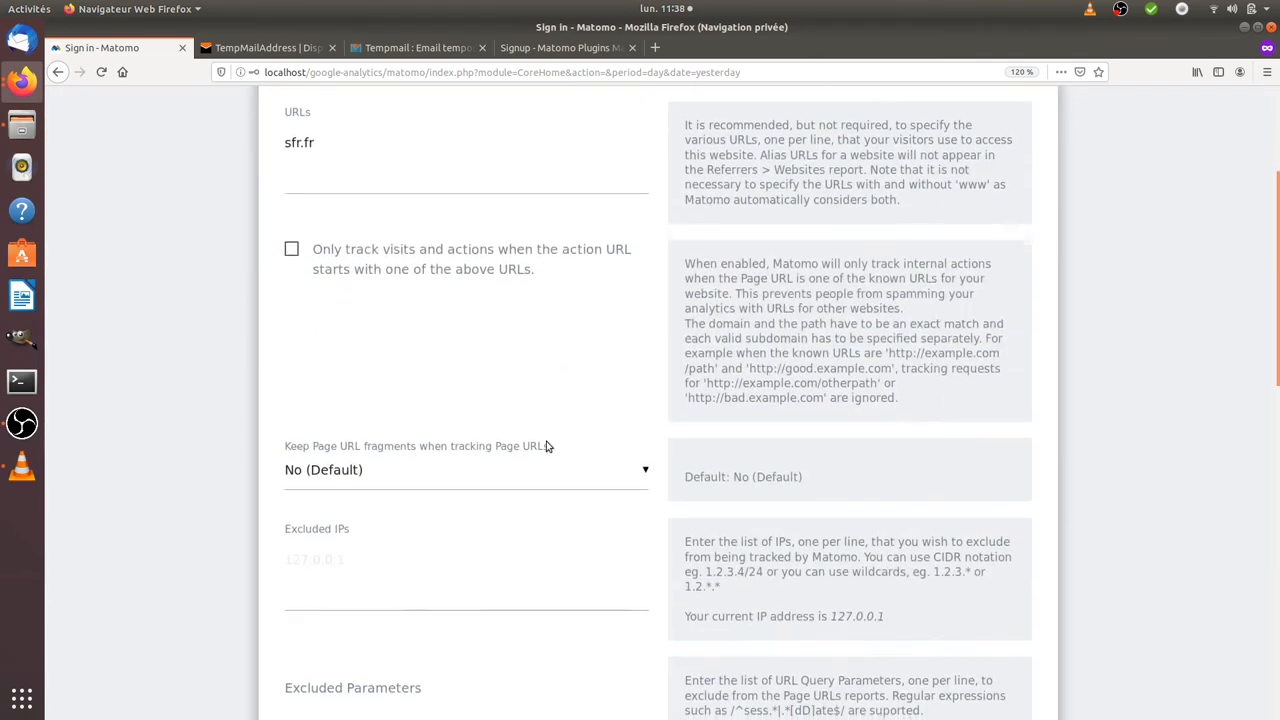
Save the website form again, landing back on the sign-in page.
scroll(down, 3)
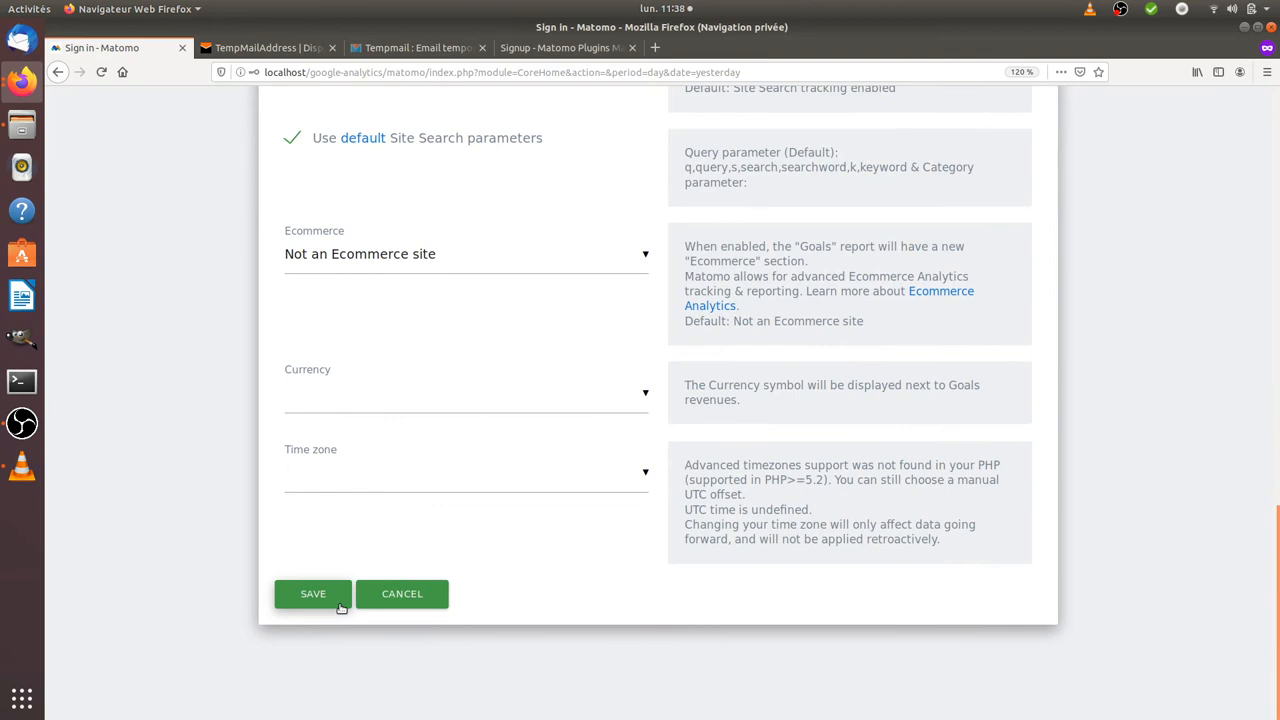
click(312, 593)
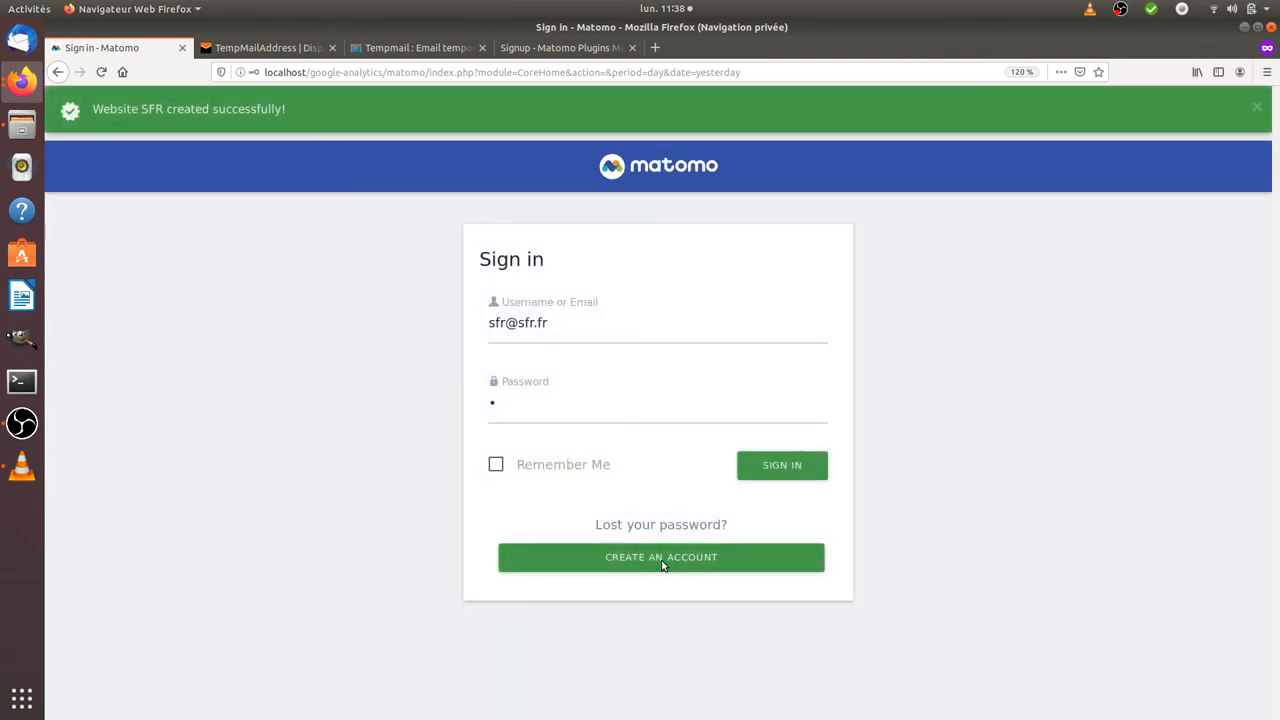
click(658, 322)
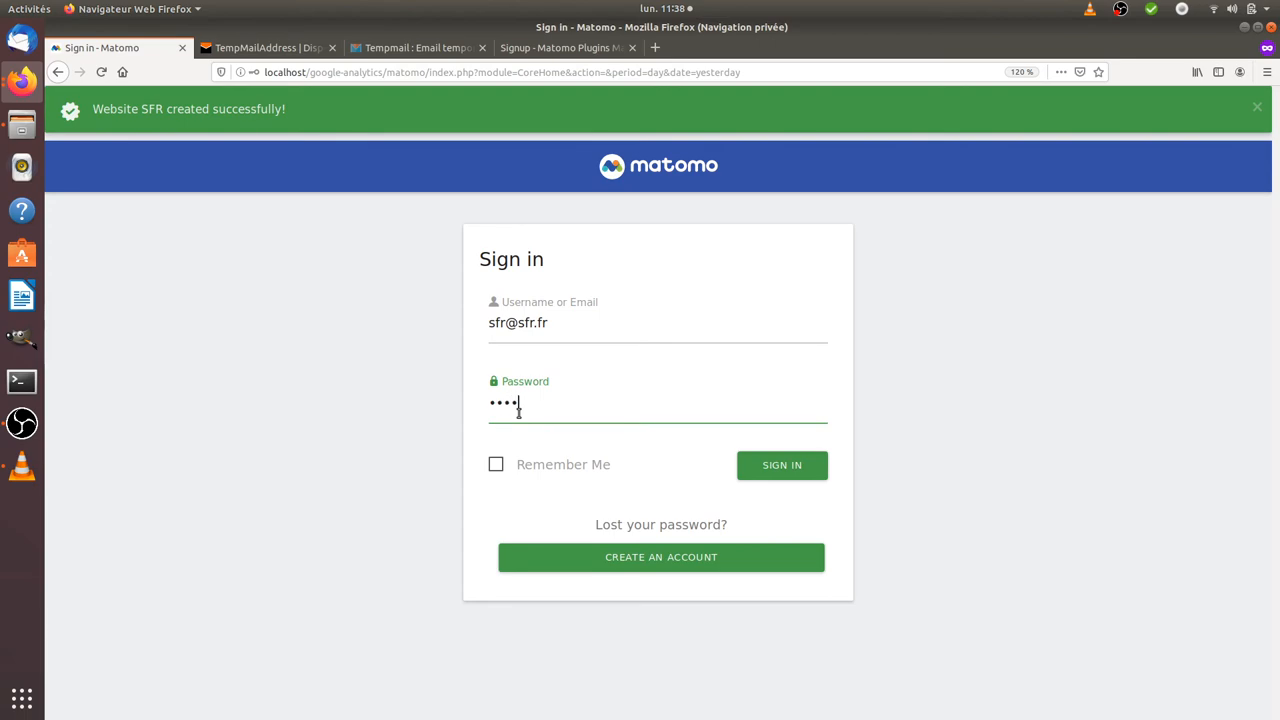
click(782, 465)
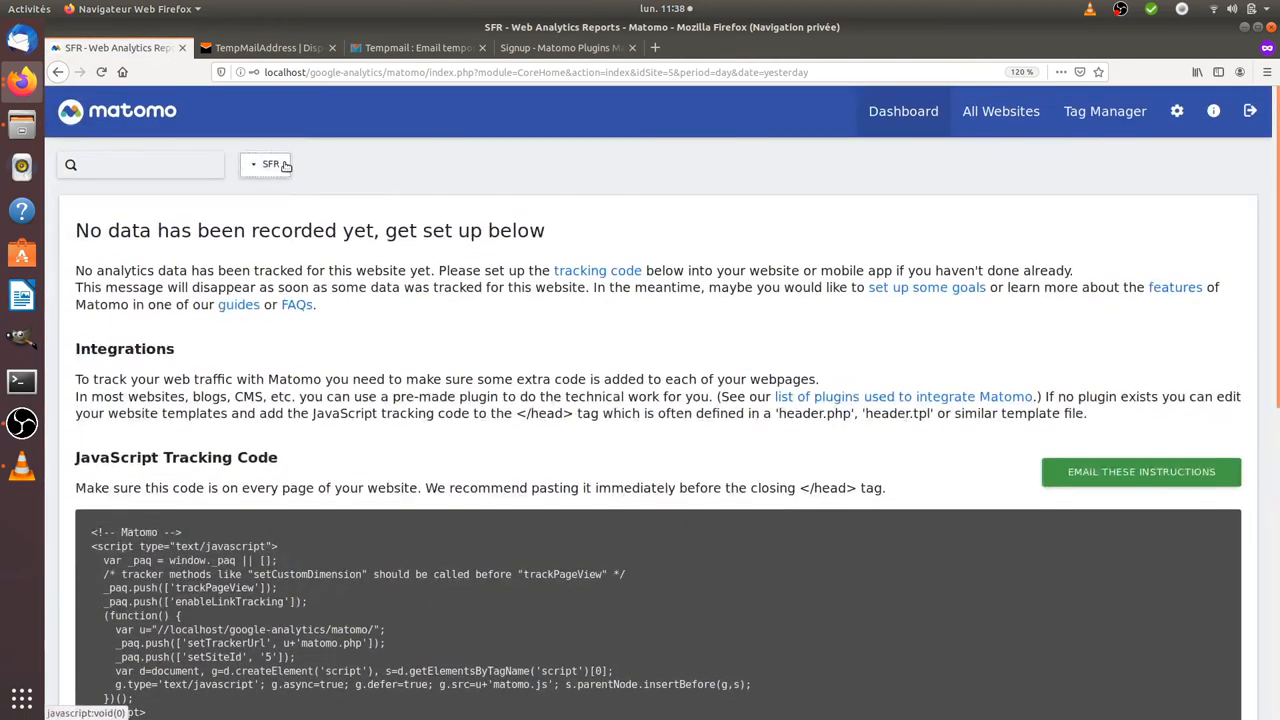
click(266, 164)
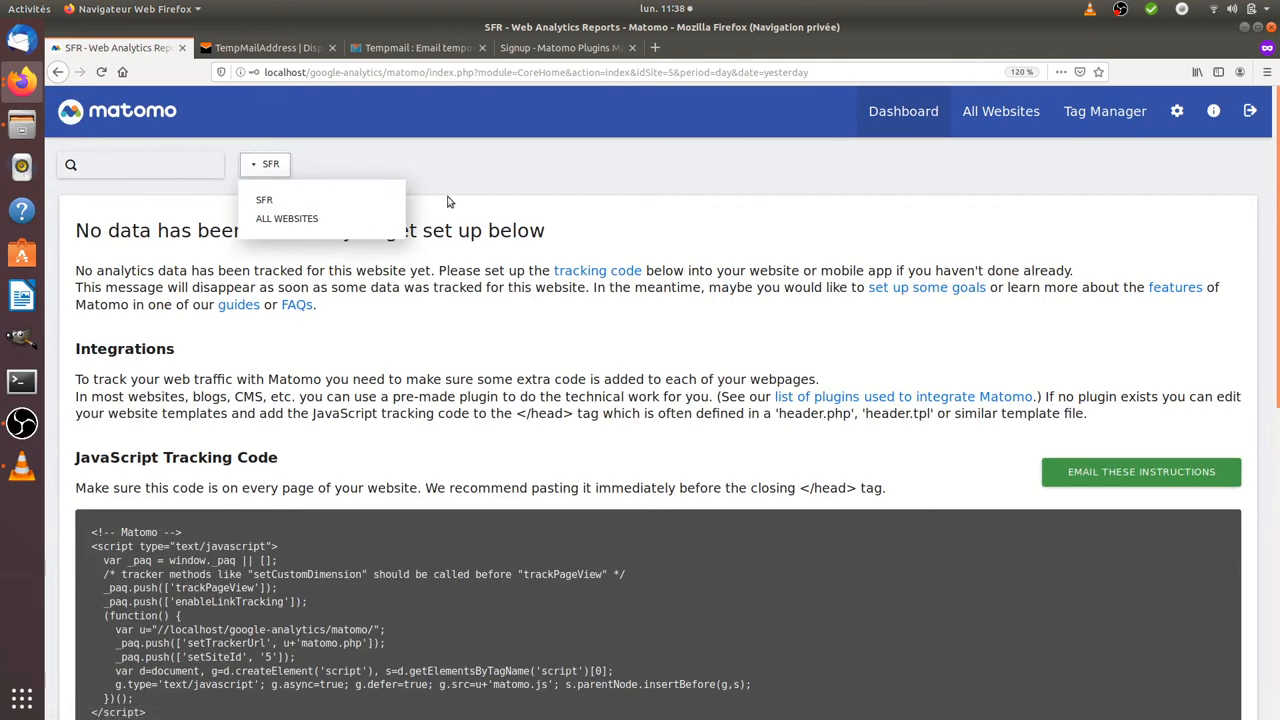
scroll(down, 3)
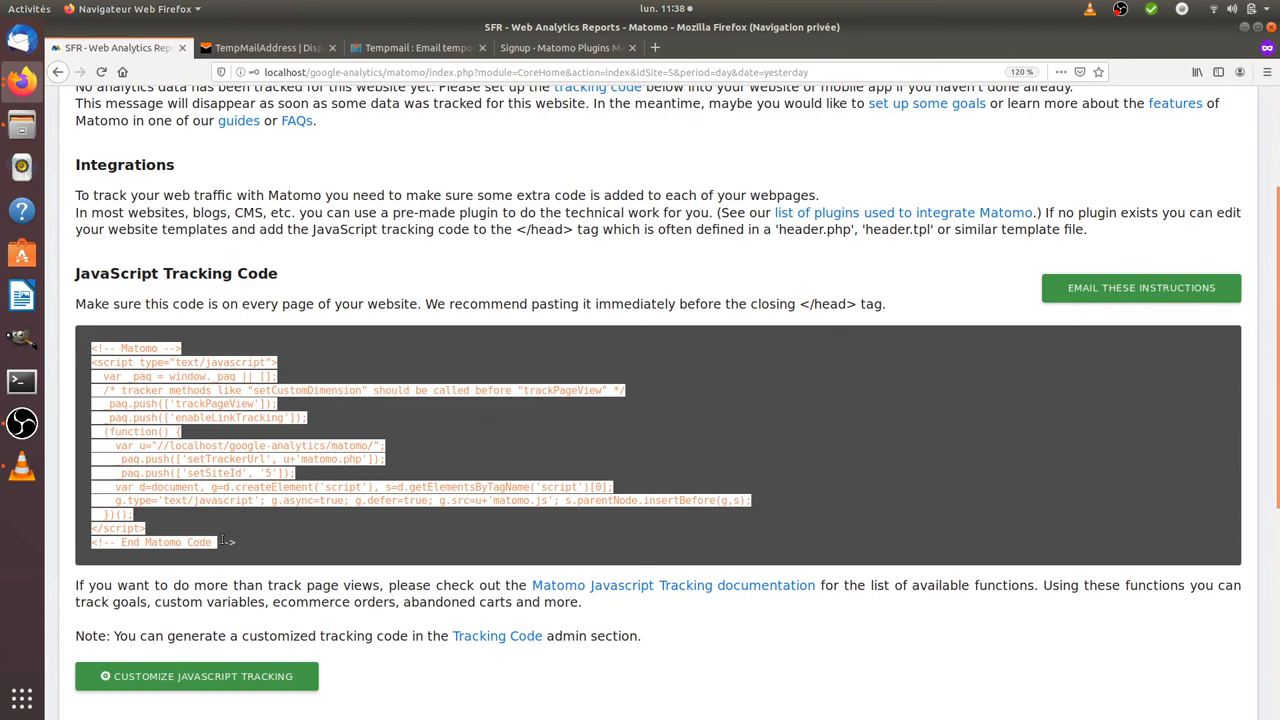
scroll(up, 3)
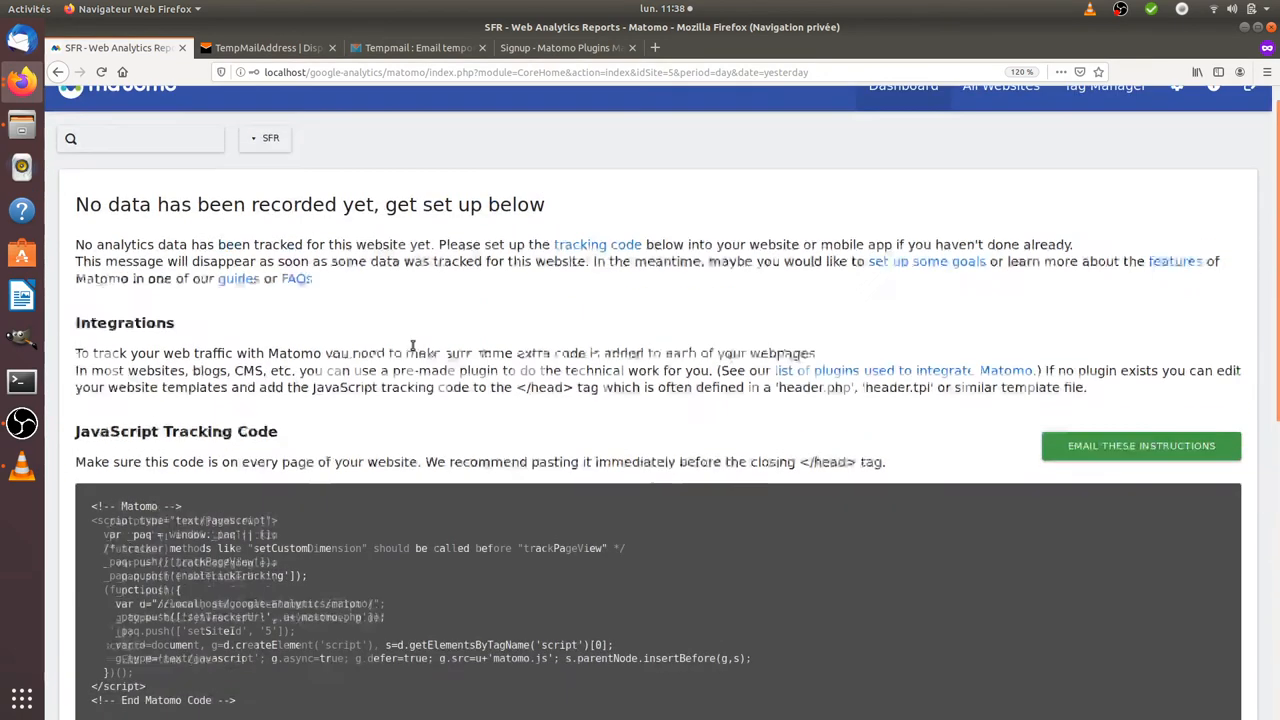
scroll(up, 3)
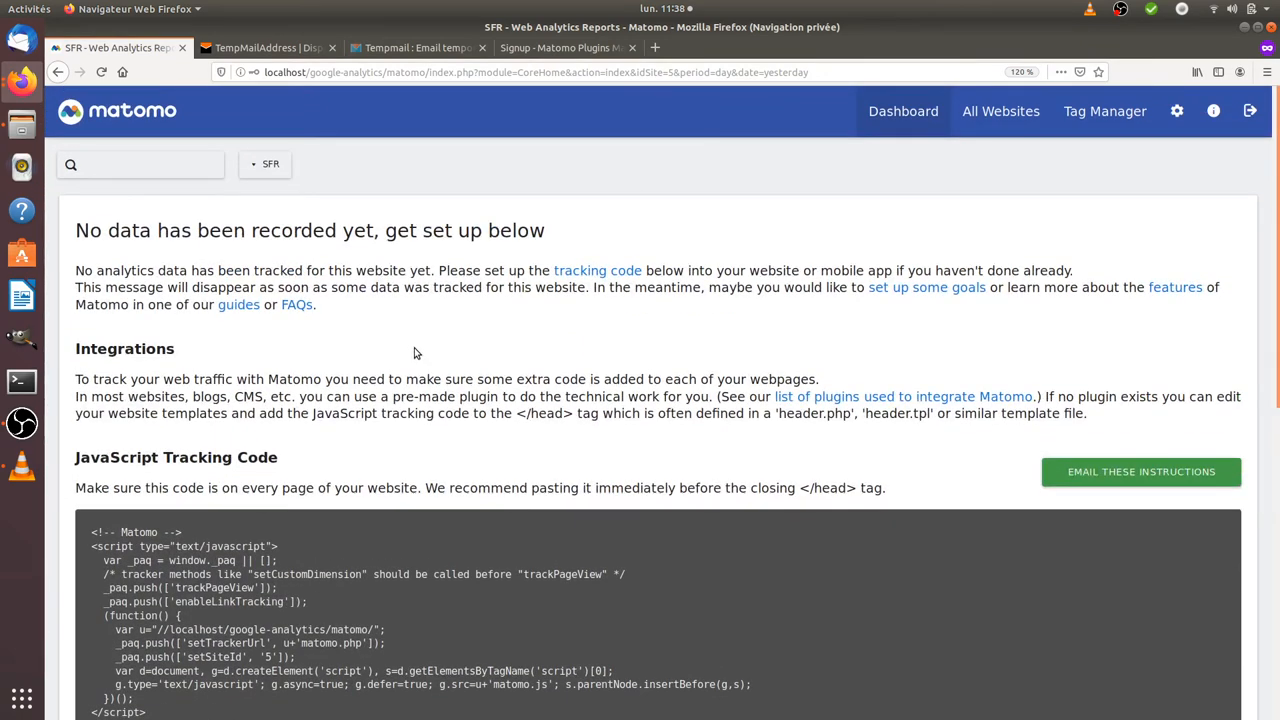
mouse_move(22, 80)
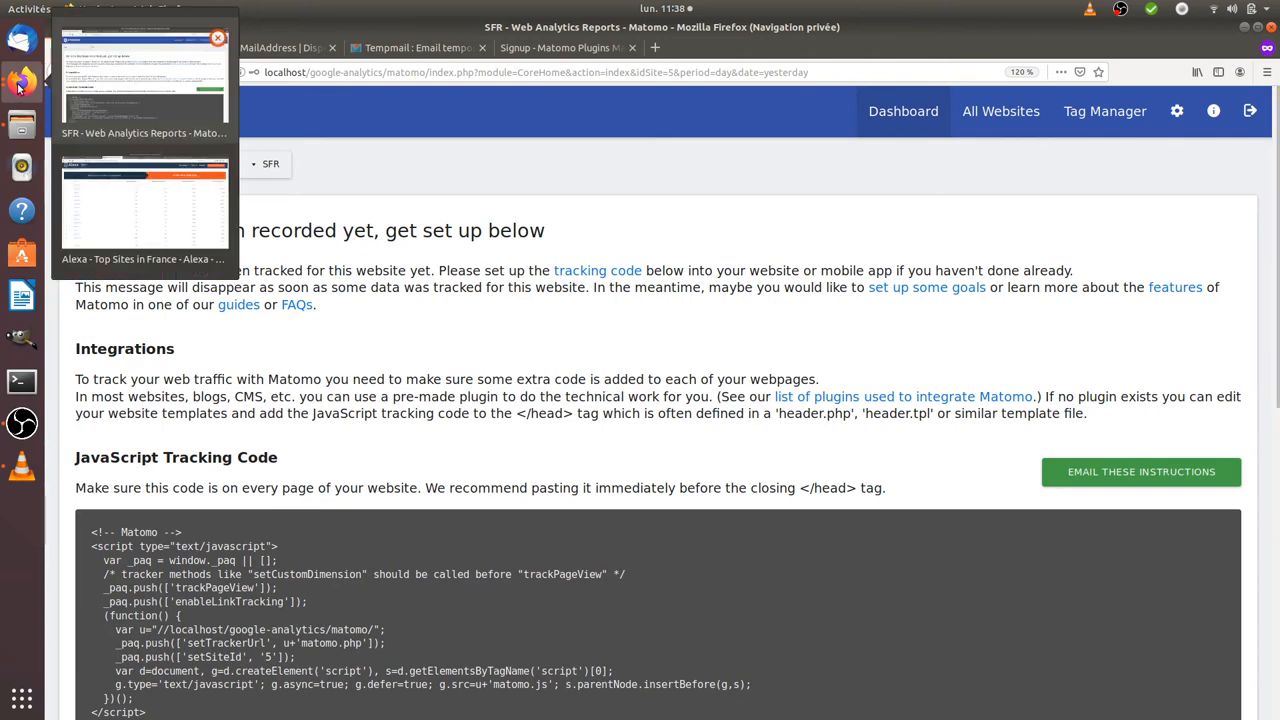
mouse_move(140, 204)
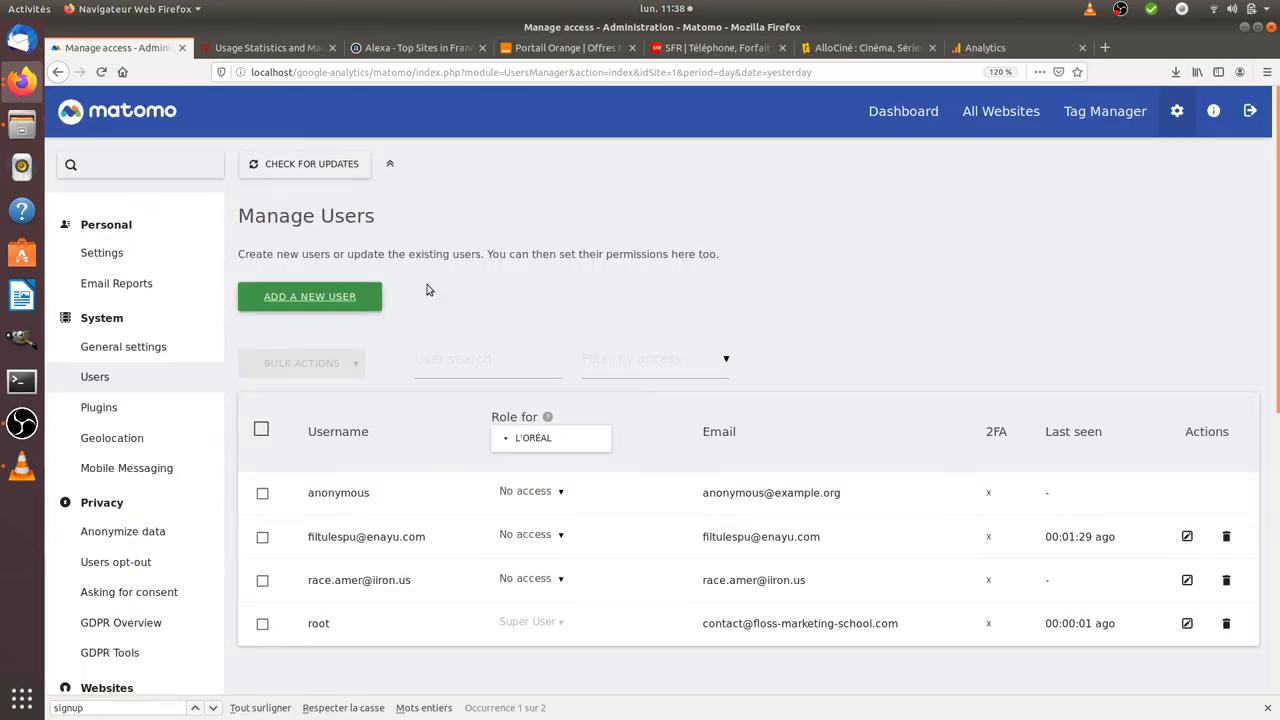
click(1000, 111)
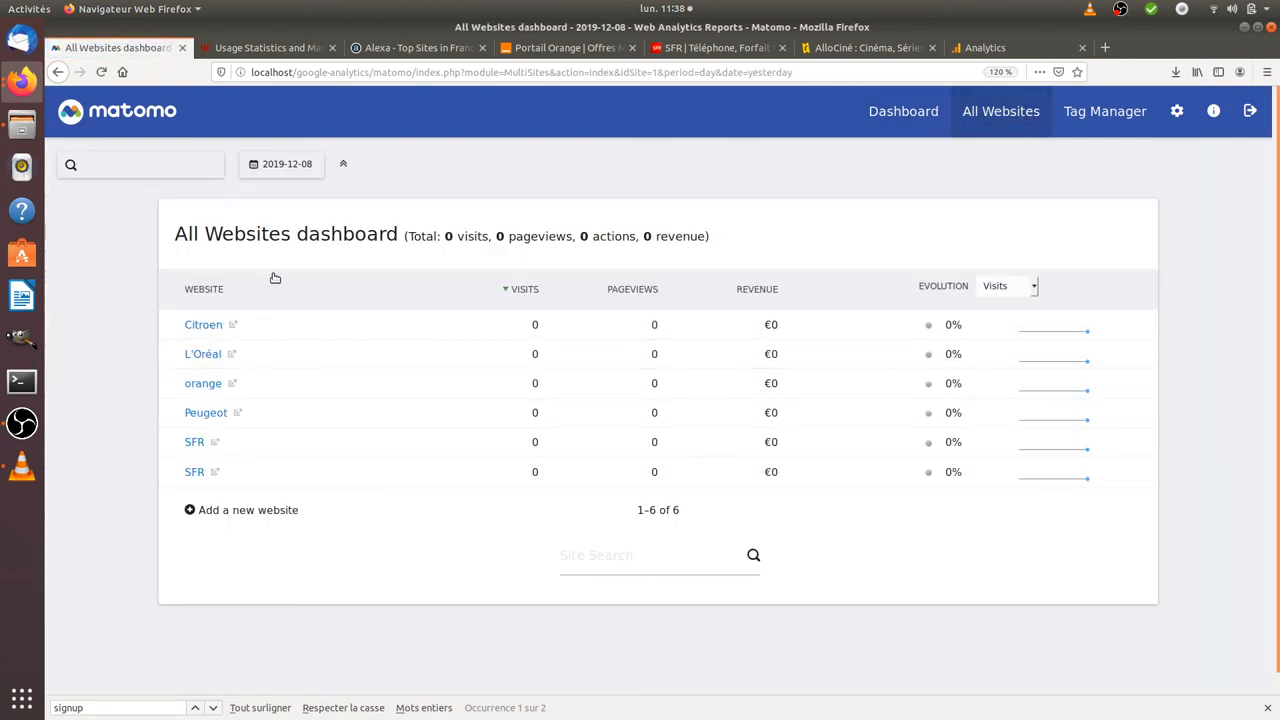
mouse_move(296, 442)
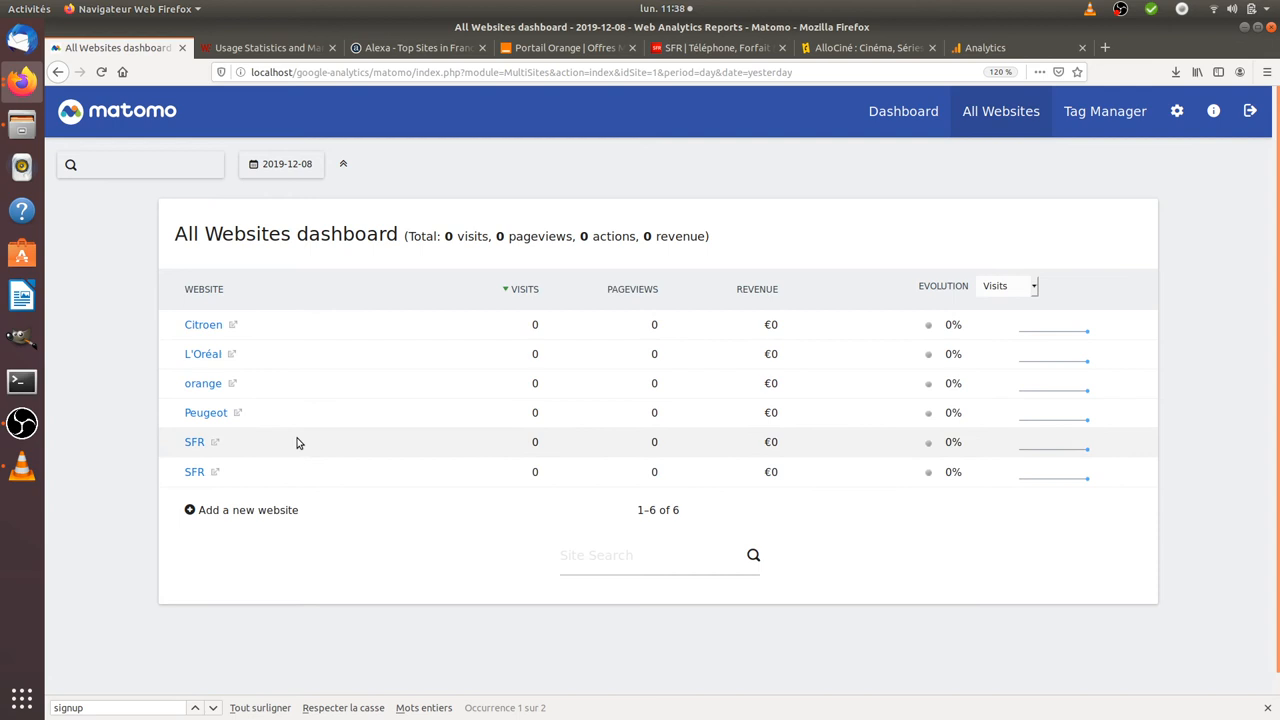
mouse_move(625, 340)
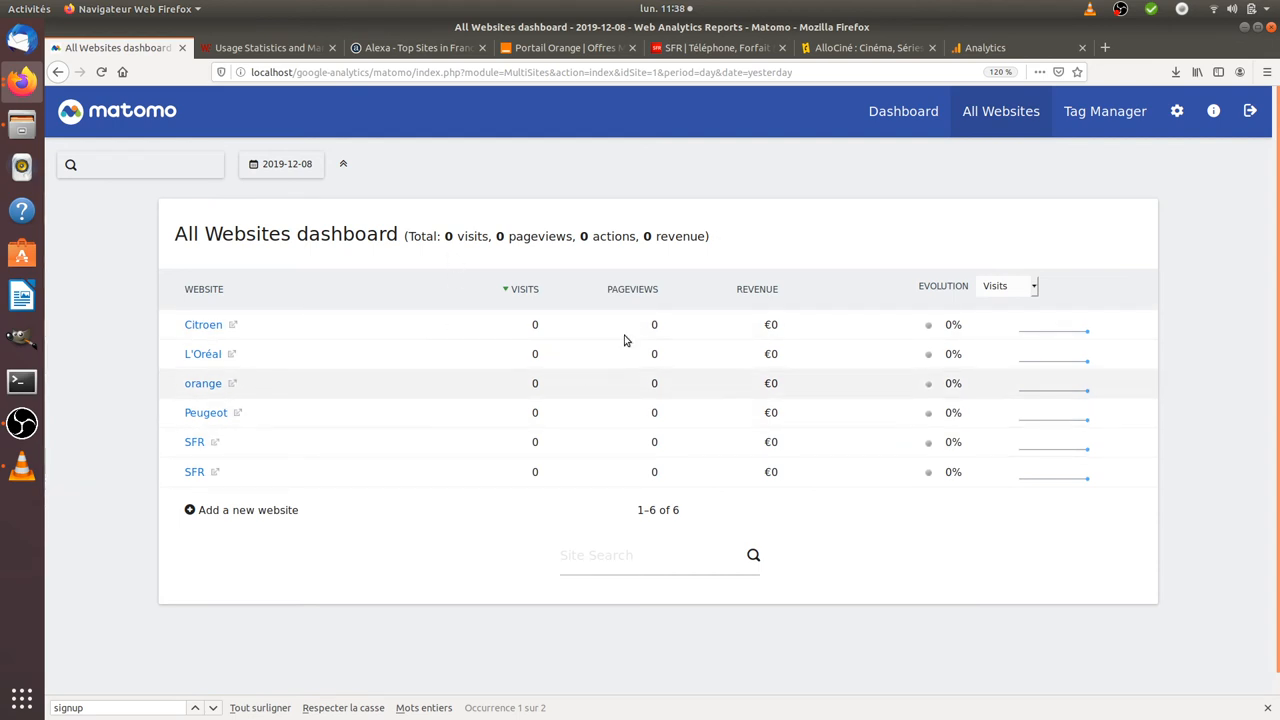
mouse_move(655, 412)
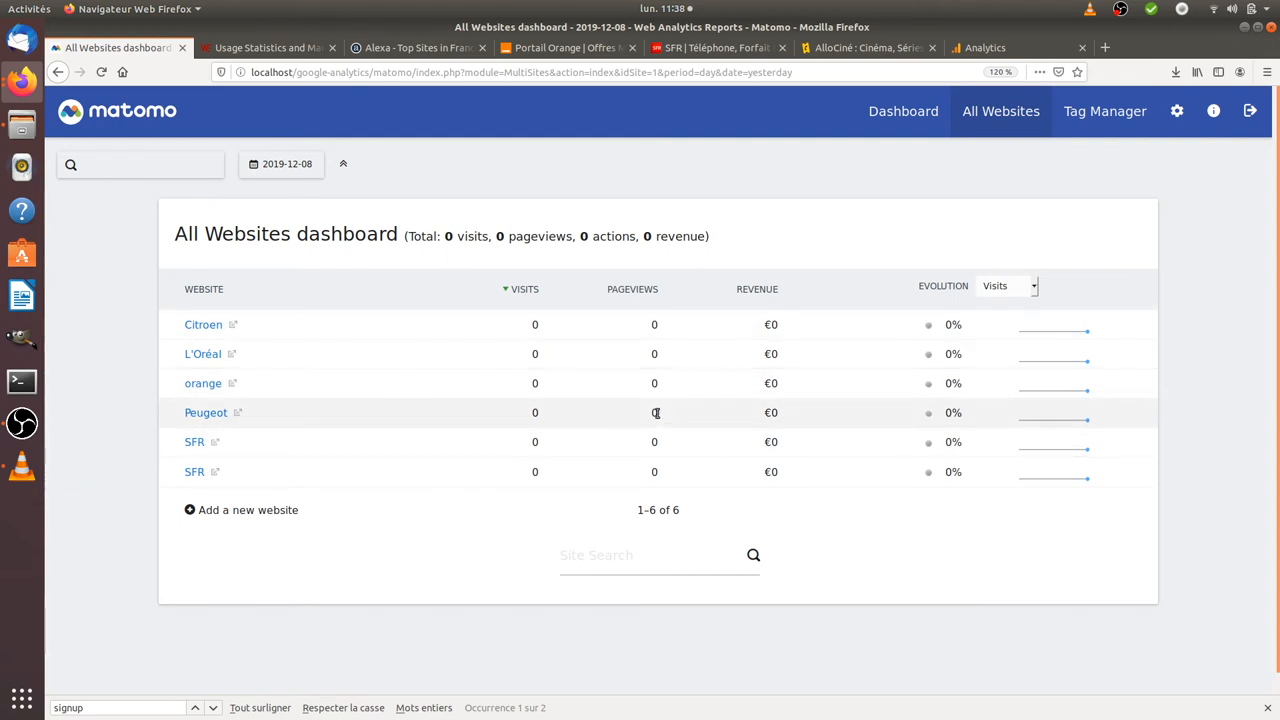
mouse_move(203, 383)
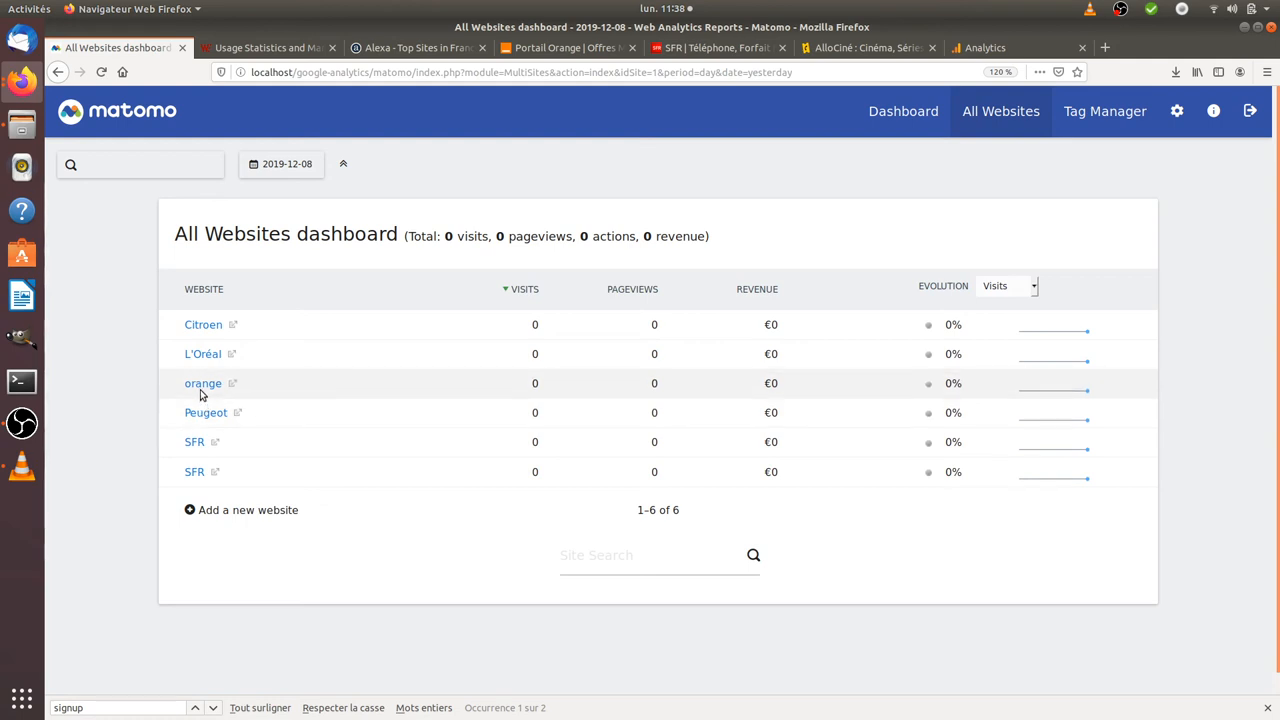
mouse_move(205, 412)
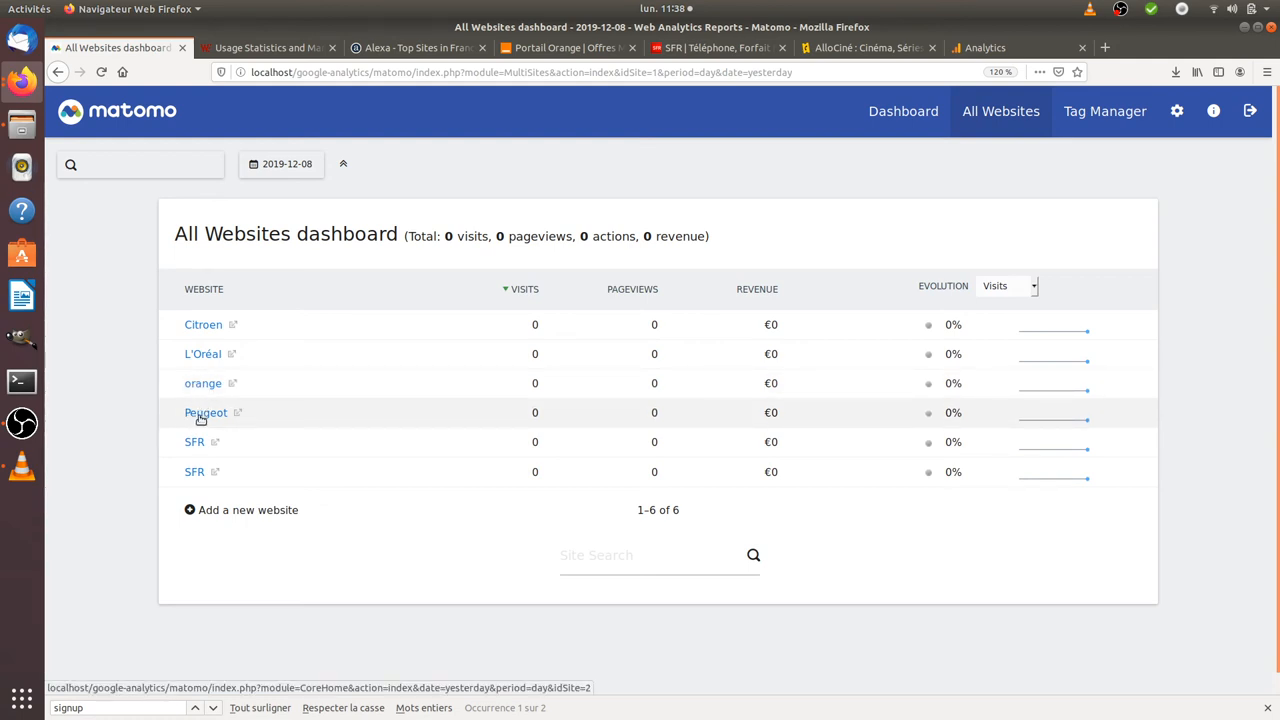
mouse_move(213, 368)
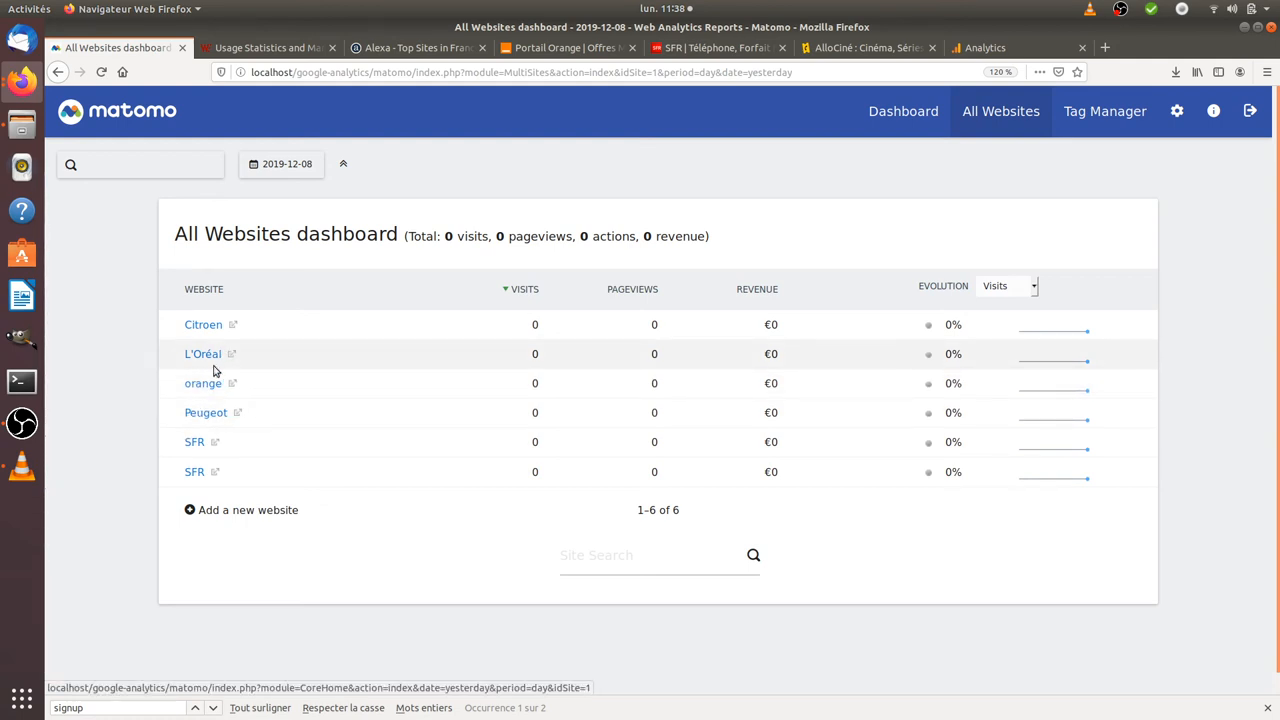
mouse_move(194, 447)
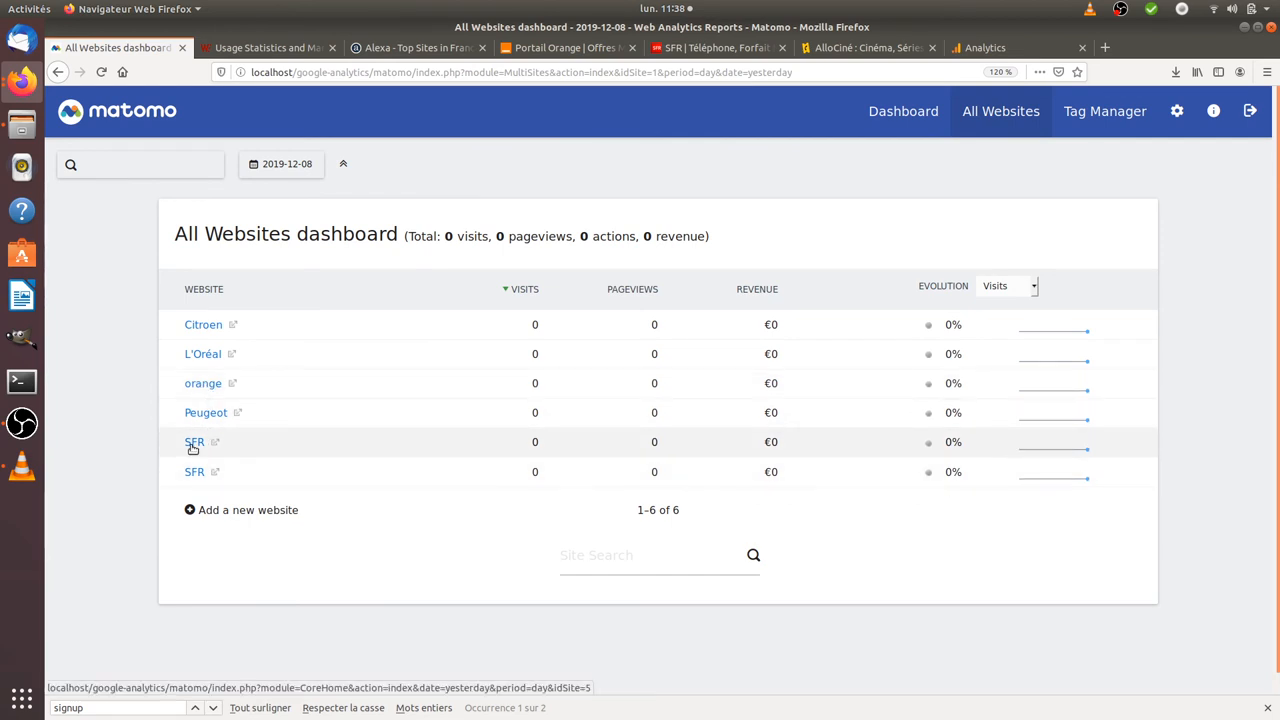
mouse_move(211, 500)
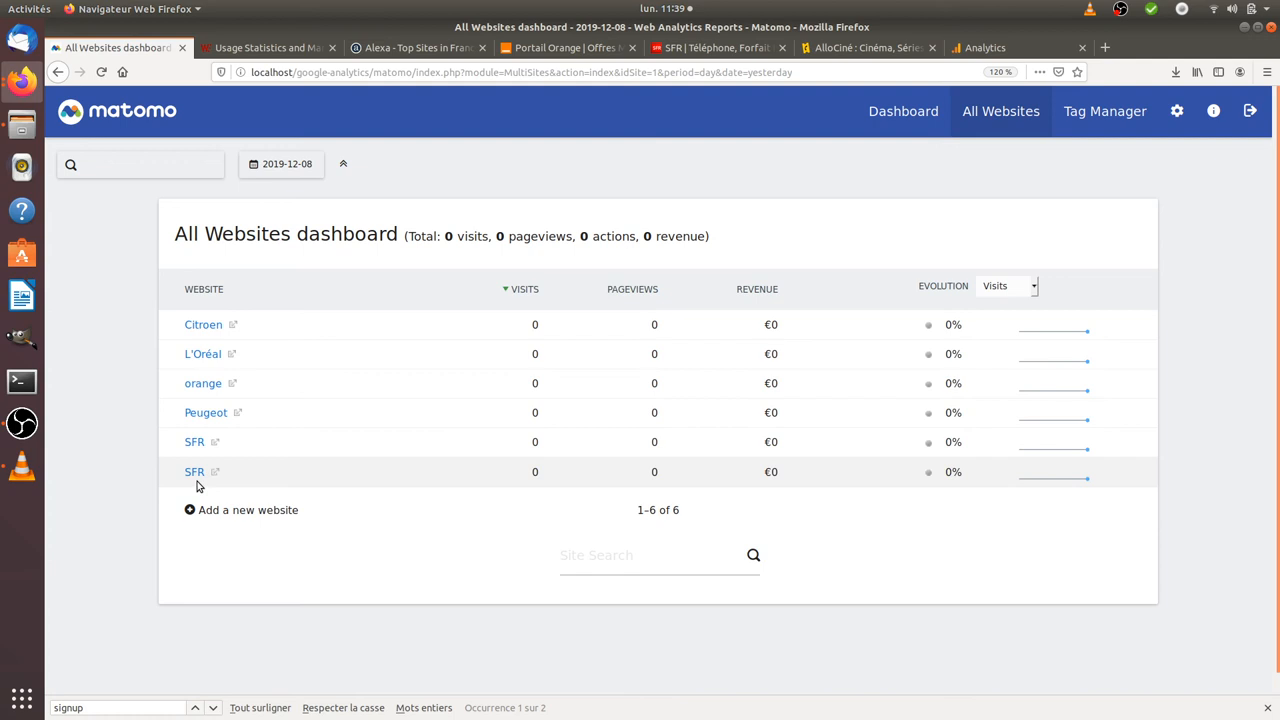
mouse_move(266, 538)
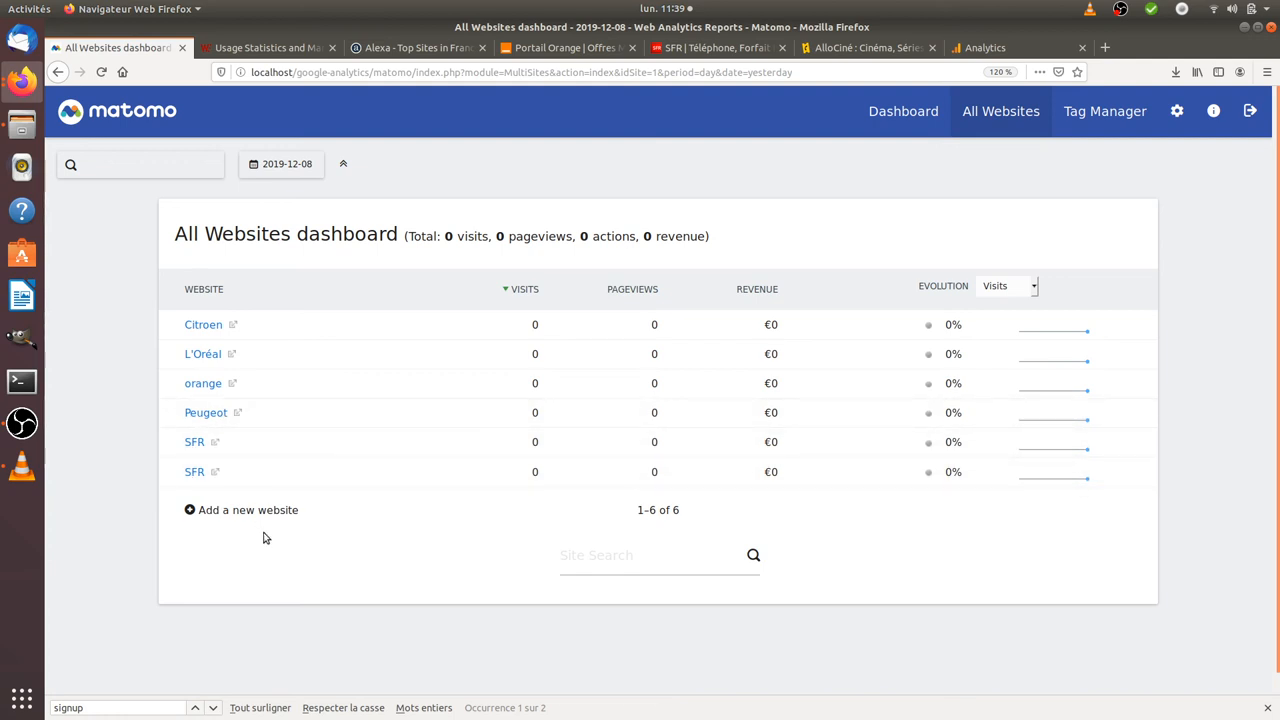
mouse_move(340, 470)
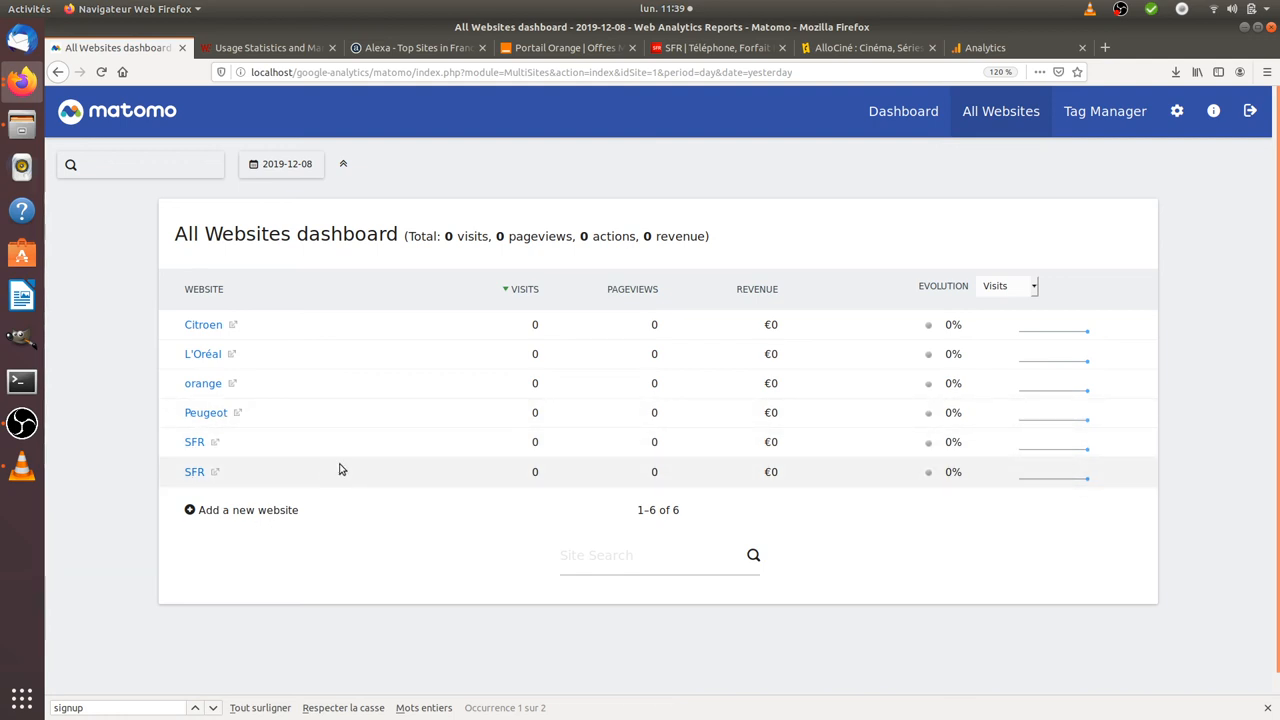
mouse_move(203, 324)
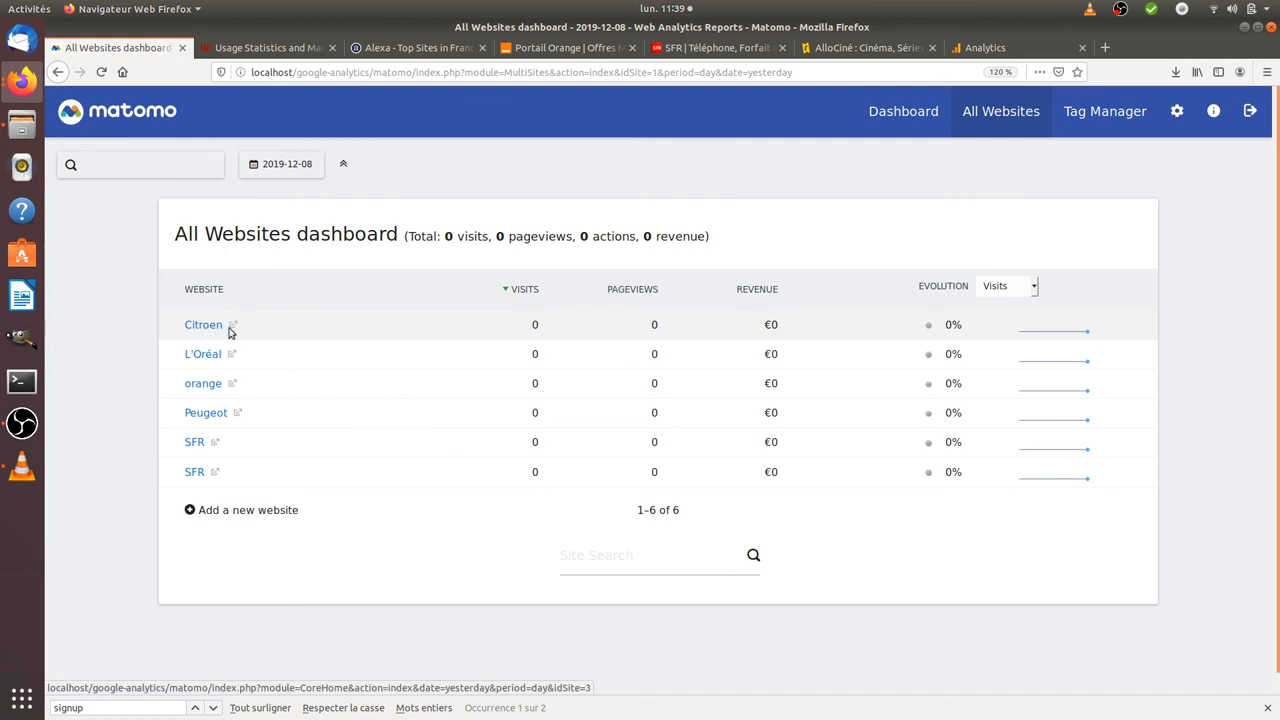
mouse_move(516, 354)
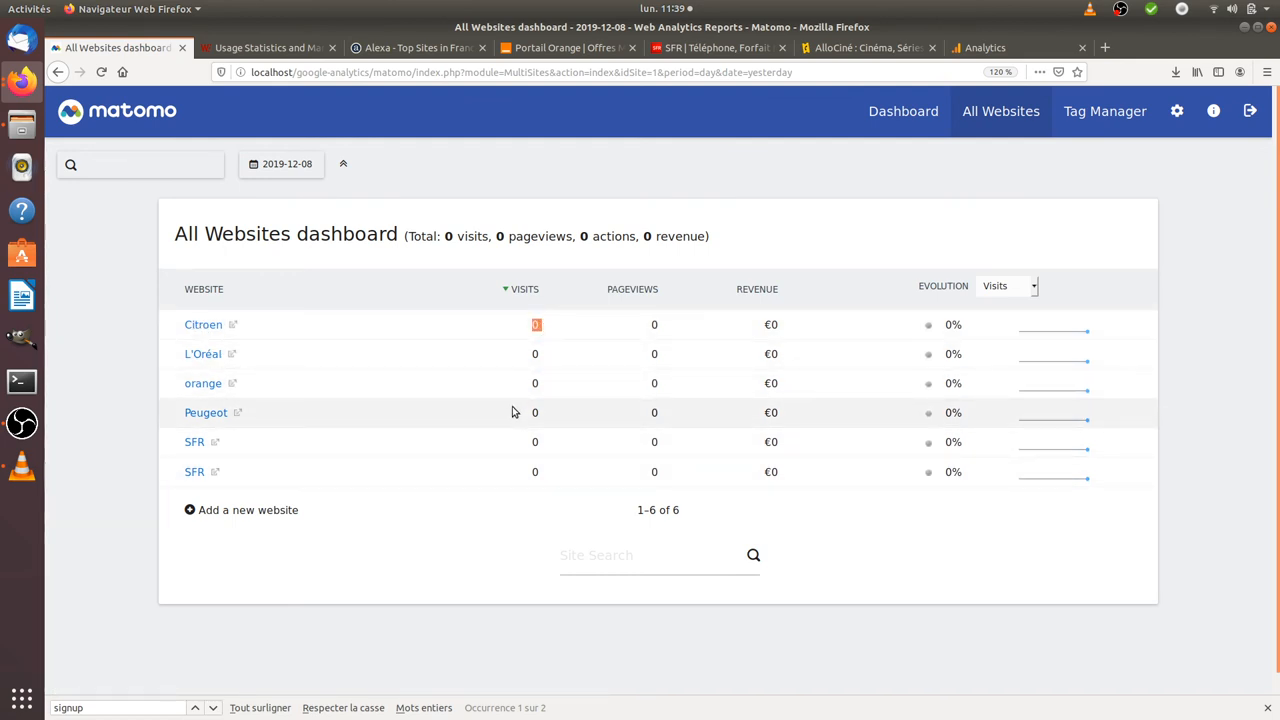
mouse_move(530, 330)
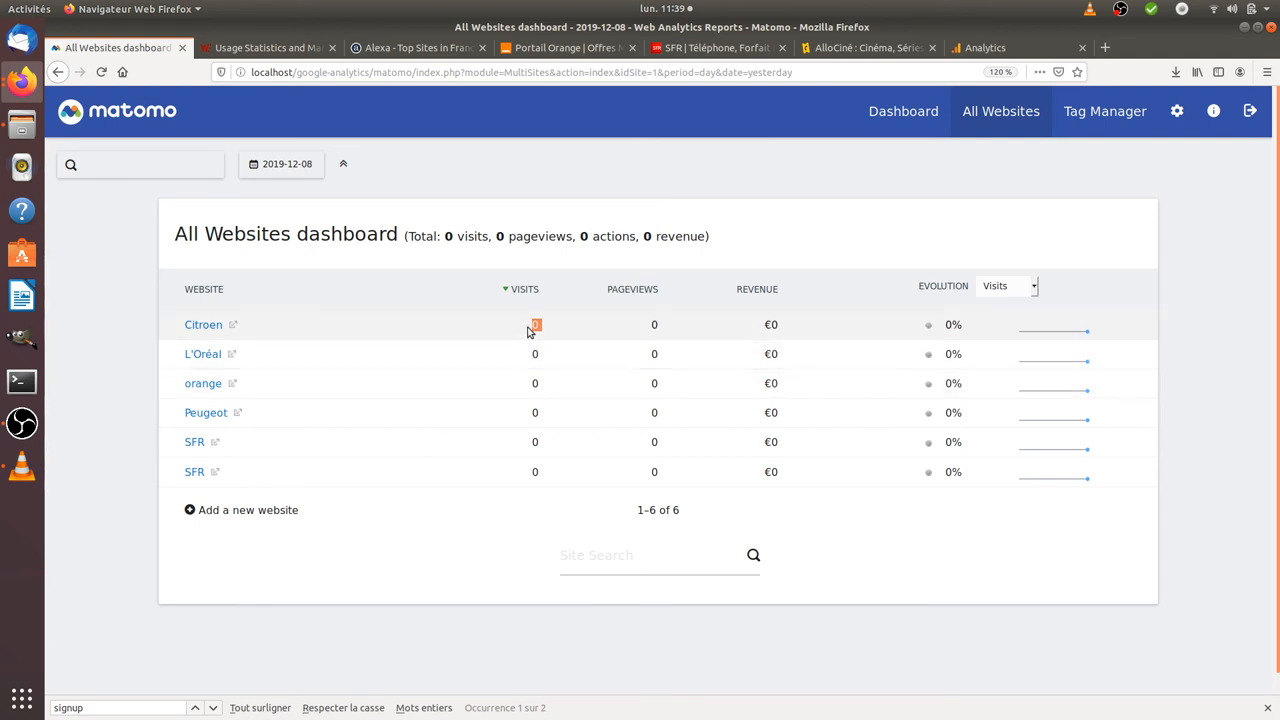
mouse_move(724, 334)
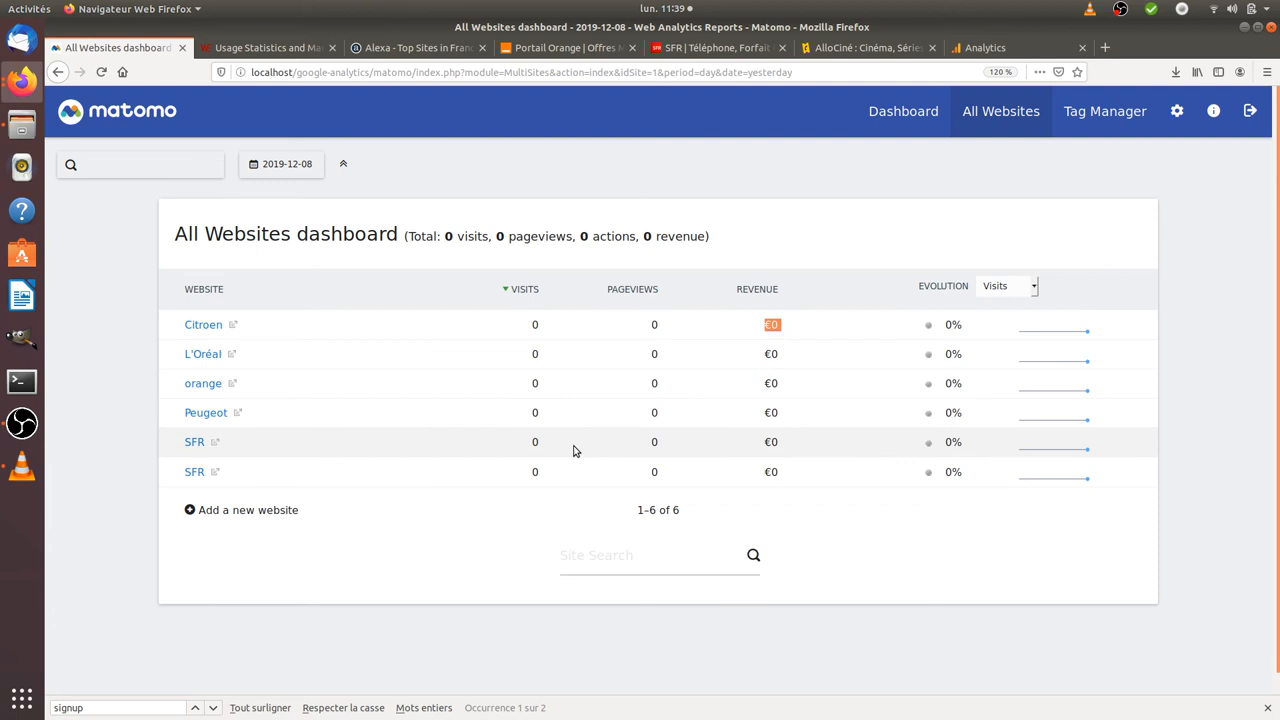
mouse_move(222, 330)
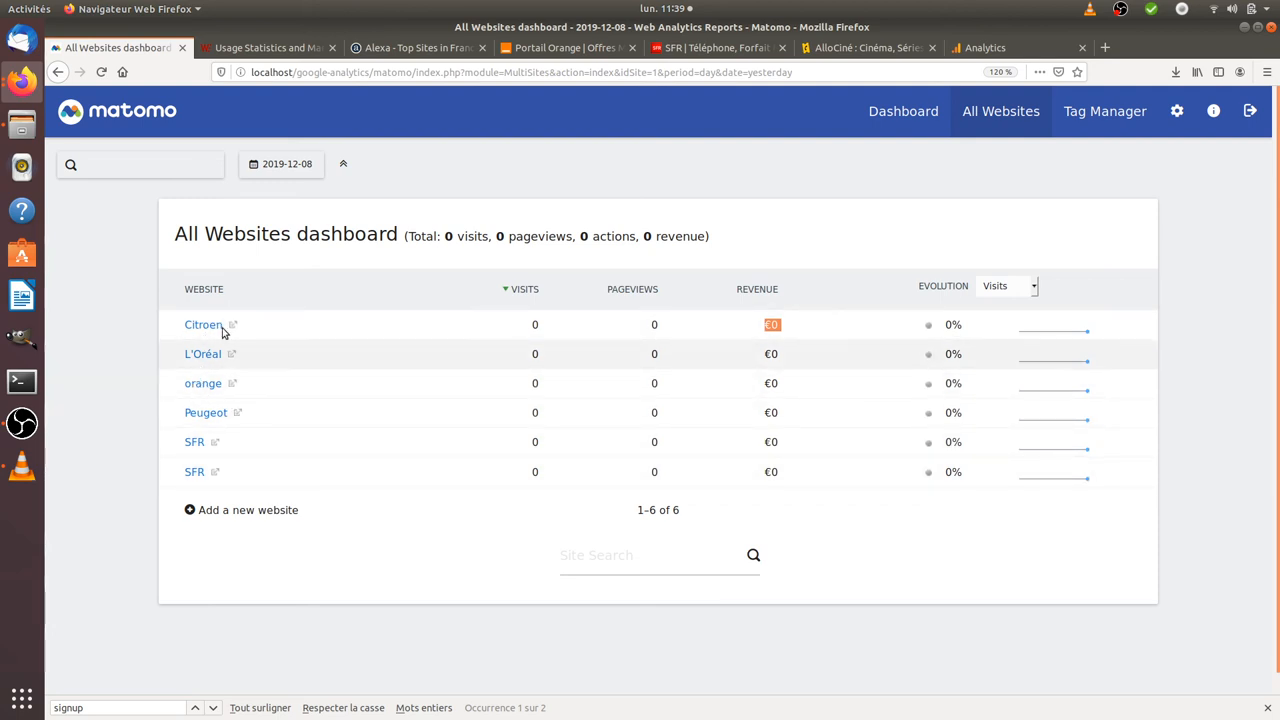
mouse_move(211, 370)
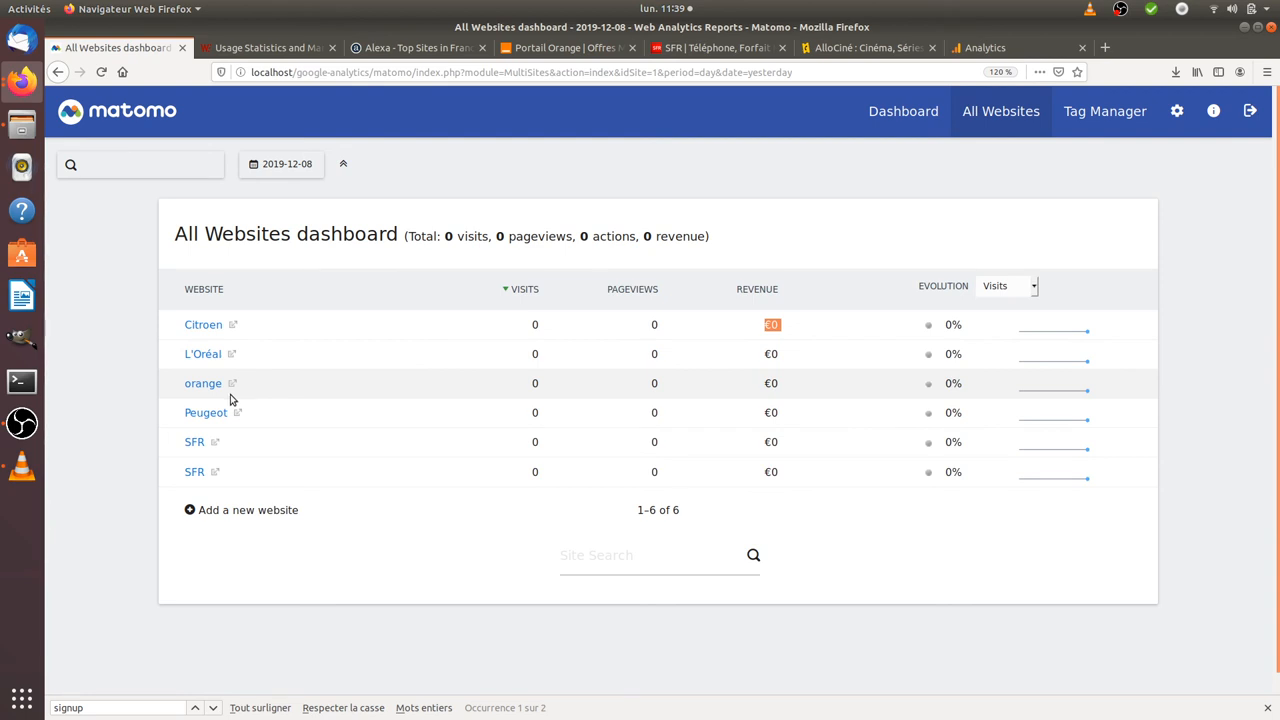
mouse_move(718, 345)
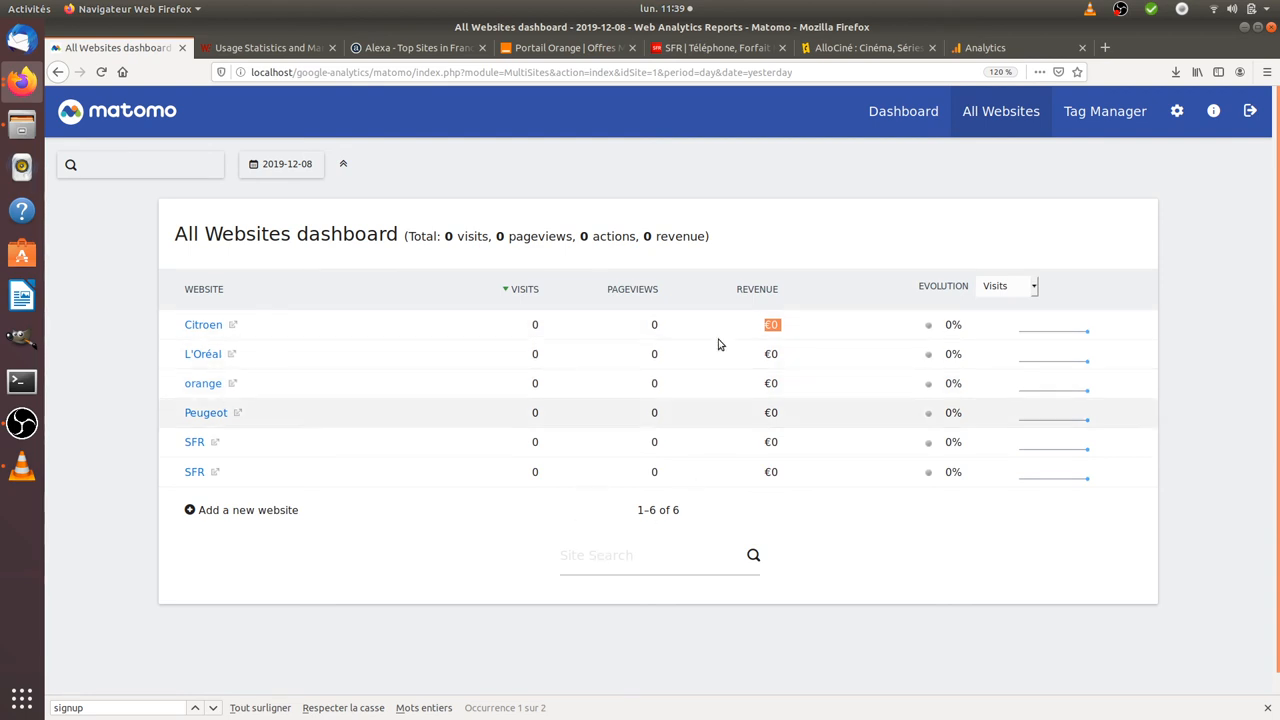
mouse_move(567, 413)
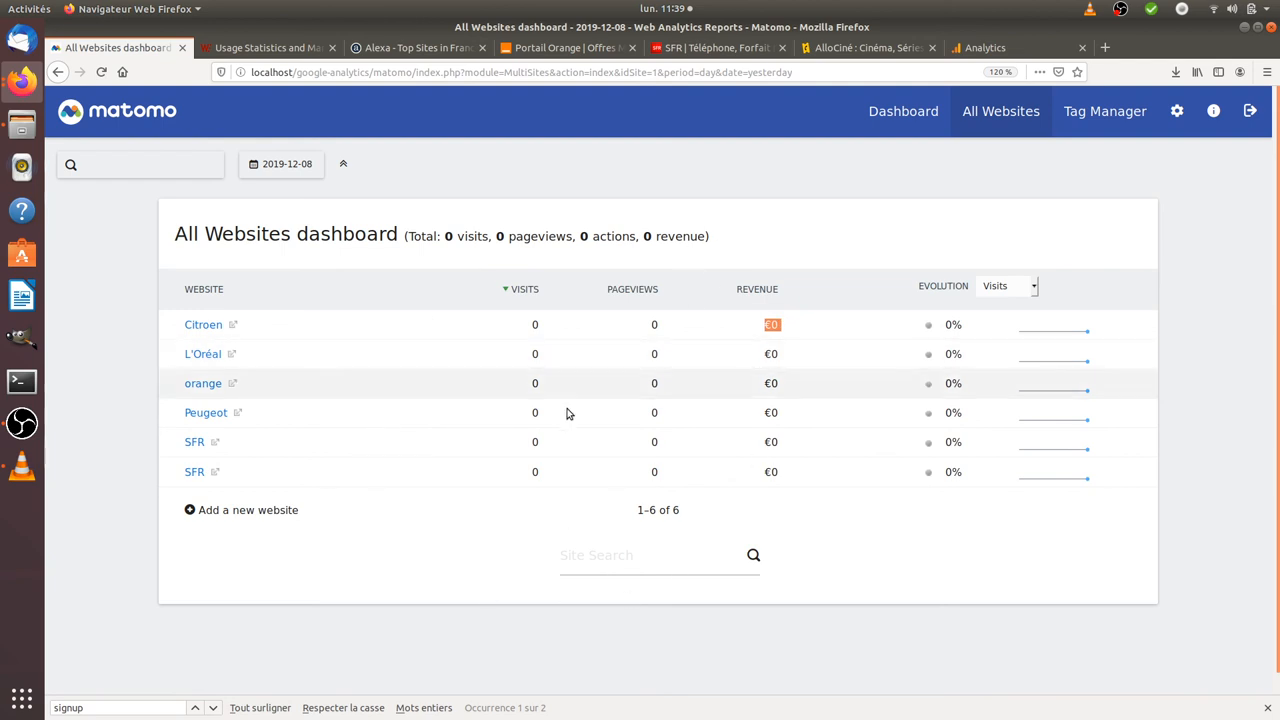
mouse_move(553, 323)
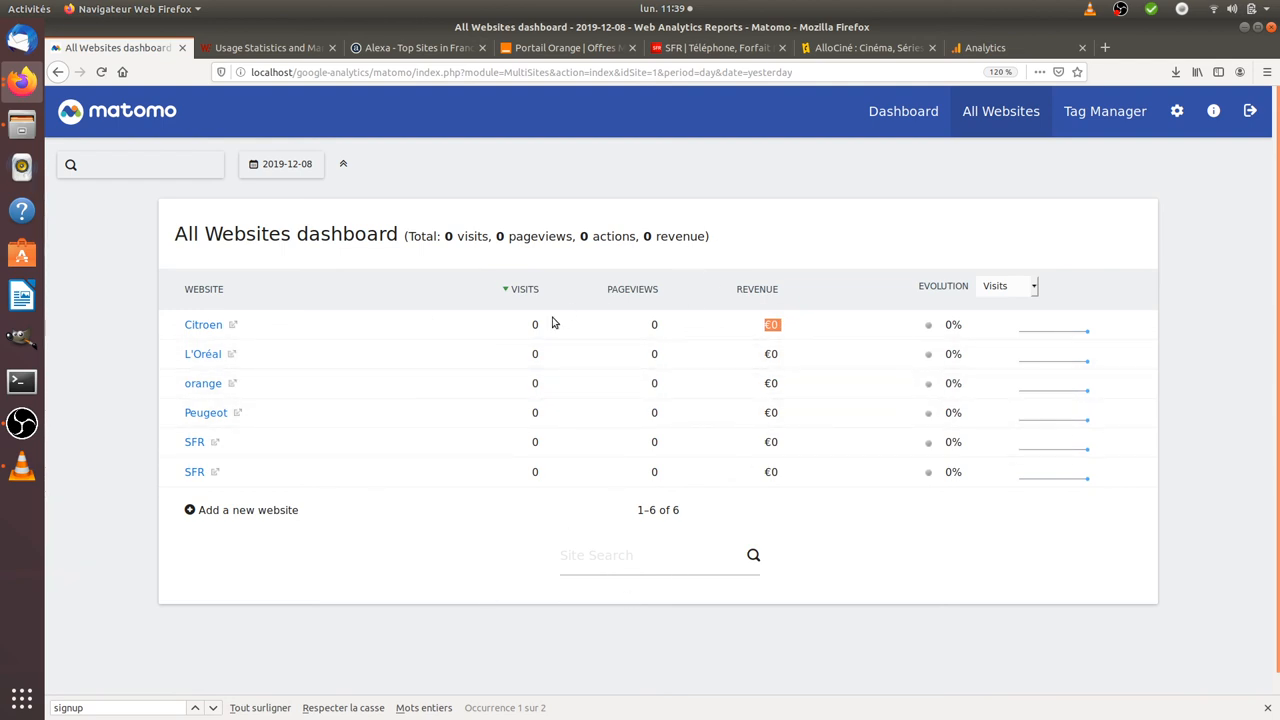
mouse_move(388, 258)
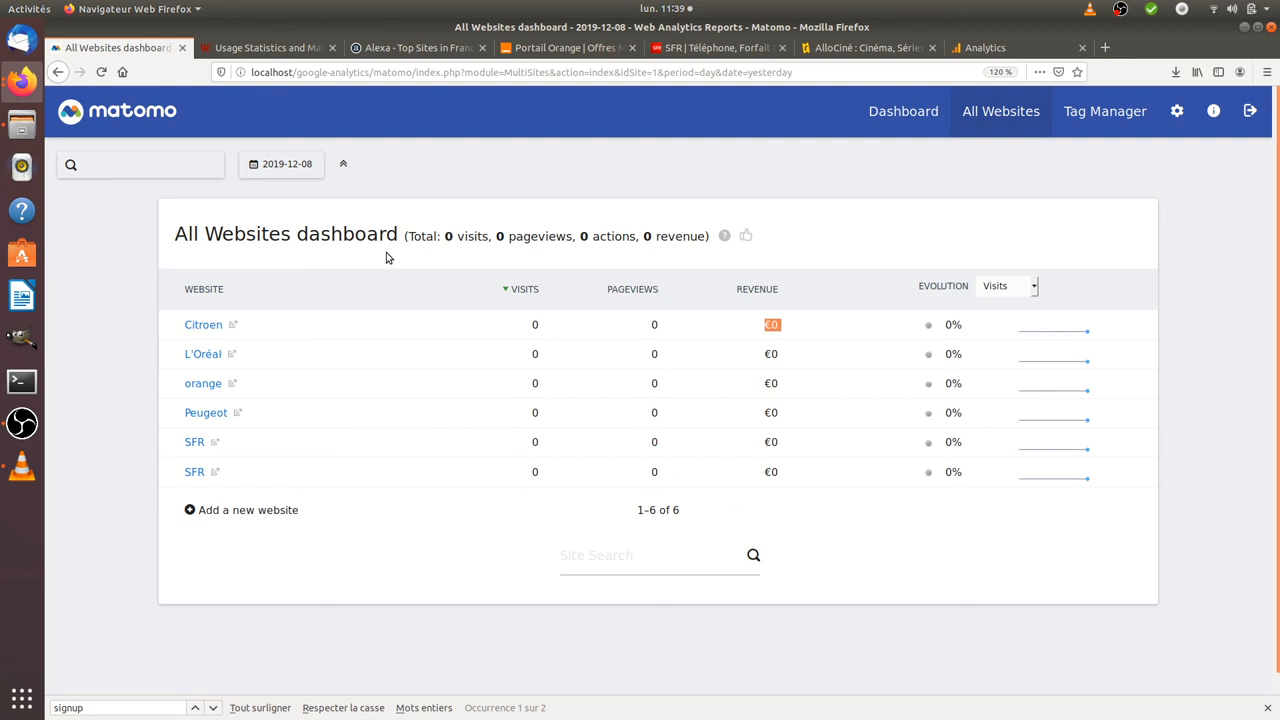
mouse_move(723, 422)
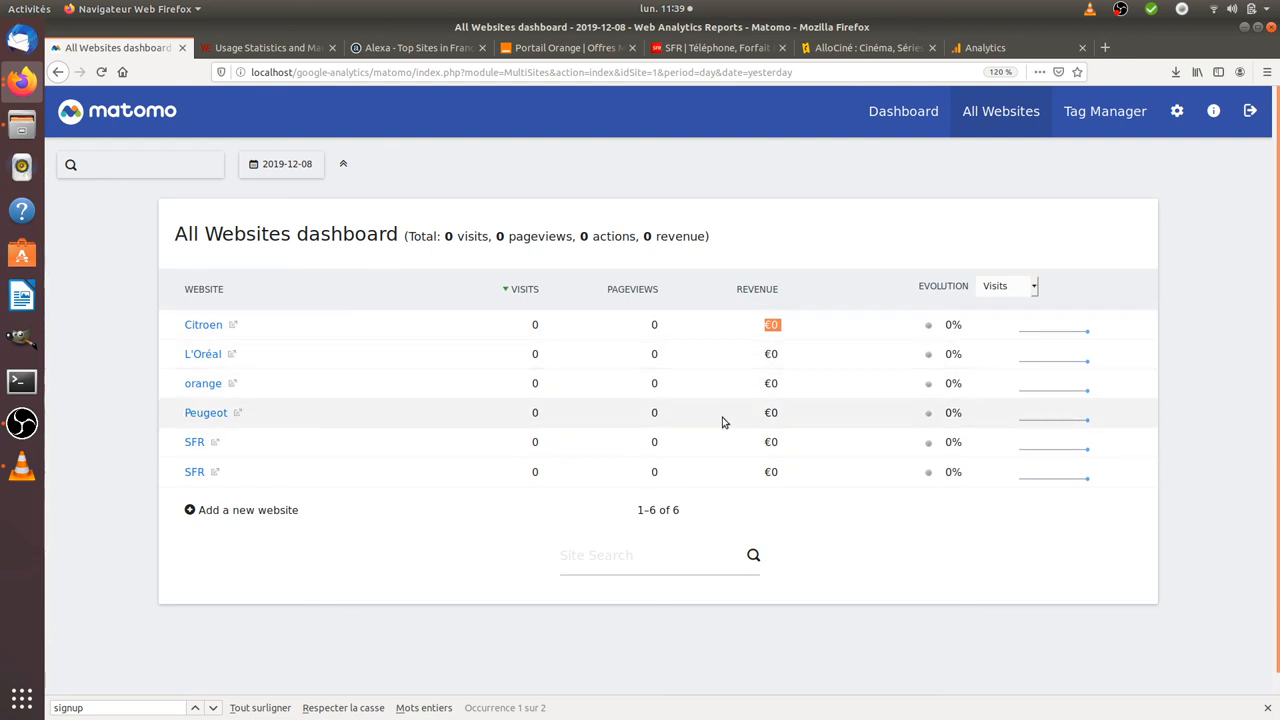
mouse_move(726, 330)
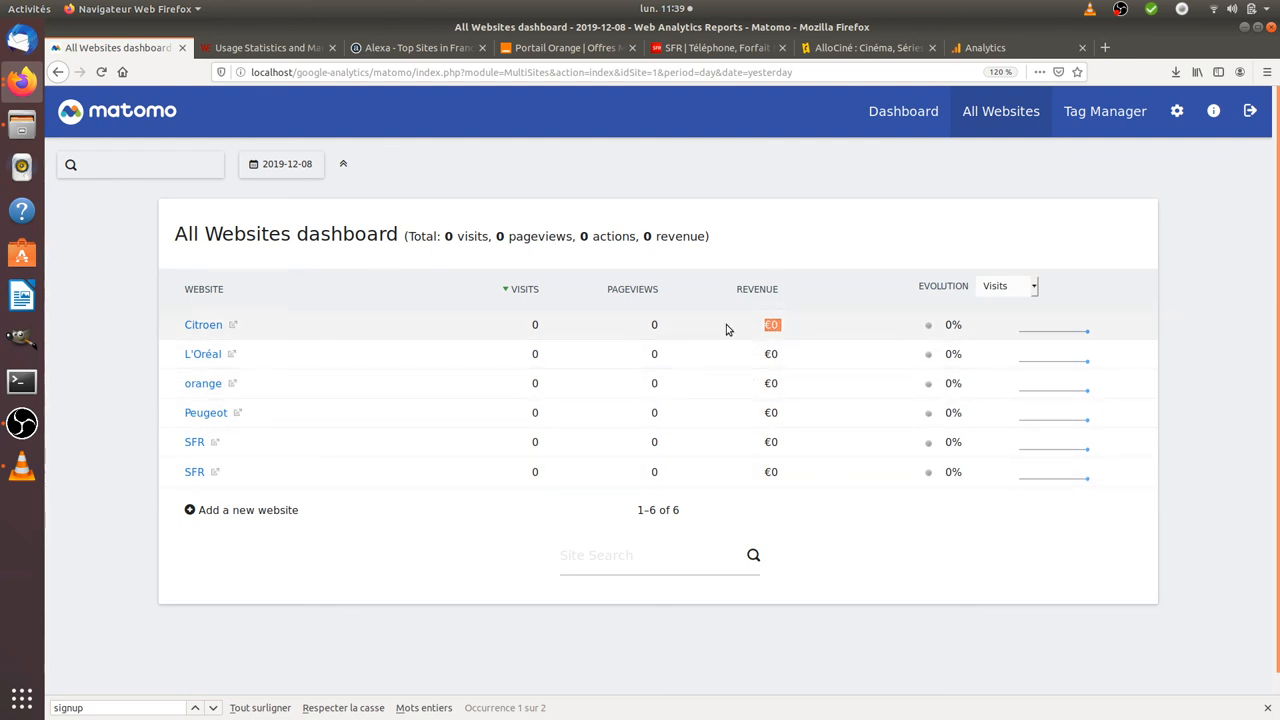
mouse_move(378, 409)
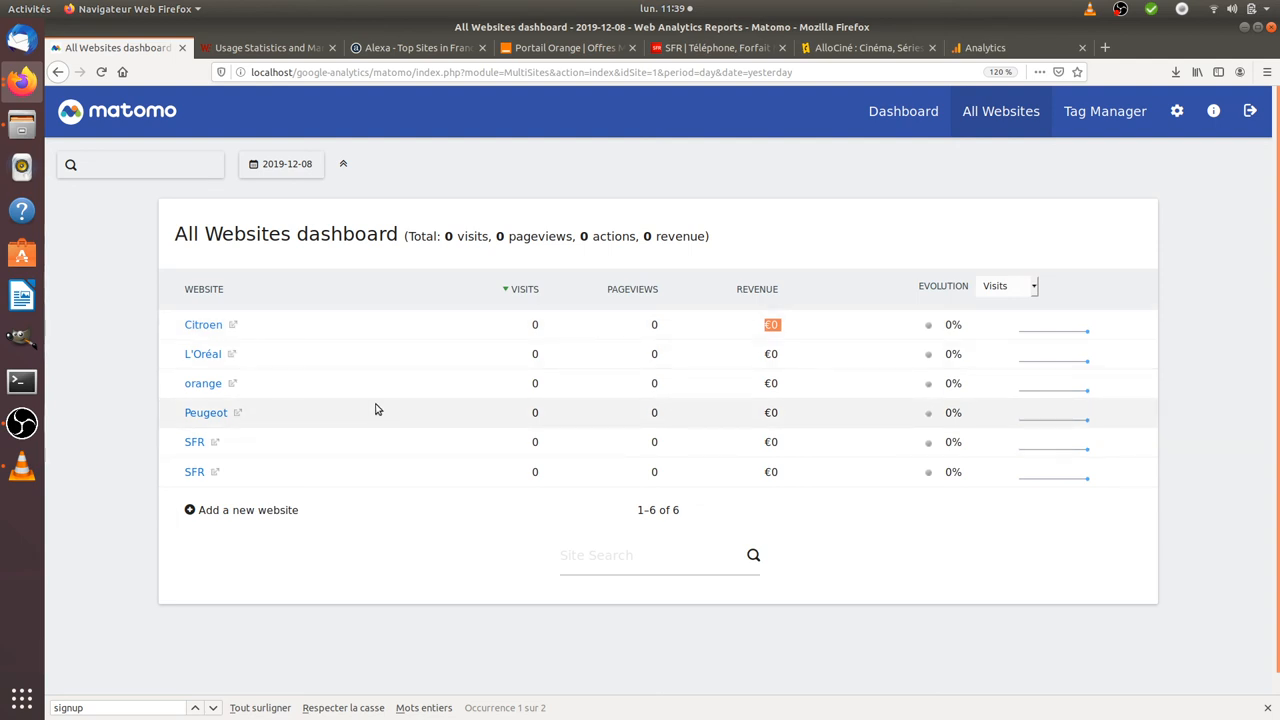
mouse_move(308, 414)
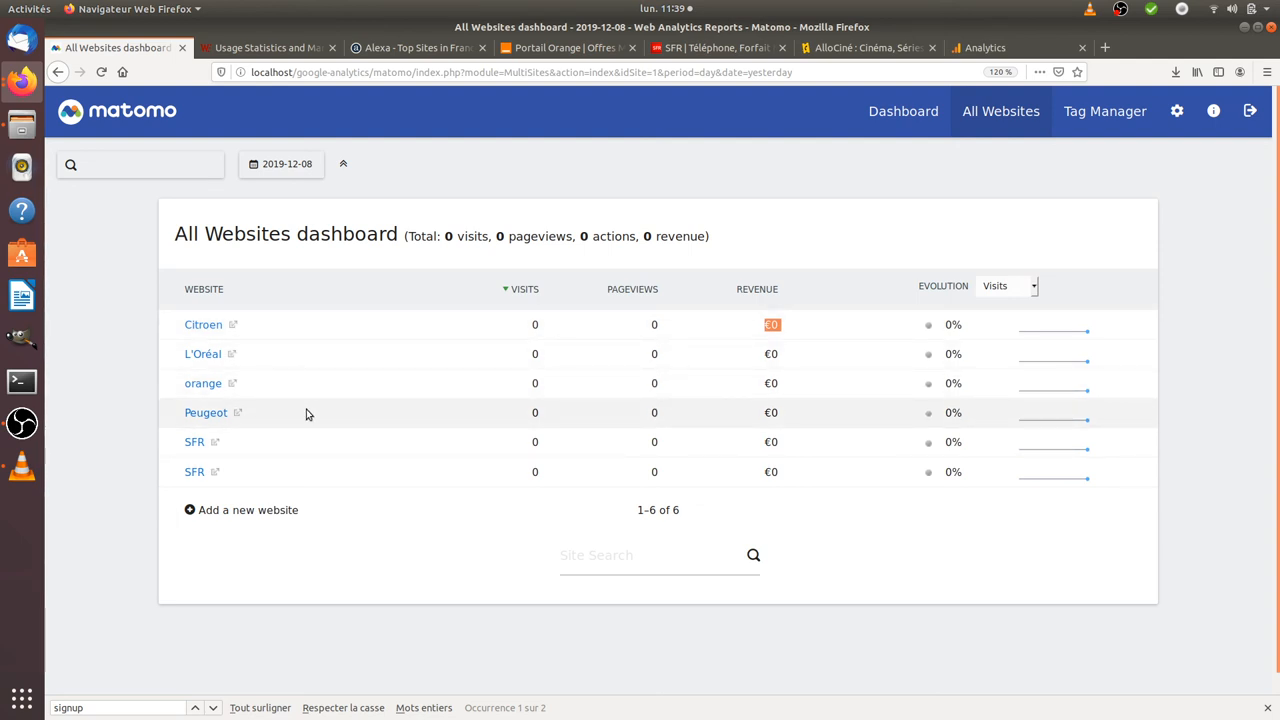
mouse_move(308, 420)
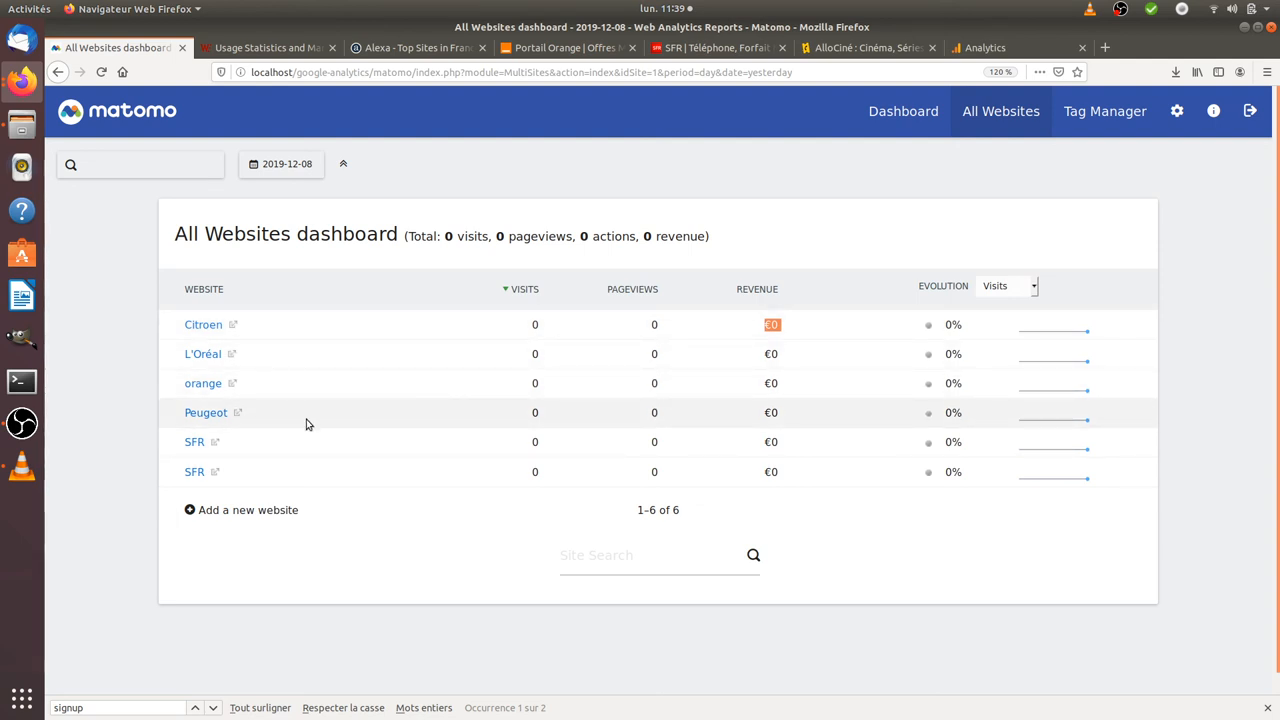
mouse_move(255, 498)
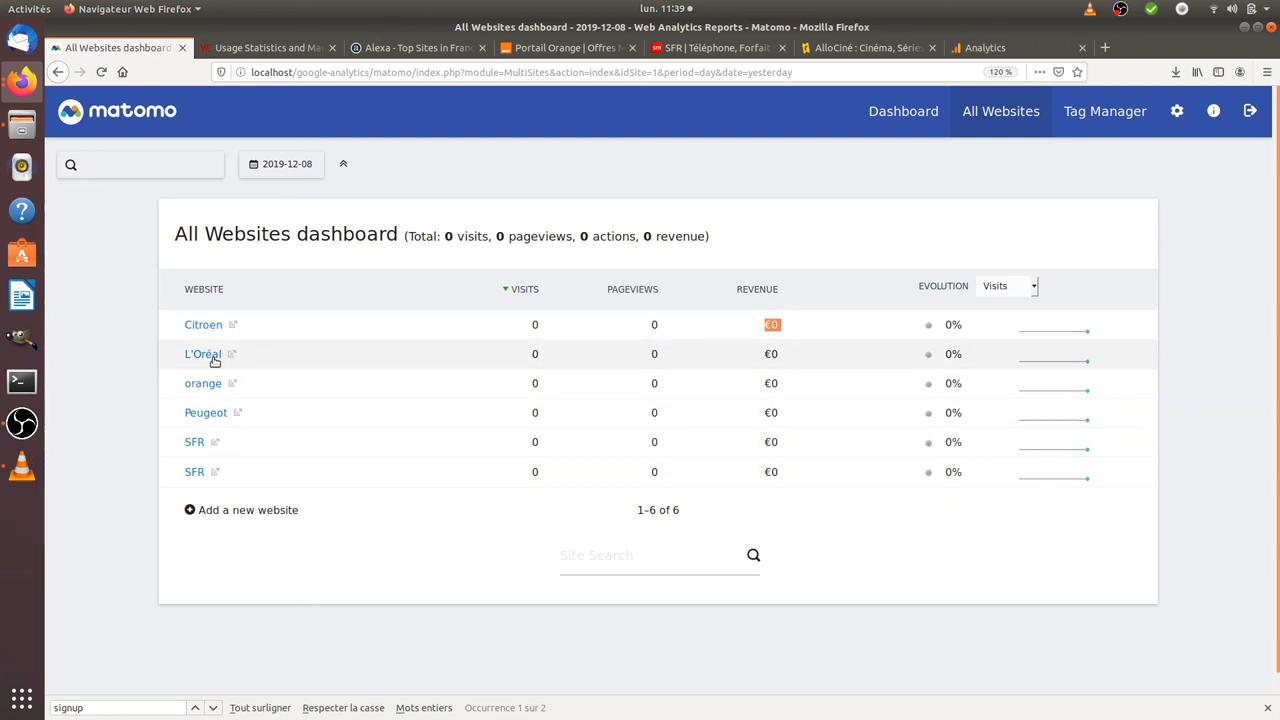
mouse_move(255, 343)
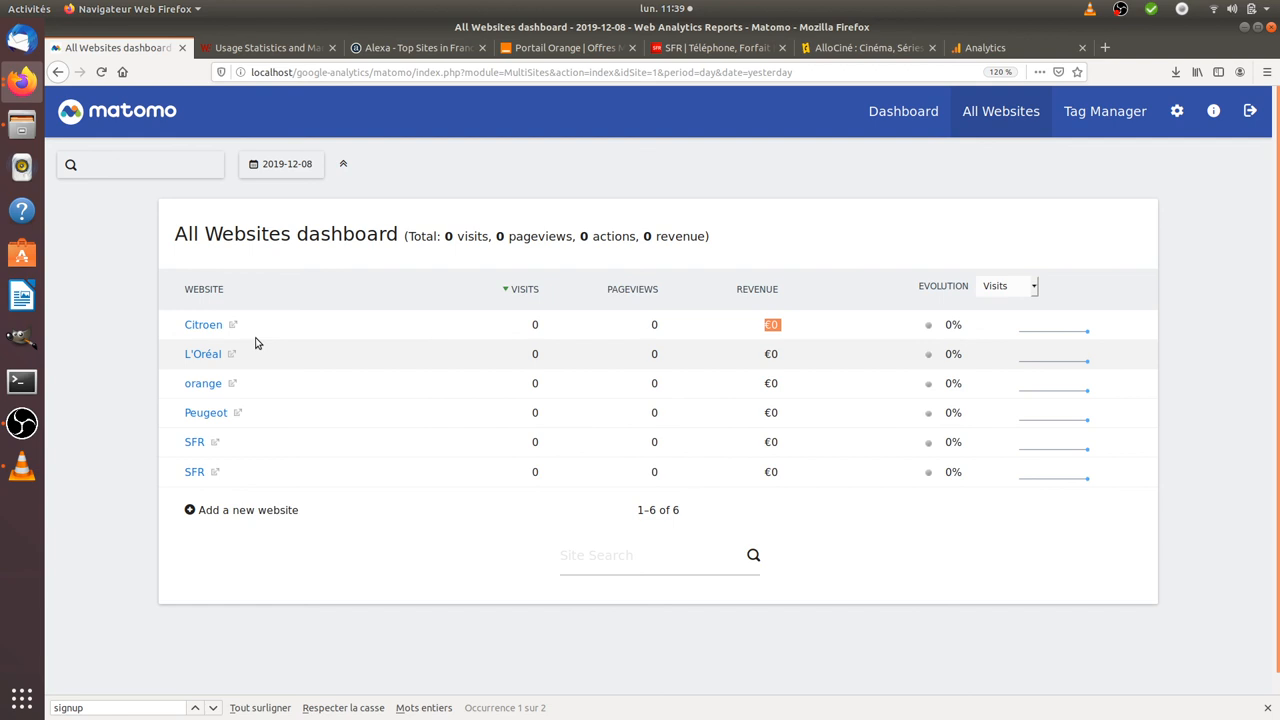
mouse_move(320, 441)
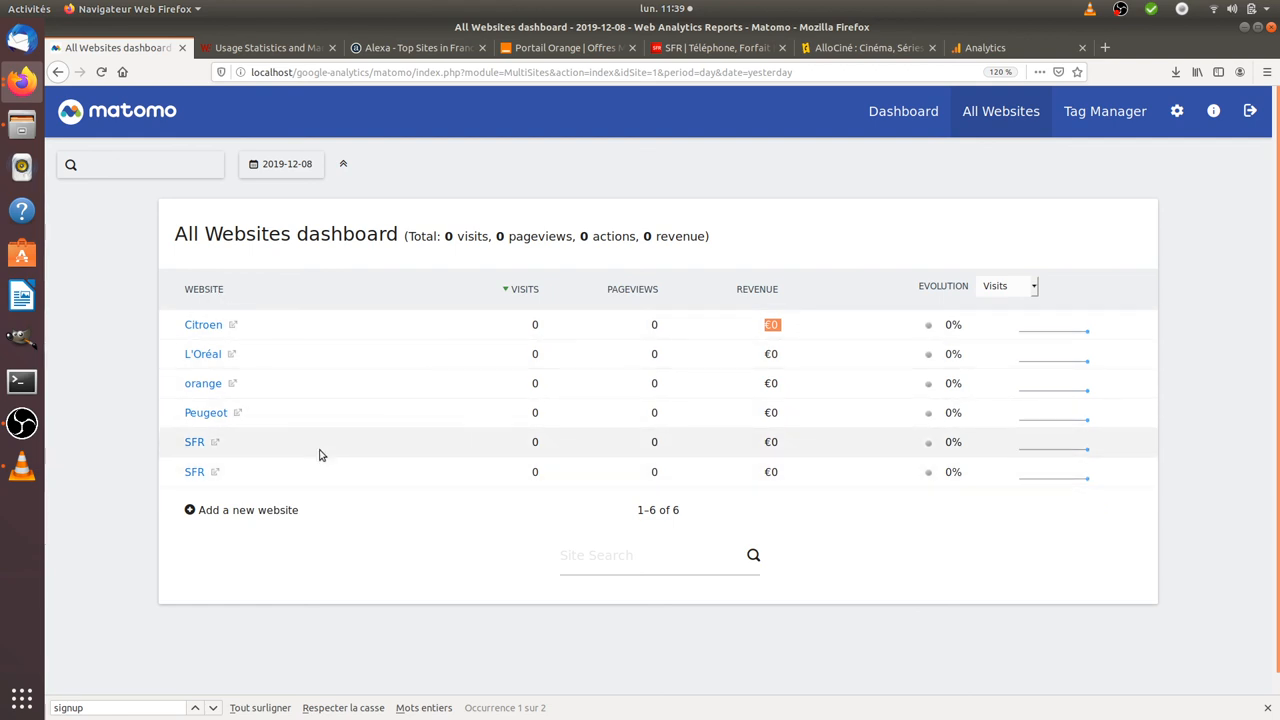
mouse_move(388, 375)
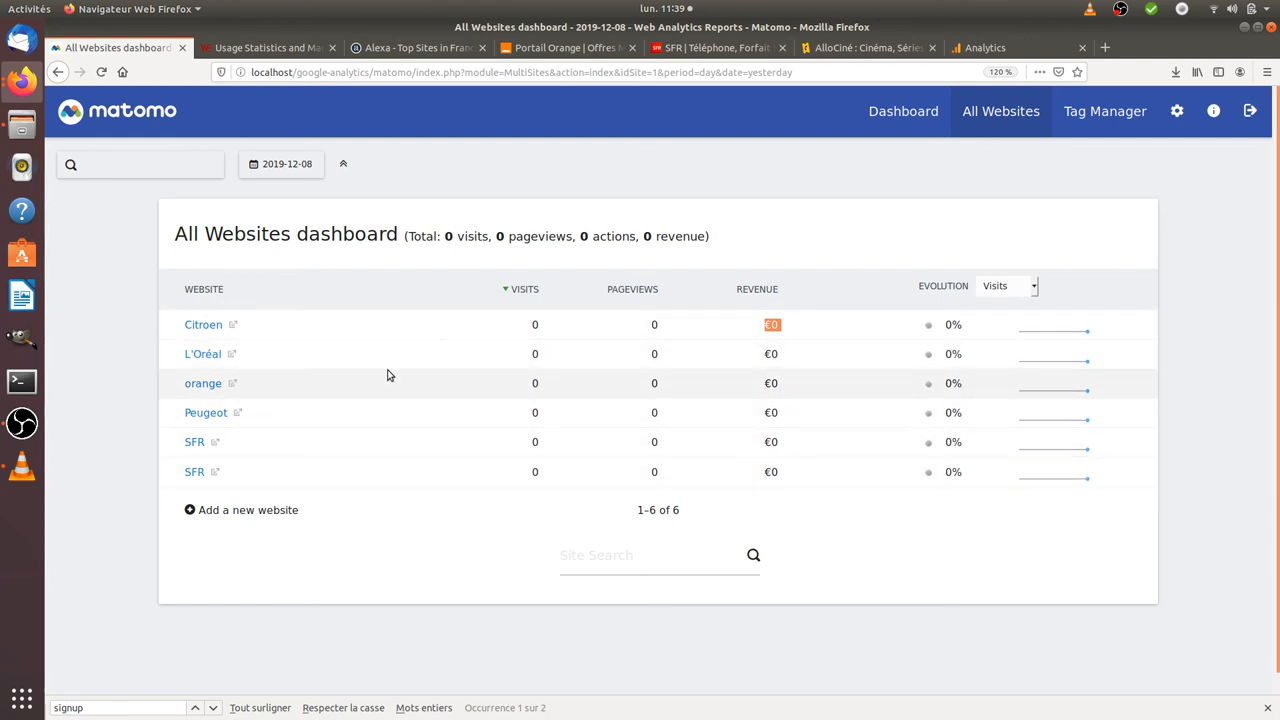